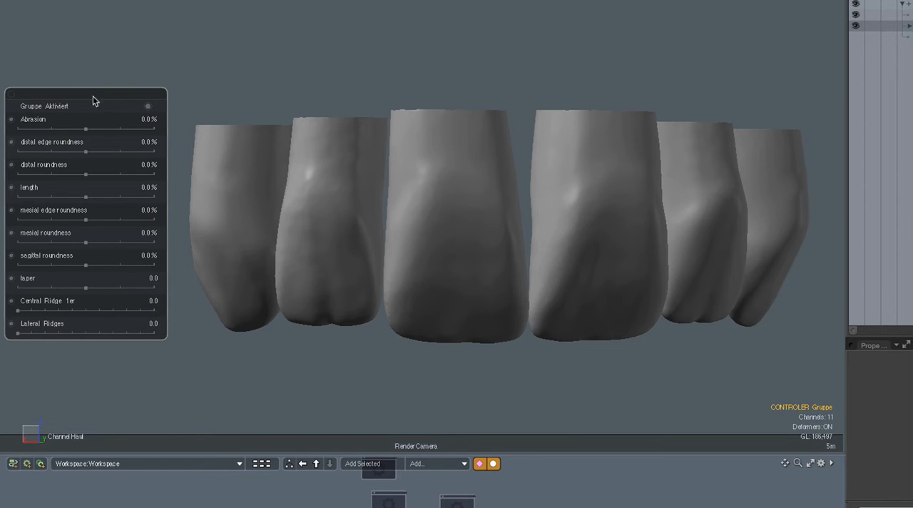
{"action": "mouse_move", "coordinate": [152, 112]}
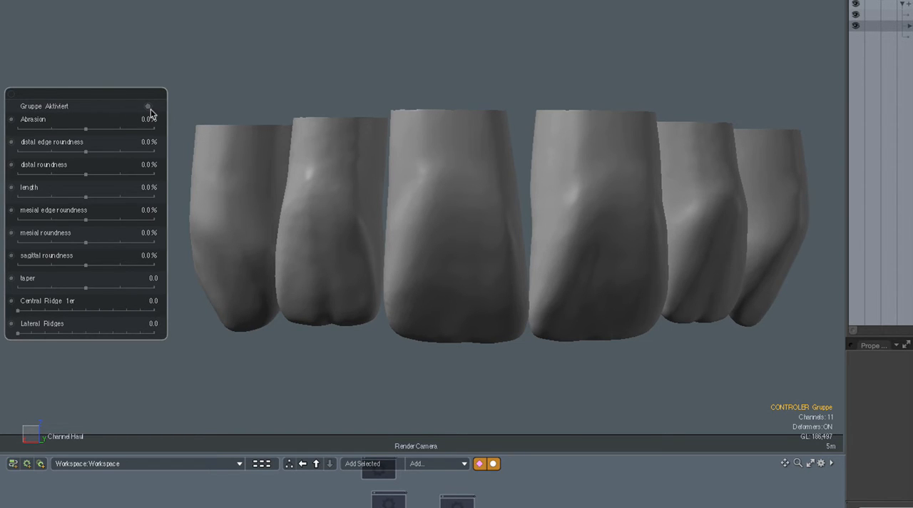
{"action": "mouse_move", "coordinate": [86, 134]}
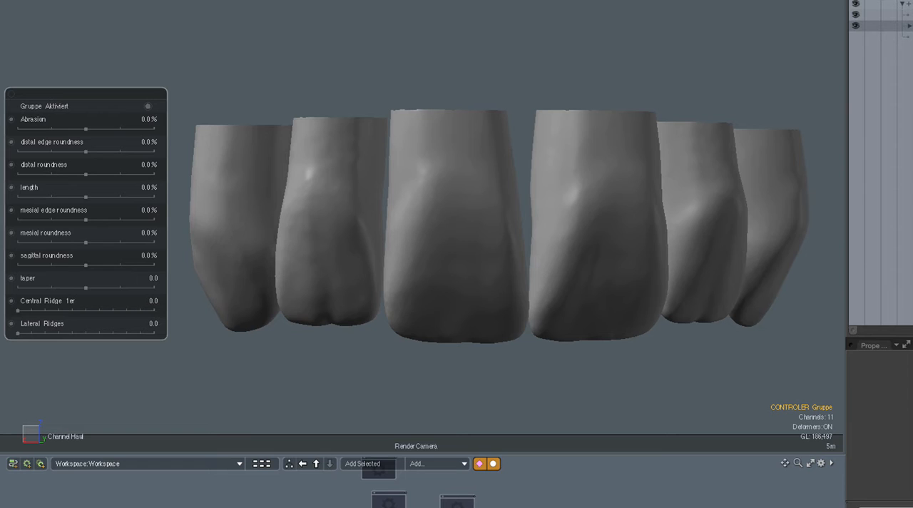
Raise Abrasion stepwise through 15%, 30%, 80% and 90% to 95%, flattening the incisal edges
{"action": "left_click_drag", "start_coordinate": [85, 128], "coordinate": [96, 129]}
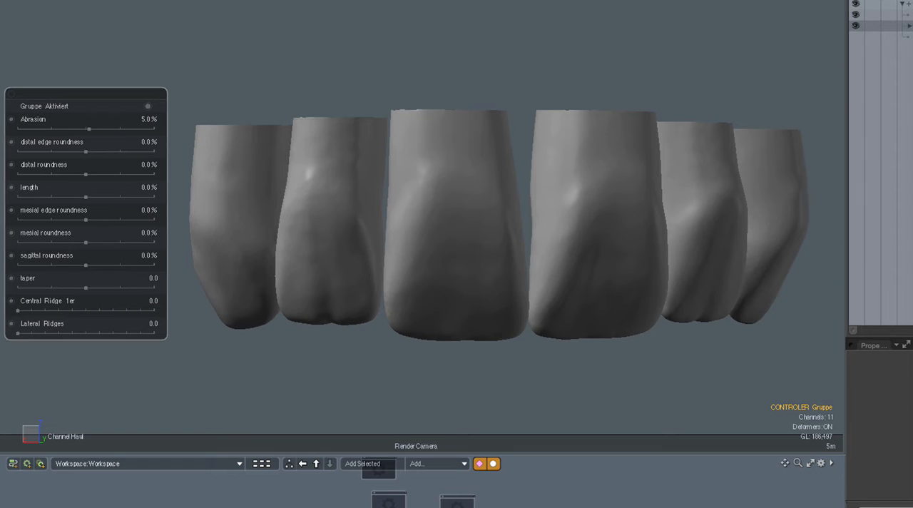
{"action": "left_click_drag", "start_coordinate": [85, 130], "coordinate": [96, 130]}
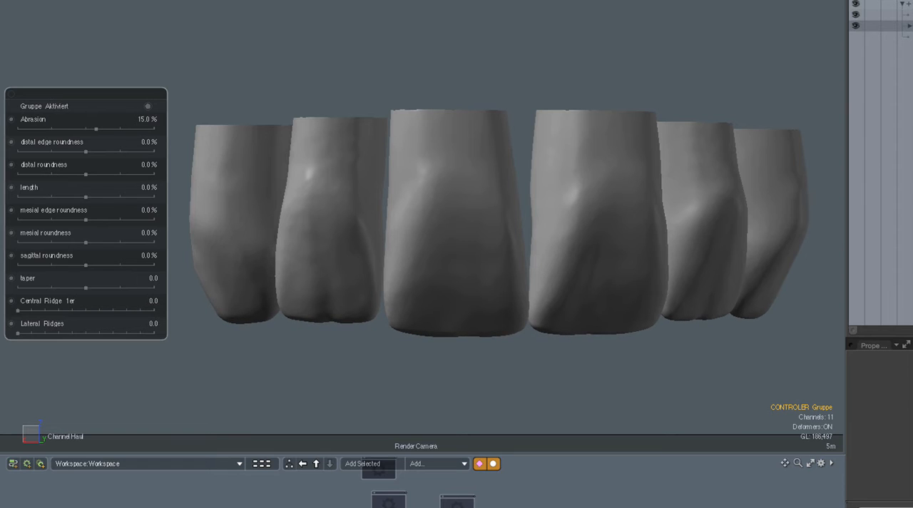
{"action": "left_click_drag", "start_coordinate": [95, 130], "coordinate": [102, 129]}
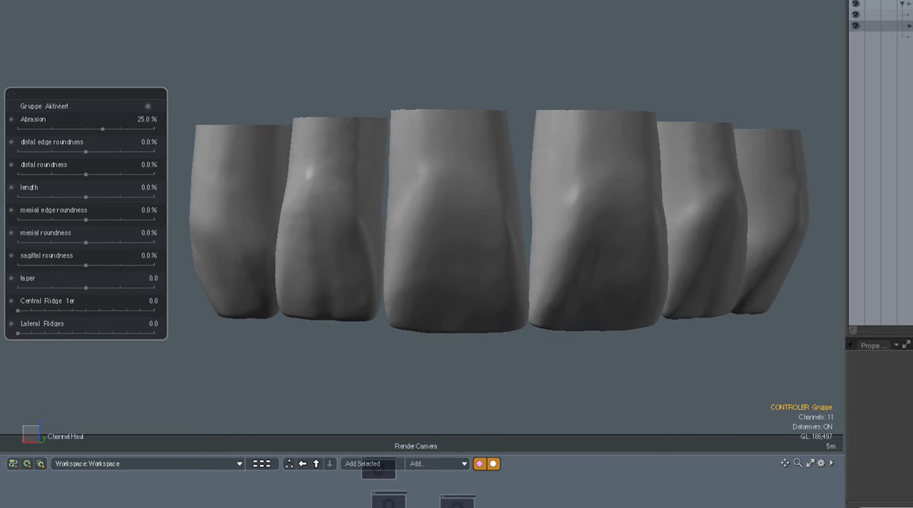
{"action": "left_click_drag", "start_coordinate": [102, 129], "coordinate": [106, 129]}
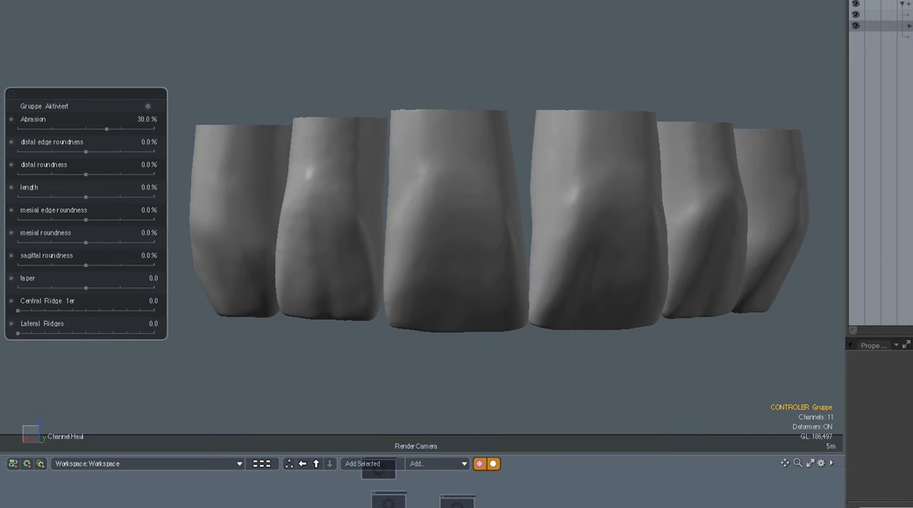
{"action": "left_click_drag", "start_coordinate": [107, 129], "coordinate": [123, 129]}
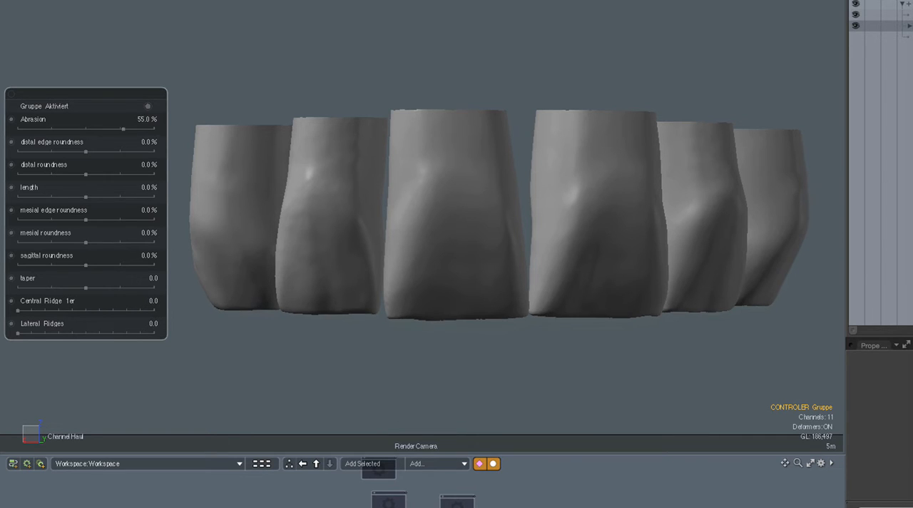
{"action": "left_click_drag", "start_coordinate": [123, 130], "coordinate": [130, 130]}
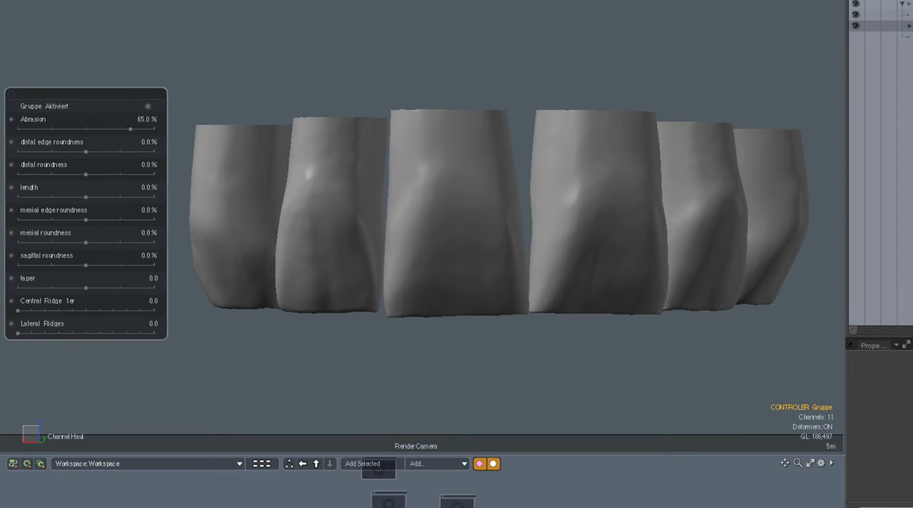
{"action": "left_click_drag", "start_coordinate": [130, 129], "coordinate": [137, 130]}
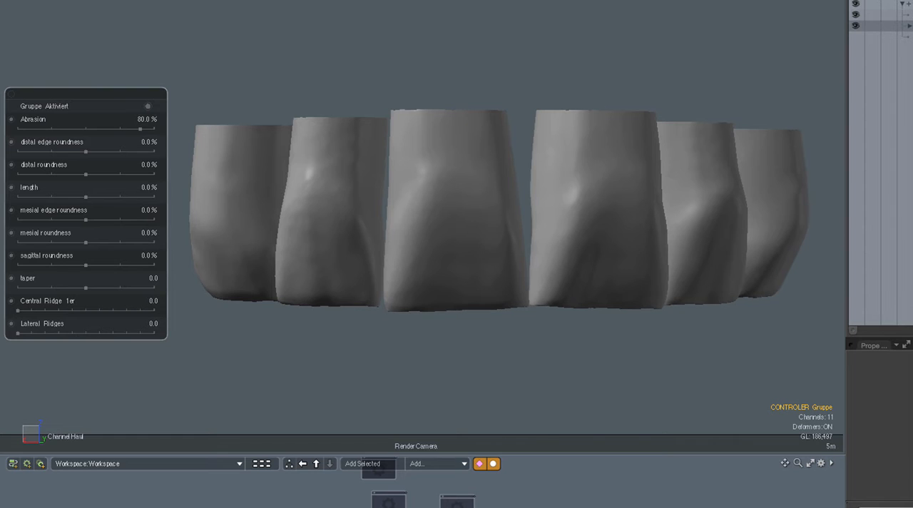
{"action": "left_click_drag", "start_coordinate": [140, 129], "coordinate": [148, 129]}
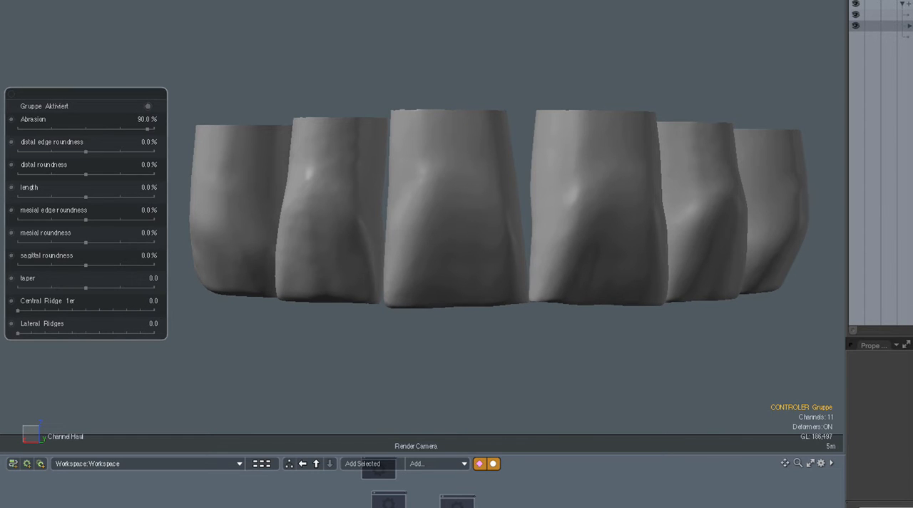
{"action": "left_click_drag", "start_coordinate": [149, 129], "coordinate": [154, 129]}
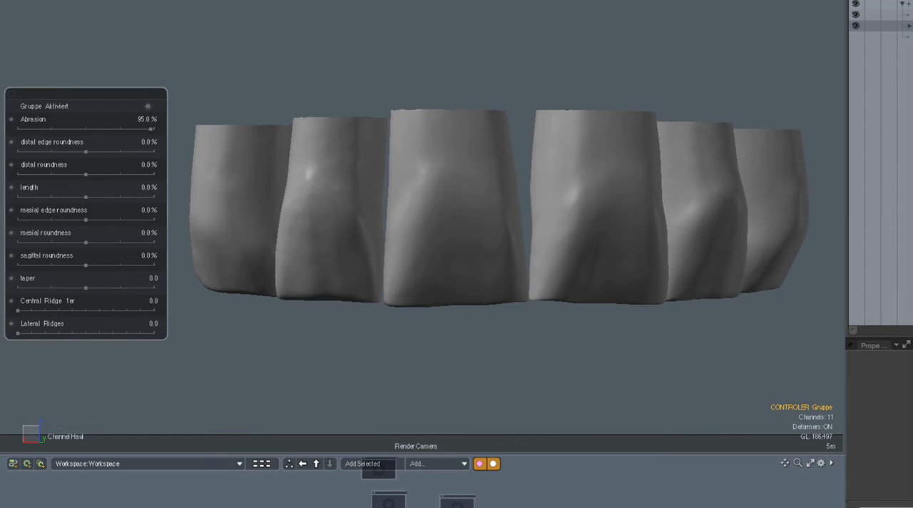
{"action": "left_click_drag", "start_coordinate": [152, 130], "coordinate": [107, 129]}
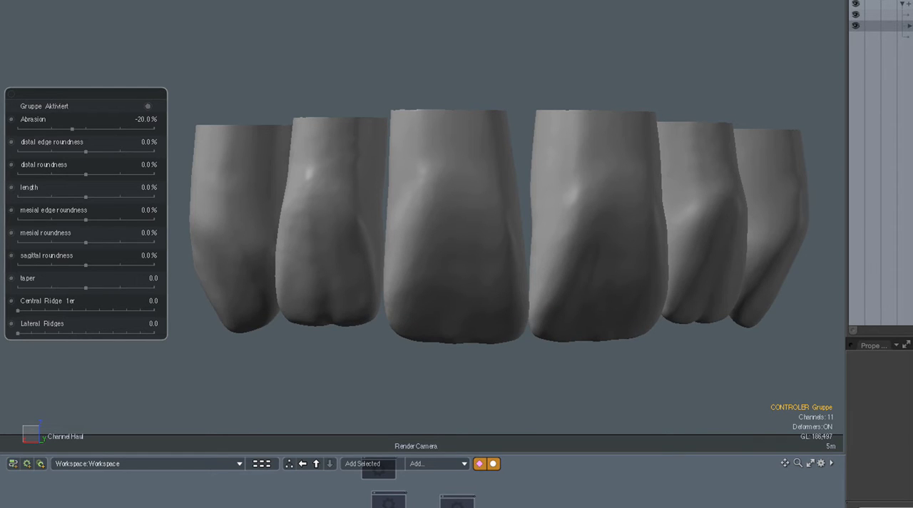
Lower Abrasion through -45% and -80% to its most negative value, lengthening the edges
{"action": "left_click_drag", "start_coordinate": [70, 129], "coordinate": [64, 129]}
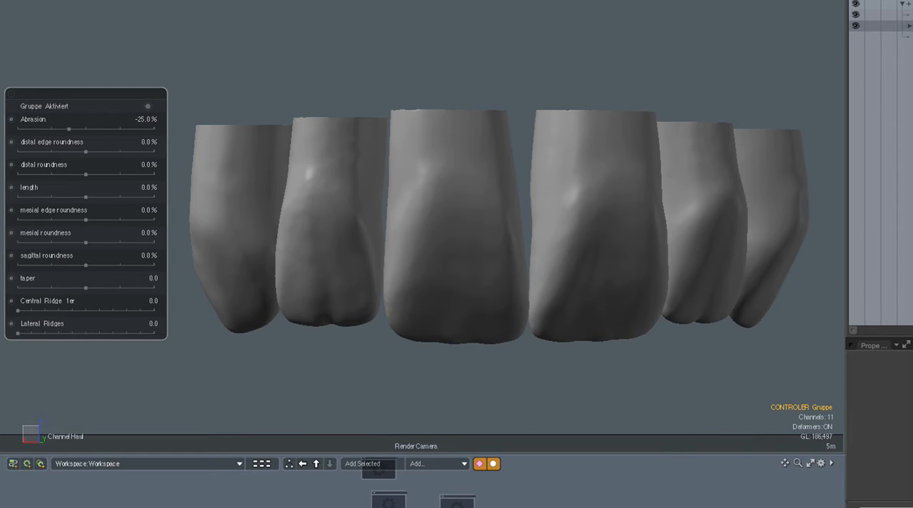
{"action": "left_click_drag", "start_coordinate": [69, 129], "coordinate": [62, 130]}
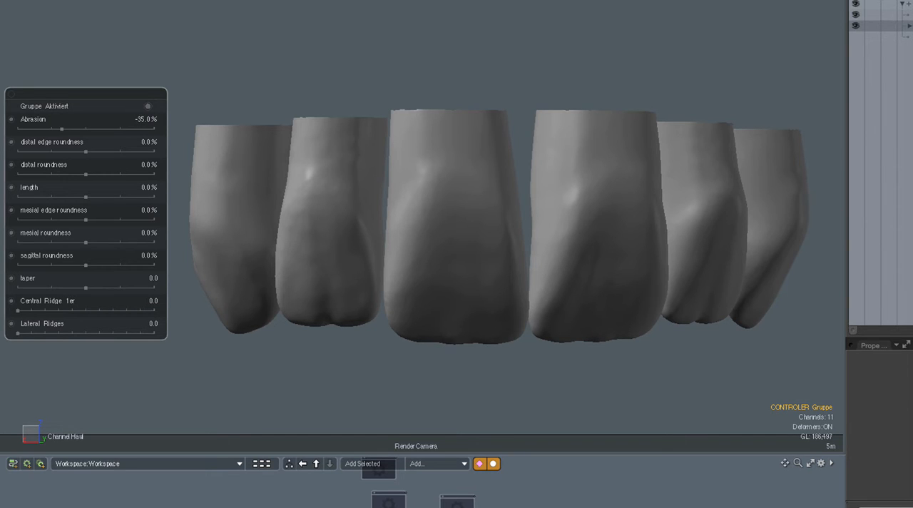
{"action": "left_click_drag", "start_coordinate": [62, 128], "coordinate": [55, 128]}
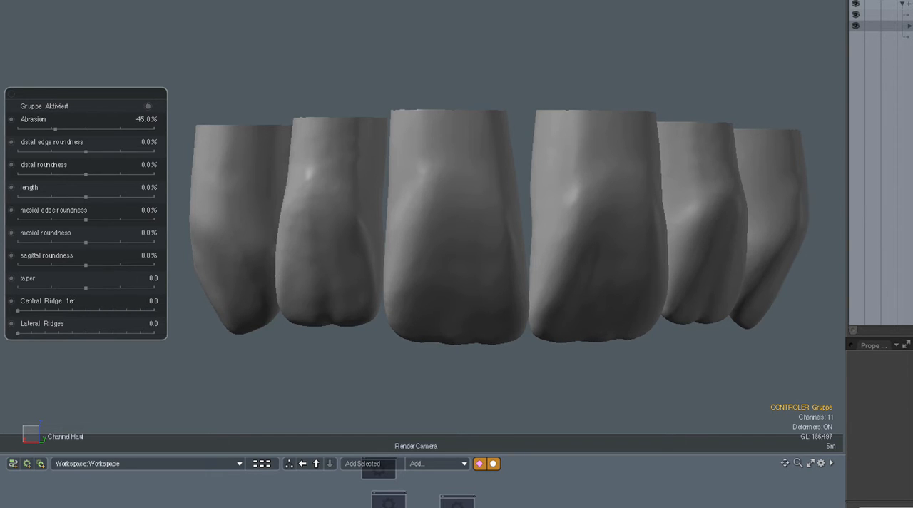
{"action": "left_click_drag", "start_coordinate": [55, 129], "coordinate": [40, 129]}
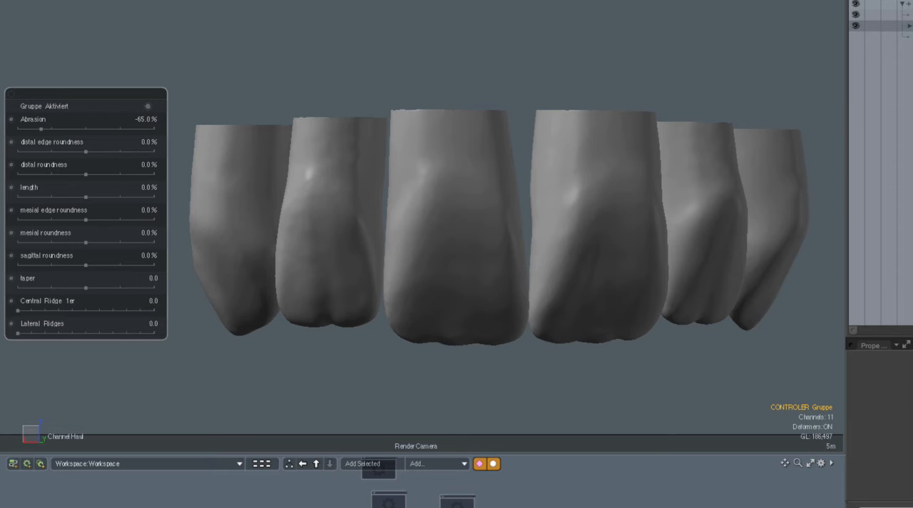
{"action": "left_click_drag", "start_coordinate": [42, 129], "coordinate": [32, 129]}
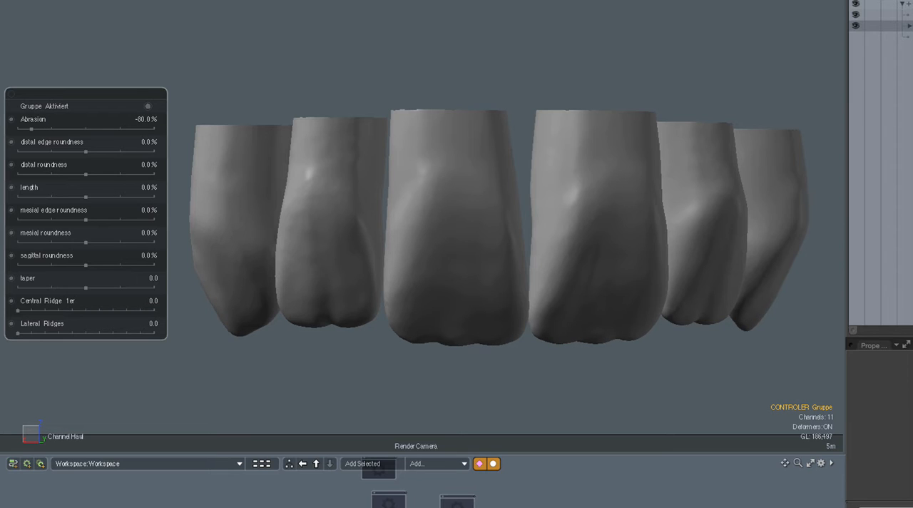
{"action": "left_click_drag", "start_coordinate": [22, 128], "coordinate": [14, 128]}
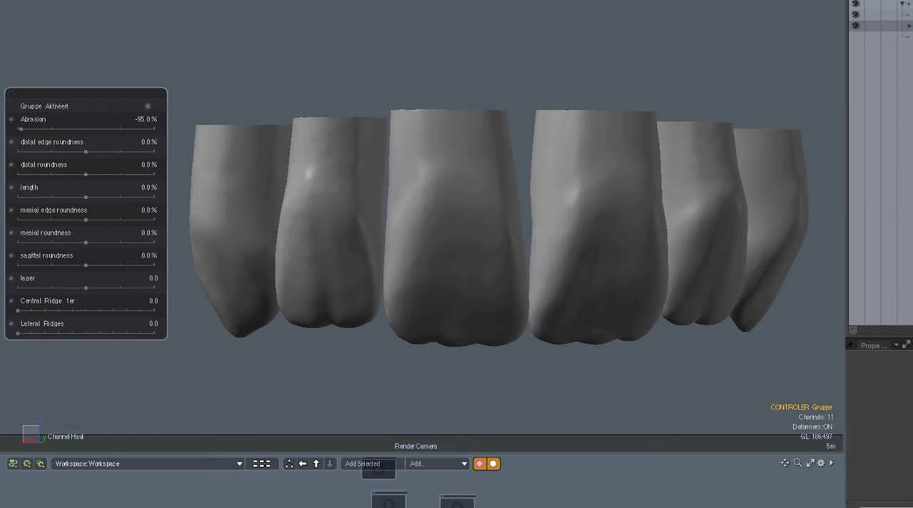
Bring Abrasion back up to 0% to restore the original tooth edges
{"action": "left_click_drag", "start_coordinate": [21, 130], "coordinate": [43, 129]}
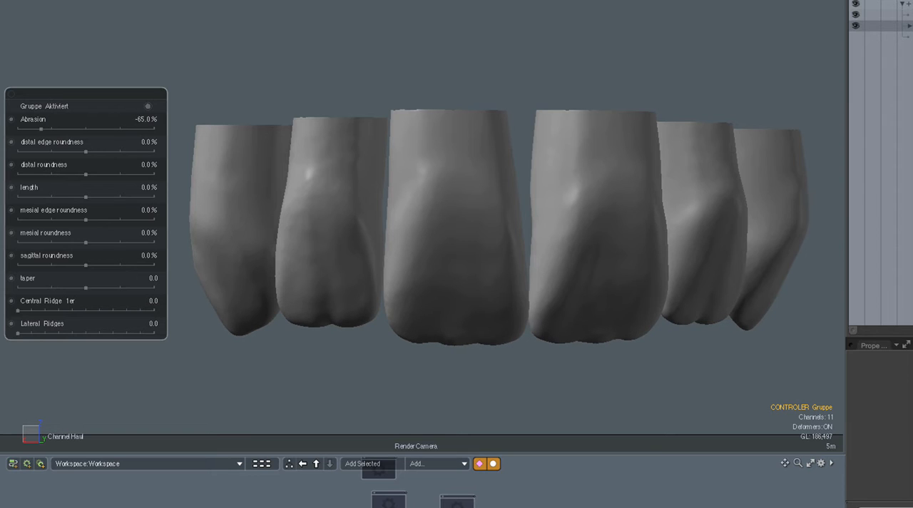
{"action": "left_click_drag", "start_coordinate": [43, 130], "coordinate": [58, 129]}
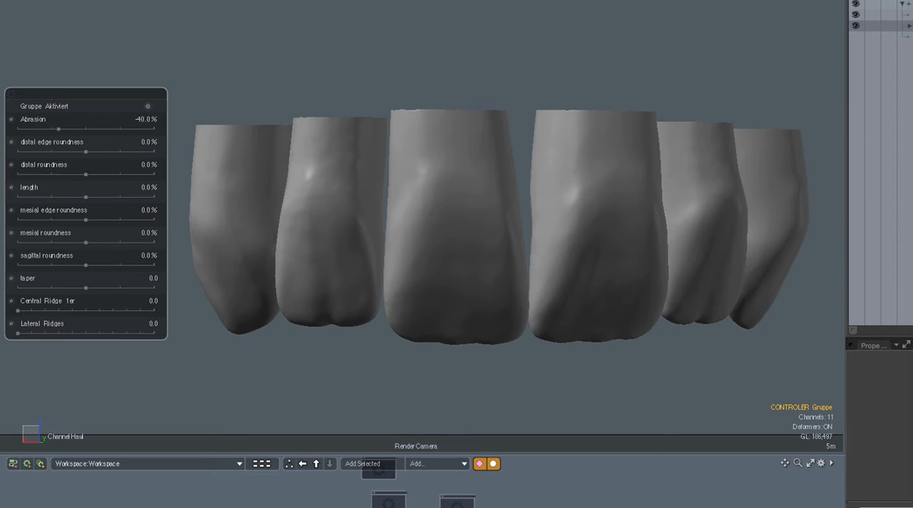
{"action": "left_click_drag", "start_coordinate": [58, 129], "coordinate": [68, 130]}
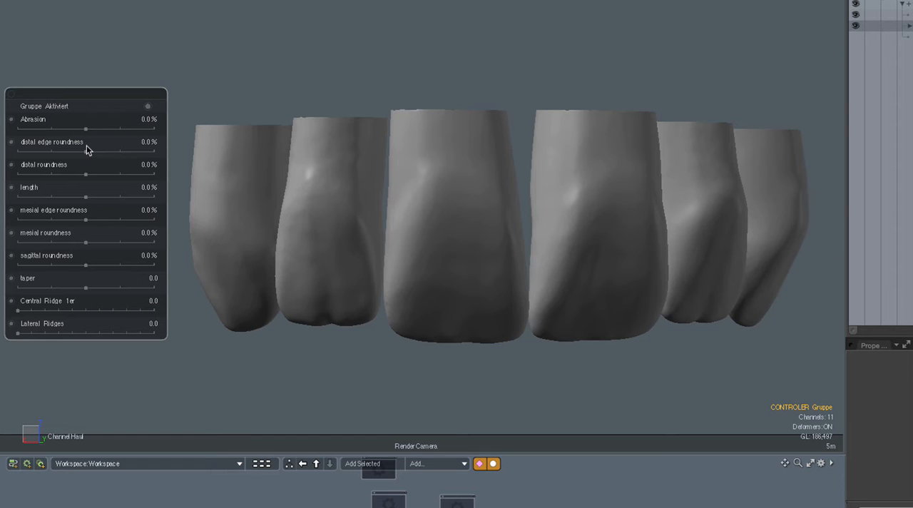
{"action": "mouse_move", "coordinate": [84, 178]}
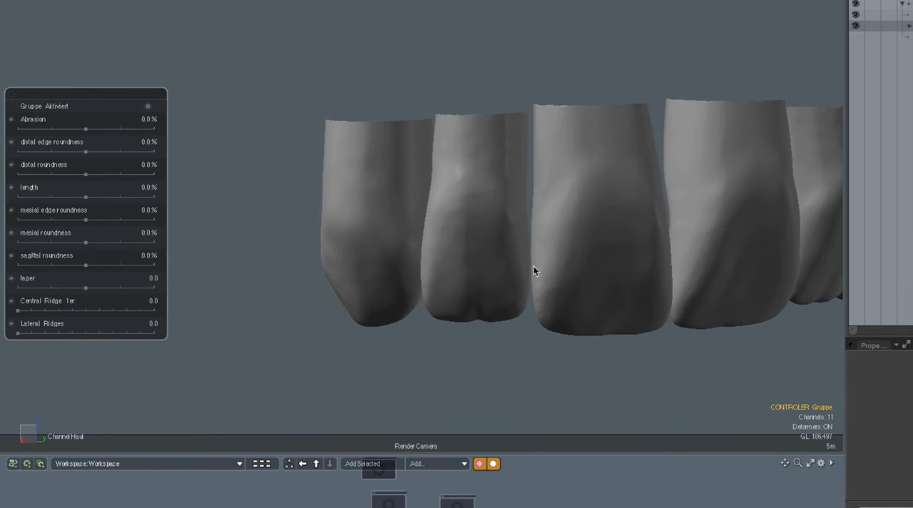
Orbit the view to see the front teeth from below at an angle
{"action": "left_click_drag", "start_coordinate": [535, 270], "coordinate": [569, 271]}
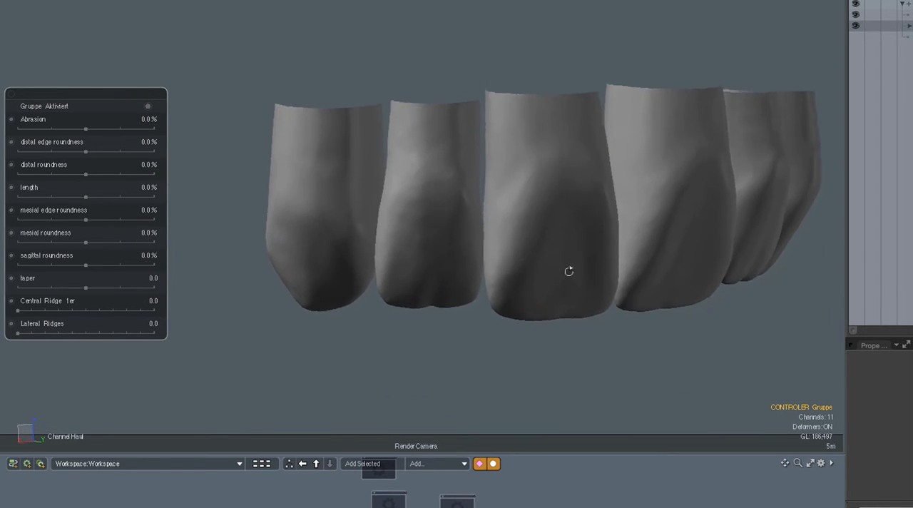
{"action": "left_click_drag", "start_coordinate": [568, 271], "coordinate": [486, 259]}
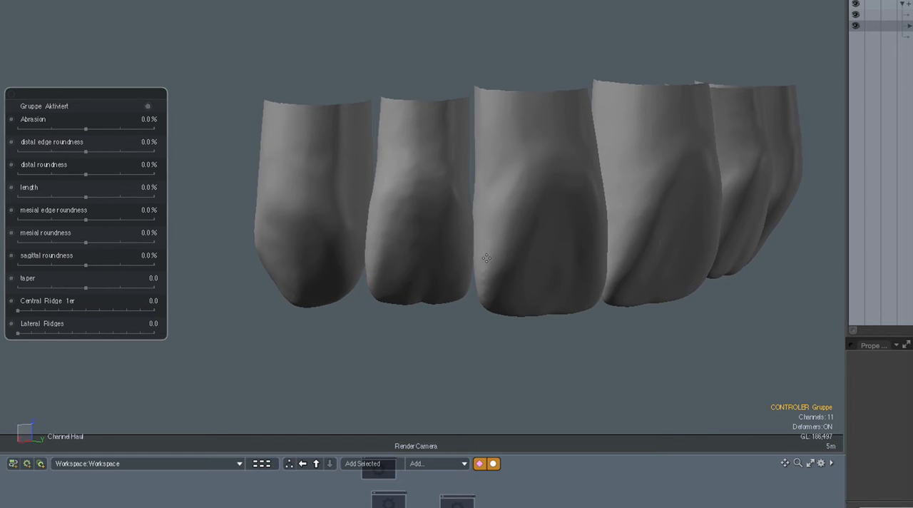
{"action": "mouse_move", "coordinate": [477, 249]}
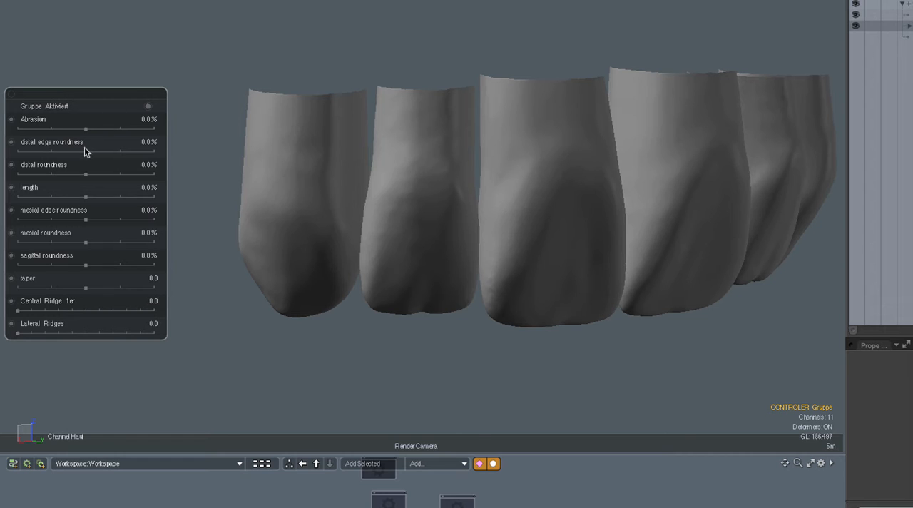
{"action": "left_click_drag", "start_coordinate": [85, 153], "coordinate": [92, 152]}
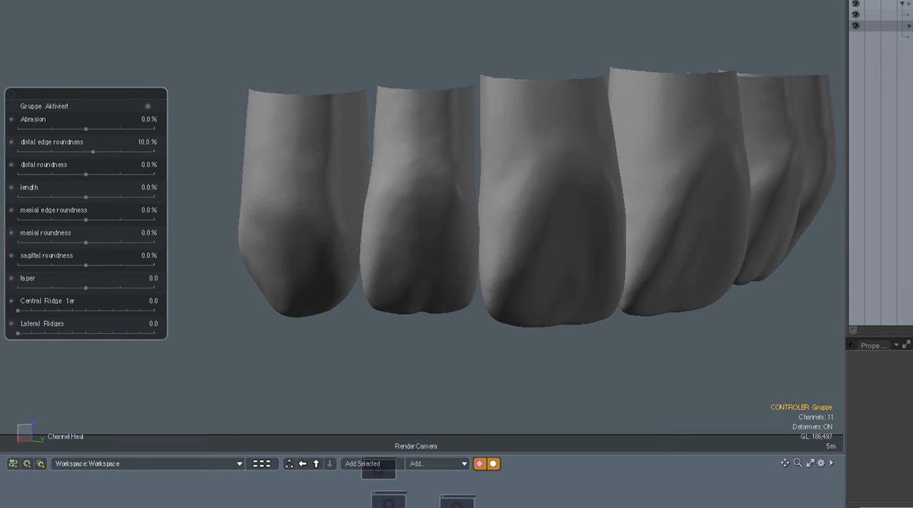
{"action": "left_click_drag", "start_coordinate": [92, 152], "coordinate": [102, 153]}
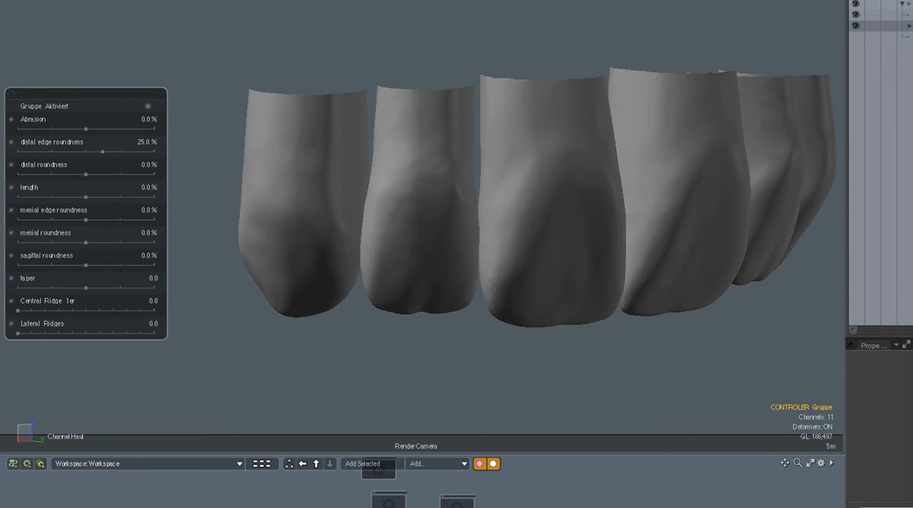
{"action": "left_click_drag", "start_coordinate": [102, 152], "coordinate": [145, 152]}
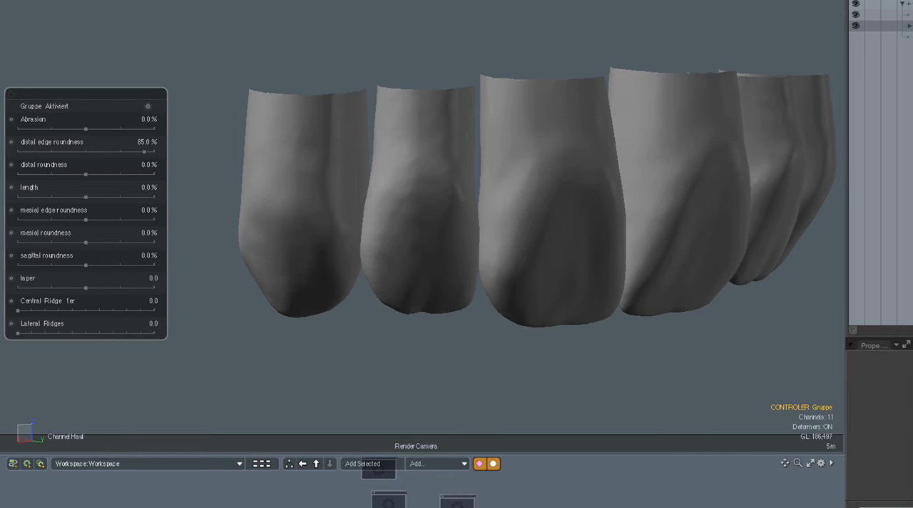
{"action": "left_click_drag", "start_coordinate": [142, 152], "coordinate": [157, 152]}
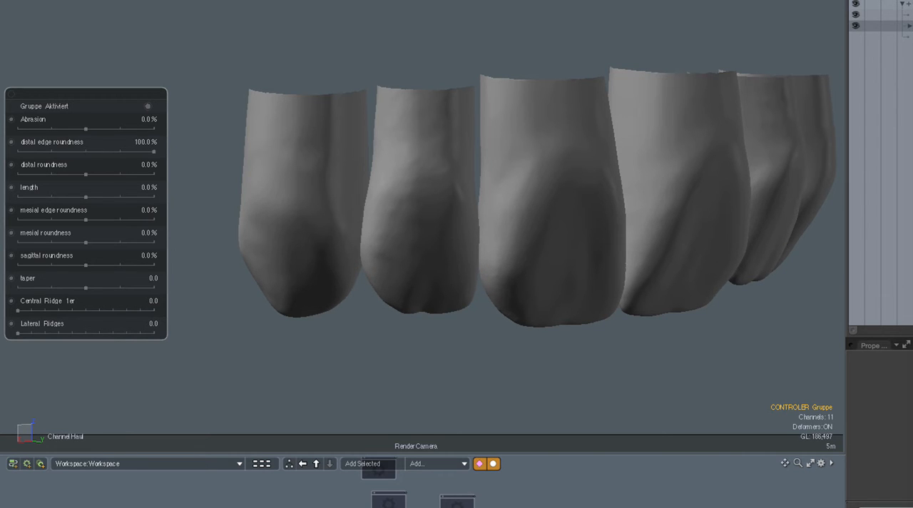
{"action": "left_click_drag", "start_coordinate": [155, 151], "coordinate": [150, 152]}
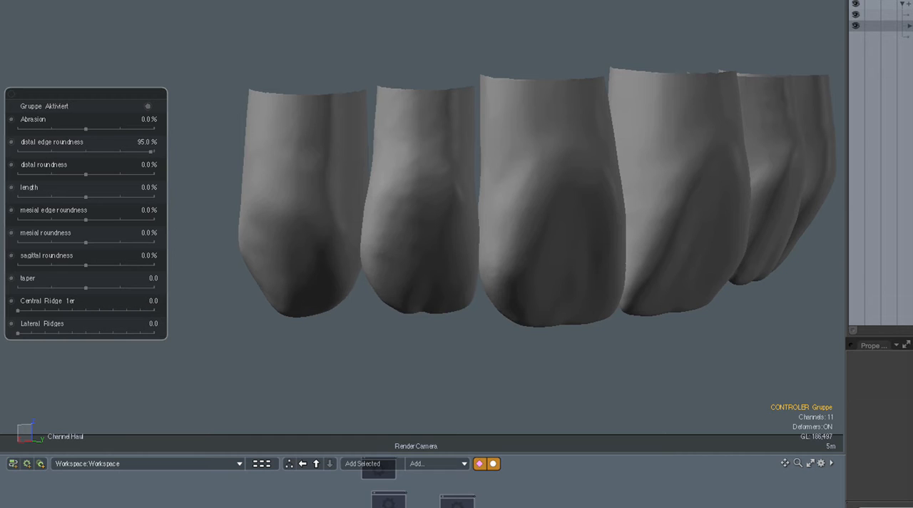
{"action": "left_click_drag", "start_coordinate": [152, 151], "coordinate": [139, 151]}
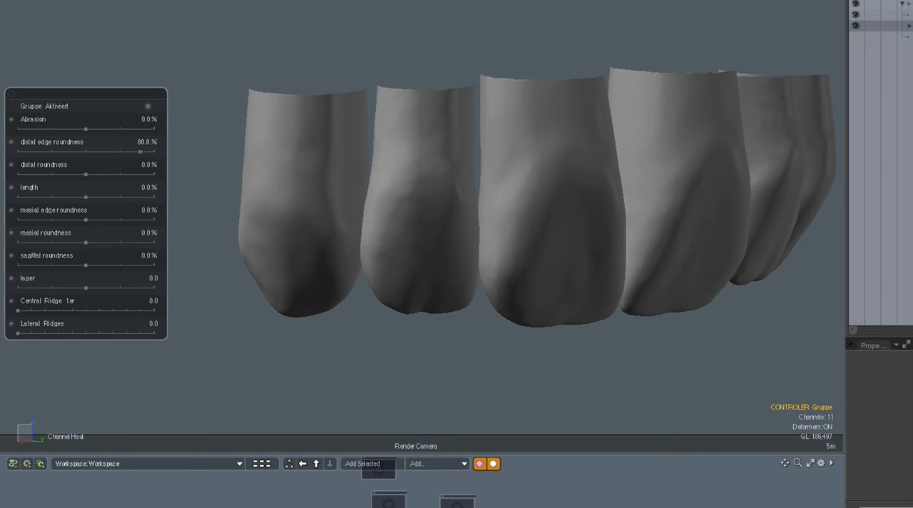
{"action": "left_click_drag", "start_coordinate": [140, 151], "coordinate": [116, 151]}
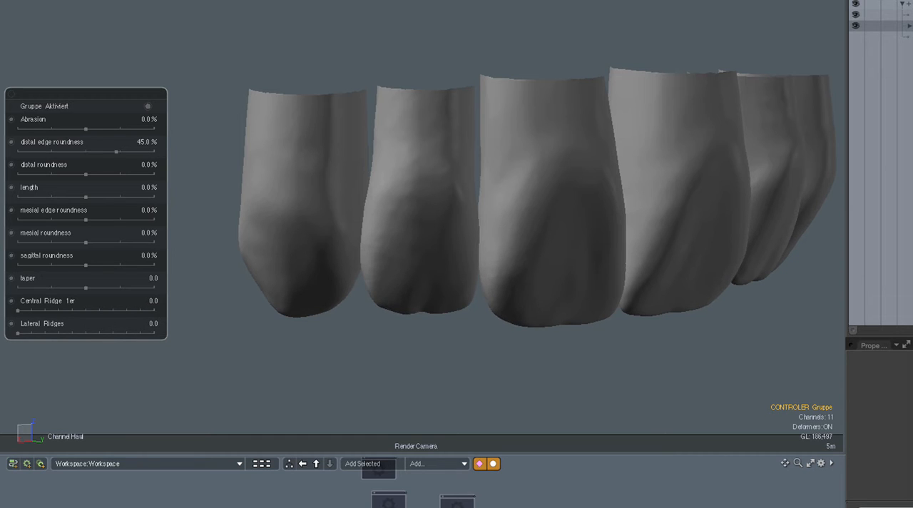
{"action": "left_click_drag", "start_coordinate": [116, 152], "coordinate": [82, 152]}
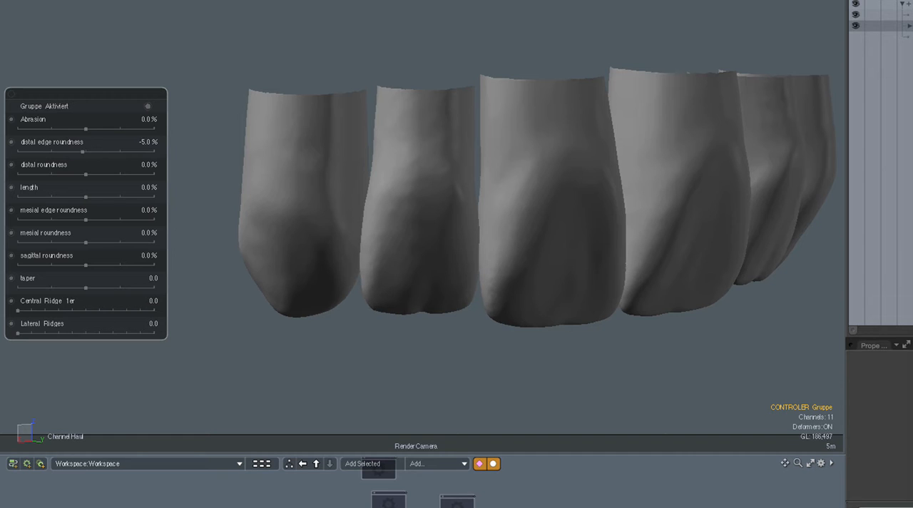
{"action": "left_click_drag", "start_coordinate": [82, 153], "coordinate": [75, 153]}
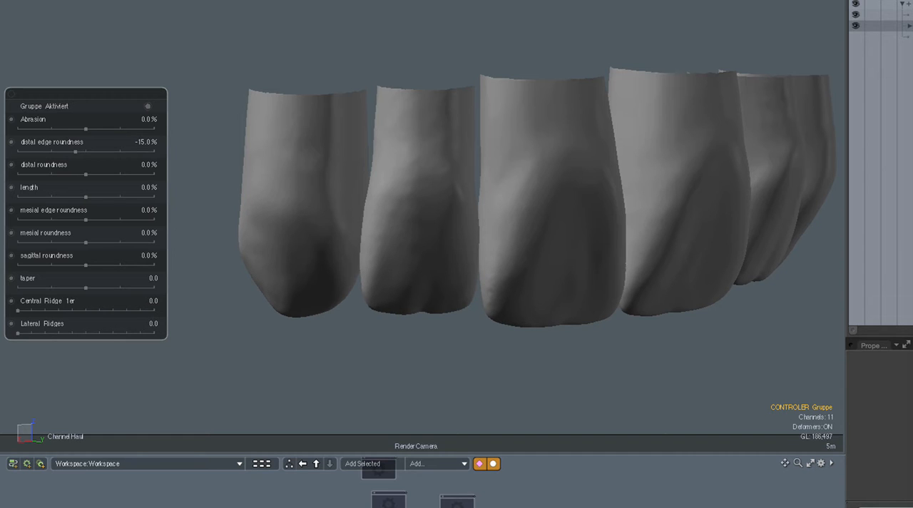
{"action": "left_click_drag", "start_coordinate": [75, 151], "coordinate": [28, 151]}
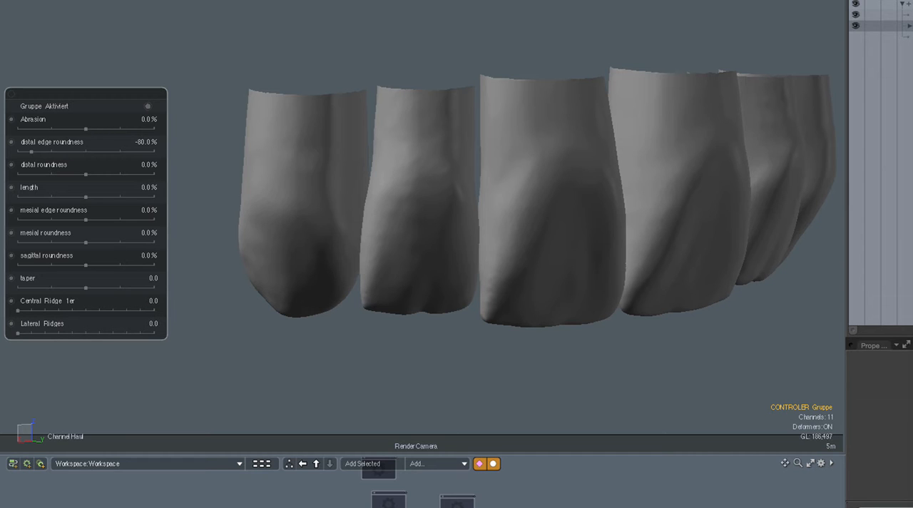
{"action": "left_click_drag", "start_coordinate": [32, 151], "coordinate": [65, 152]}
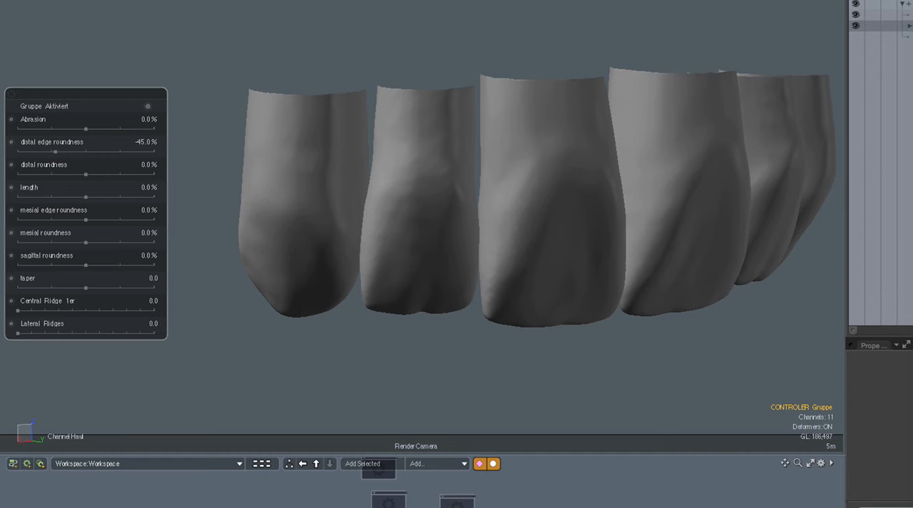
{"action": "left_click_drag", "start_coordinate": [57, 151], "coordinate": [64, 152]}
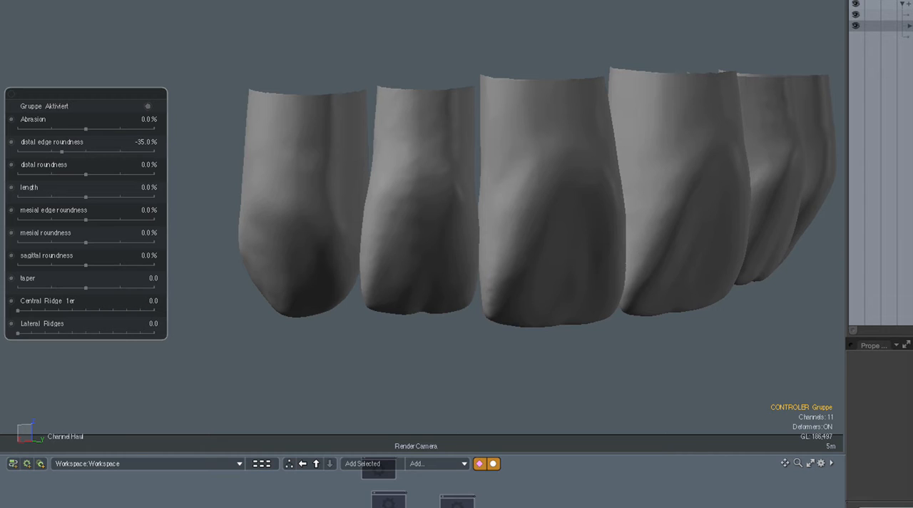
{"action": "left_click_drag", "start_coordinate": [61, 153], "coordinate": [75, 153]}
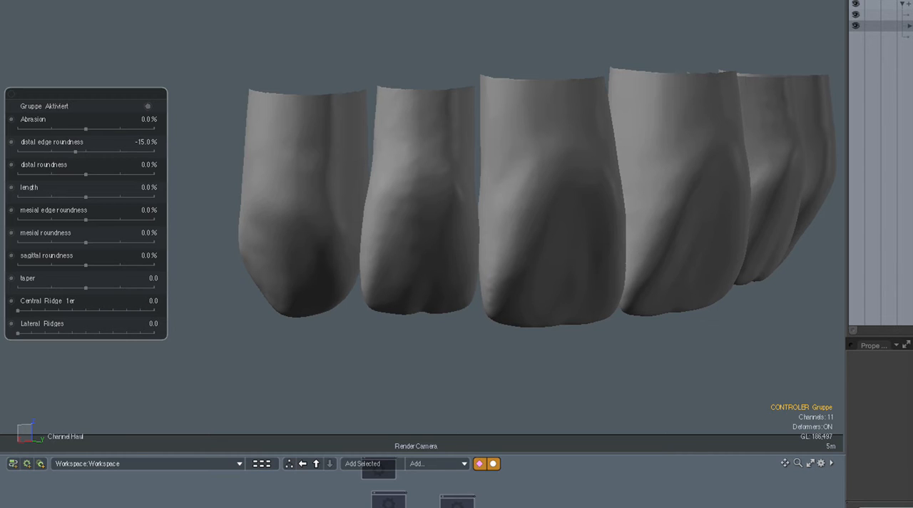
{"action": "left_click_drag", "start_coordinate": [75, 152], "coordinate": [93, 152]}
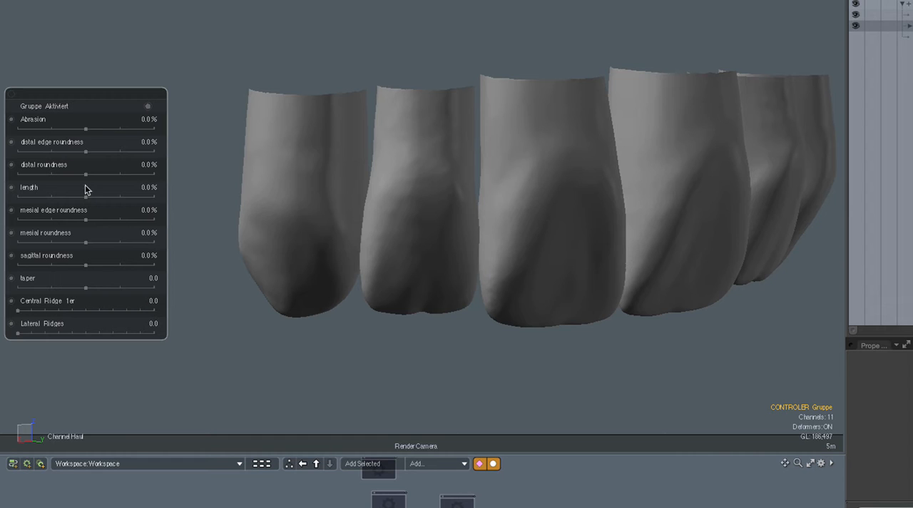
{"action": "mouse_move", "coordinate": [85, 208]}
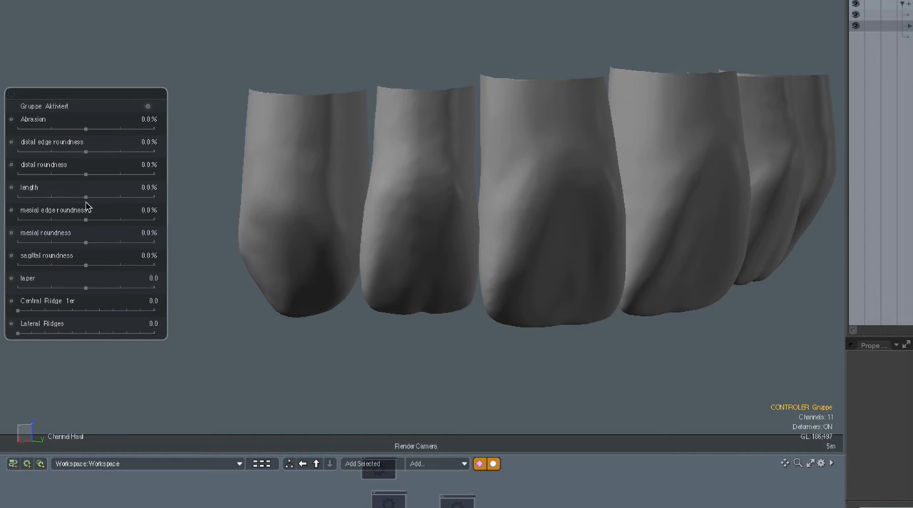
{"action": "mouse_move", "coordinate": [96, 183]}
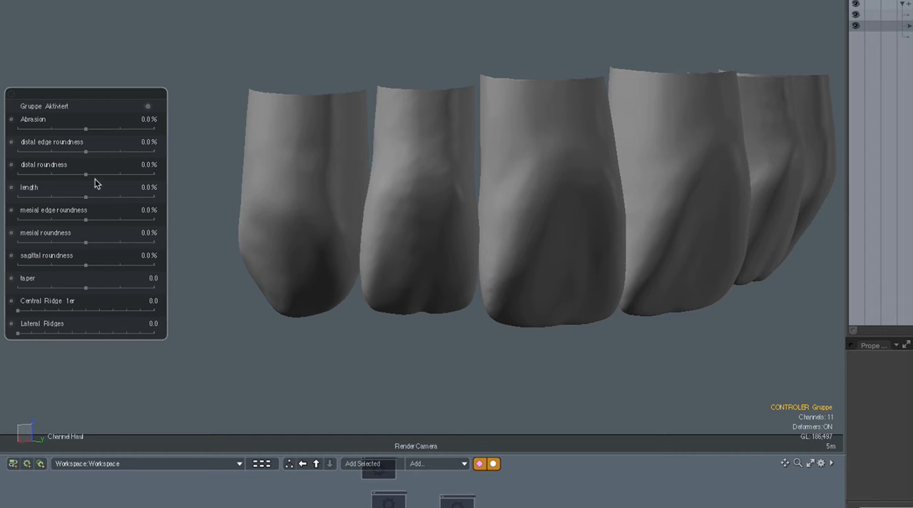
{"action": "mouse_move", "coordinate": [84, 178]}
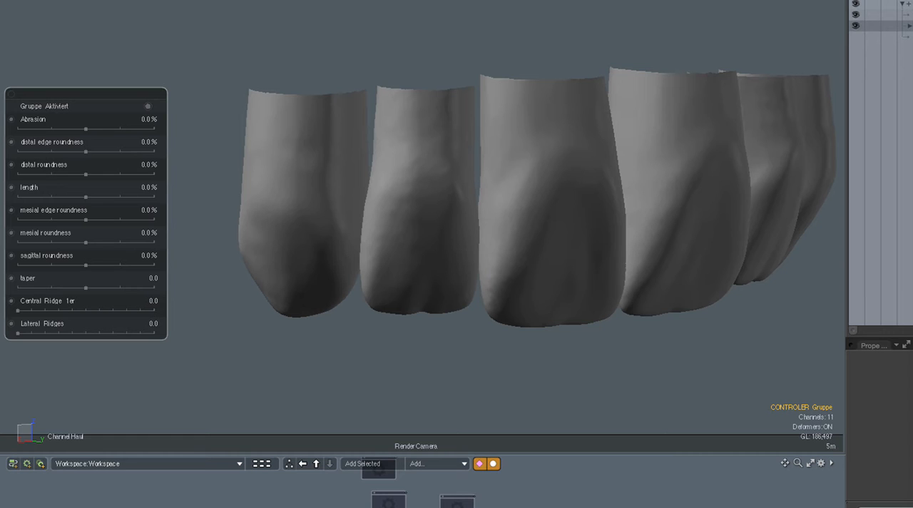
{"action": "left_click_drag", "start_coordinate": [18, 333], "coordinate": [28, 334]}
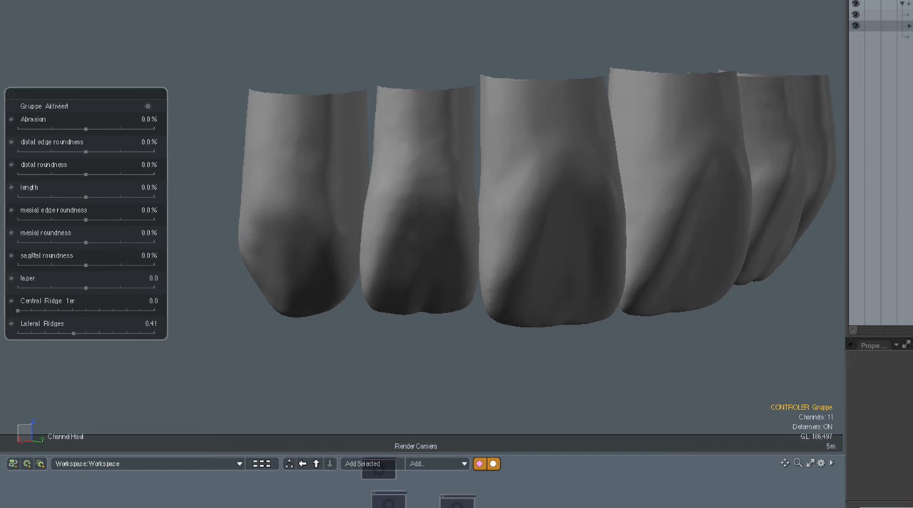
{"action": "left_click_drag", "start_coordinate": [73, 333], "coordinate": [78, 334]}
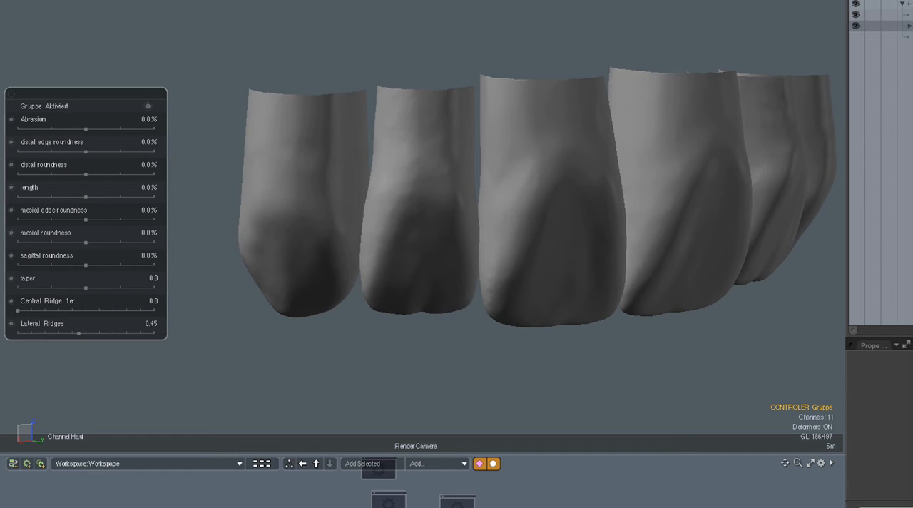
{"action": "left_click_drag", "start_coordinate": [78, 334], "coordinate": [91, 333]}
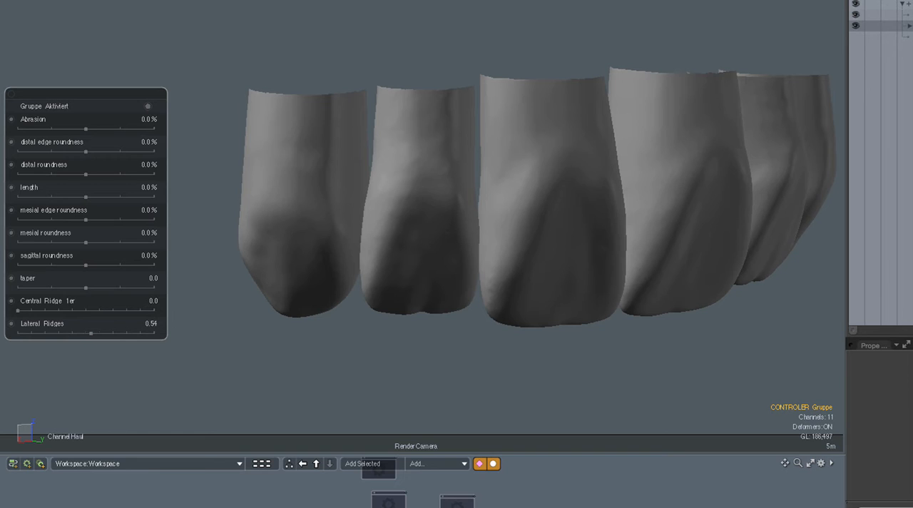
{"action": "left_click_drag", "start_coordinate": [91, 333], "coordinate": [100, 333]}
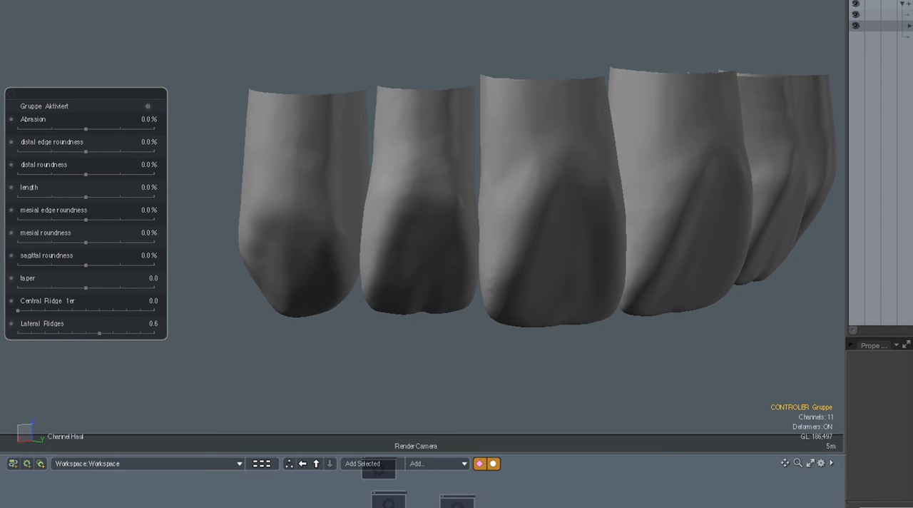
{"action": "left_click_drag", "start_coordinate": [99, 334], "coordinate": [117, 334]}
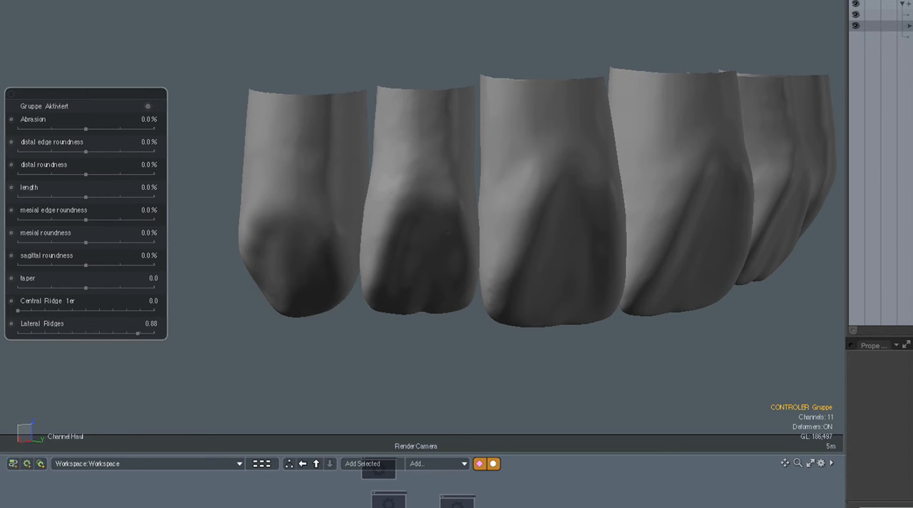
{"action": "left_click_drag", "start_coordinate": [138, 333], "coordinate": [112, 333]}
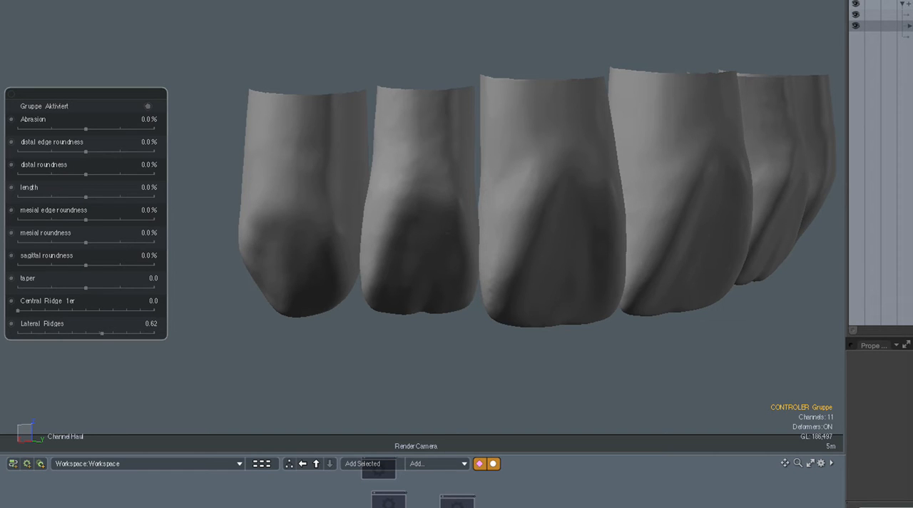
{"action": "left_click_drag", "start_coordinate": [102, 334], "coordinate": [67, 333]}
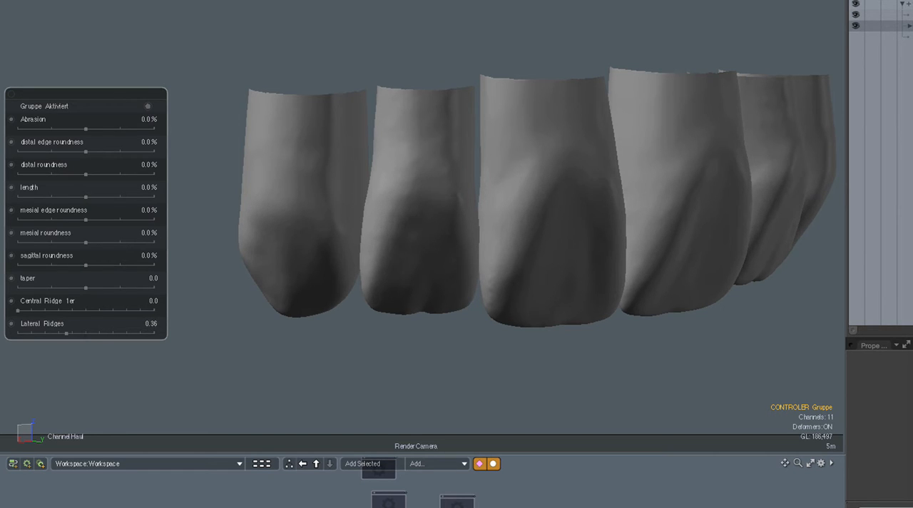
{"action": "left_click_drag", "start_coordinate": [67, 333], "coordinate": [53, 333]}
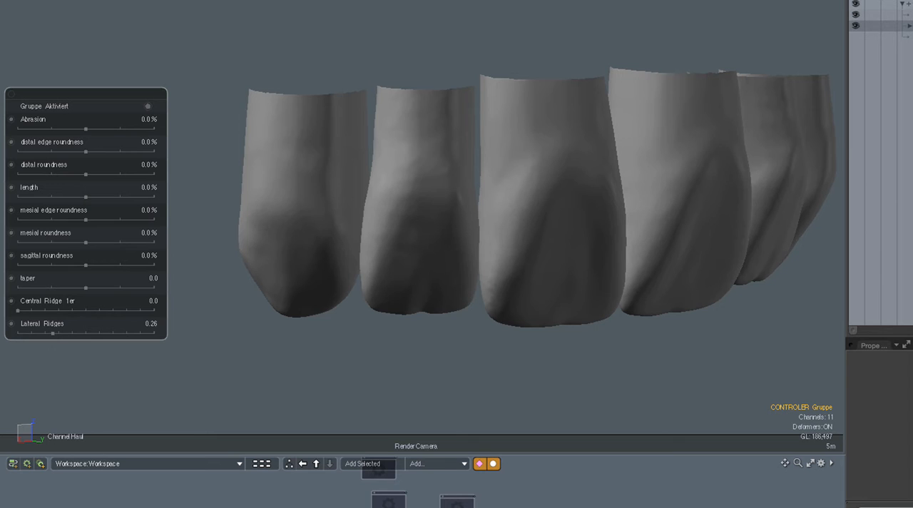
{"action": "left_click_drag", "start_coordinate": [52, 333], "coordinate": [20, 333]}
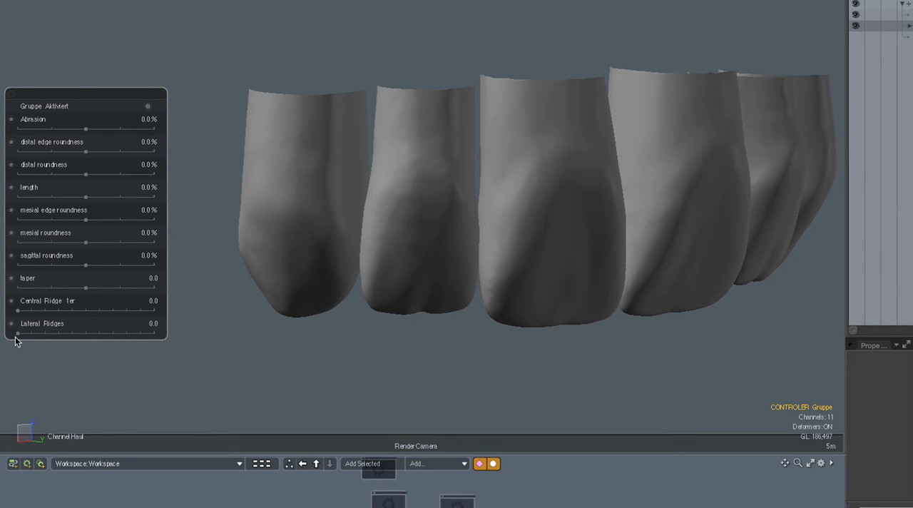
{"action": "mouse_move", "coordinate": [35, 314]}
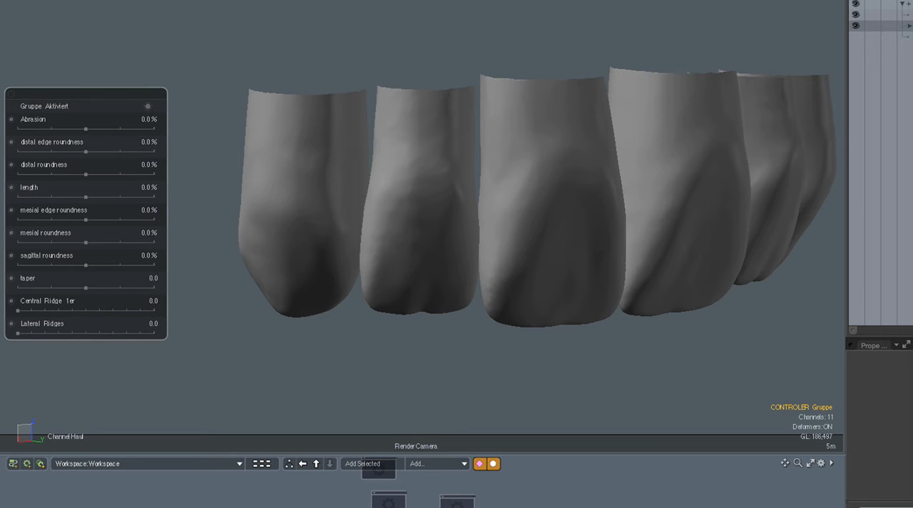
{"action": "left_click_drag", "start_coordinate": [18, 310], "coordinate": [39, 310]}
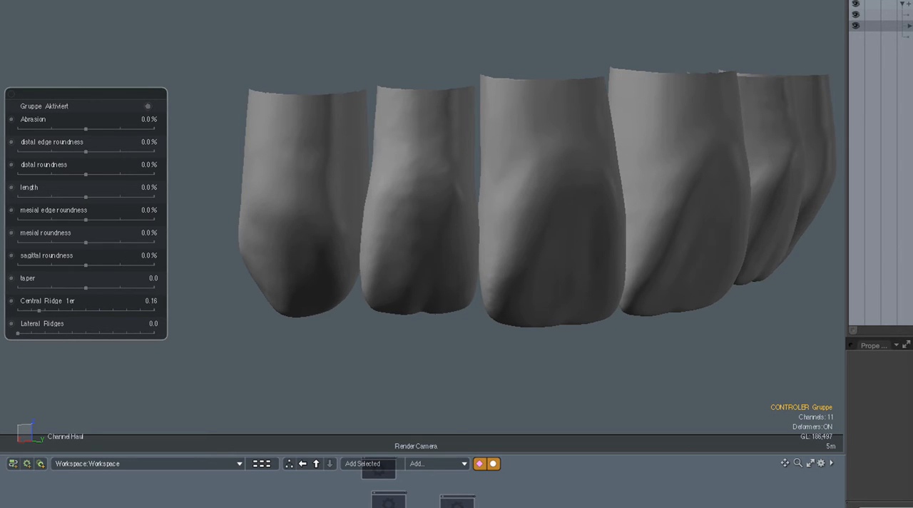
{"action": "left_click_drag", "start_coordinate": [39, 311], "coordinate": [63, 310]}
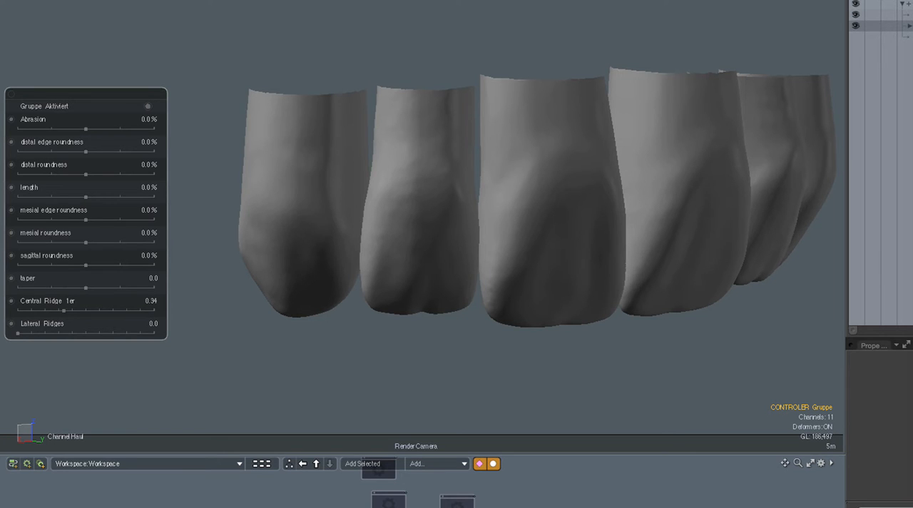
{"action": "left_click_drag", "start_coordinate": [63, 310], "coordinate": [91, 311]}
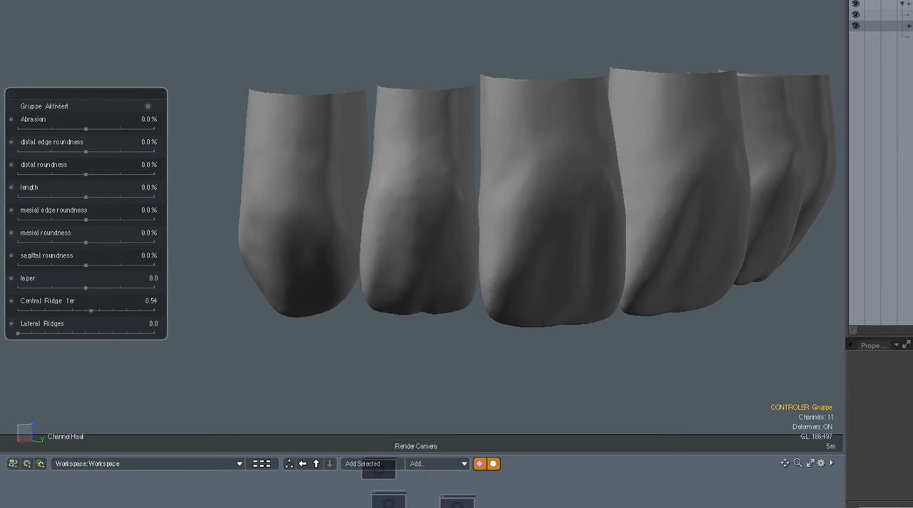
{"action": "left_click_drag", "start_coordinate": [90, 310], "coordinate": [102, 311]}
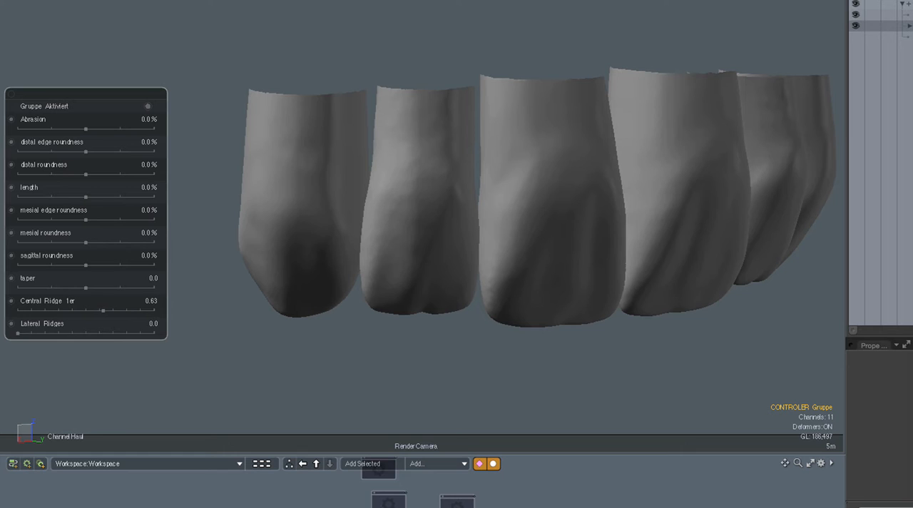
{"action": "left_click_drag", "start_coordinate": [102, 311], "coordinate": [126, 312]}
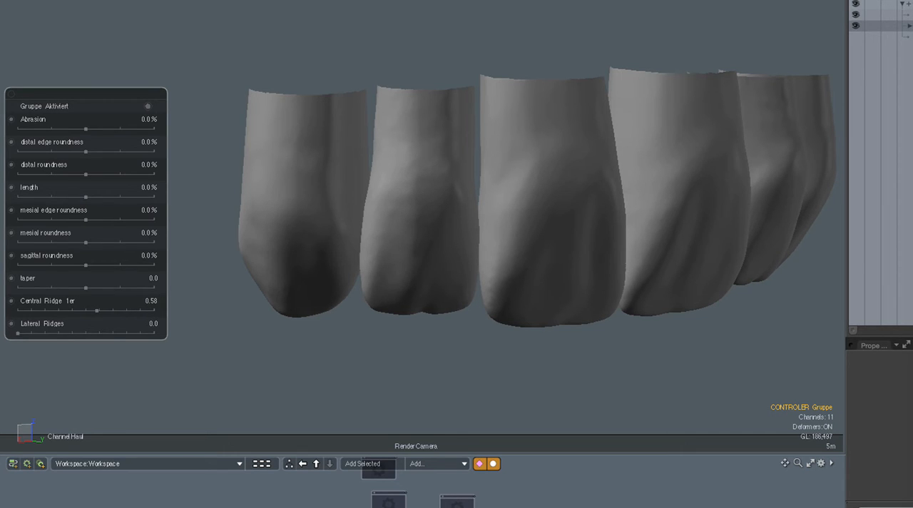
{"action": "left_click_drag", "start_coordinate": [97, 310], "coordinate": [90, 311]}
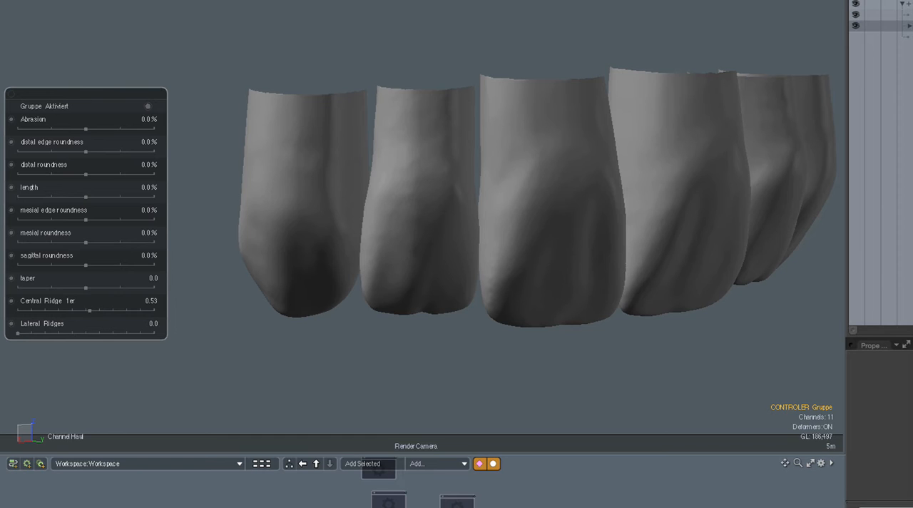
{"action": "left_click_drag", "start_coordinate": [89, 310], "coordinate": [41, 310]}
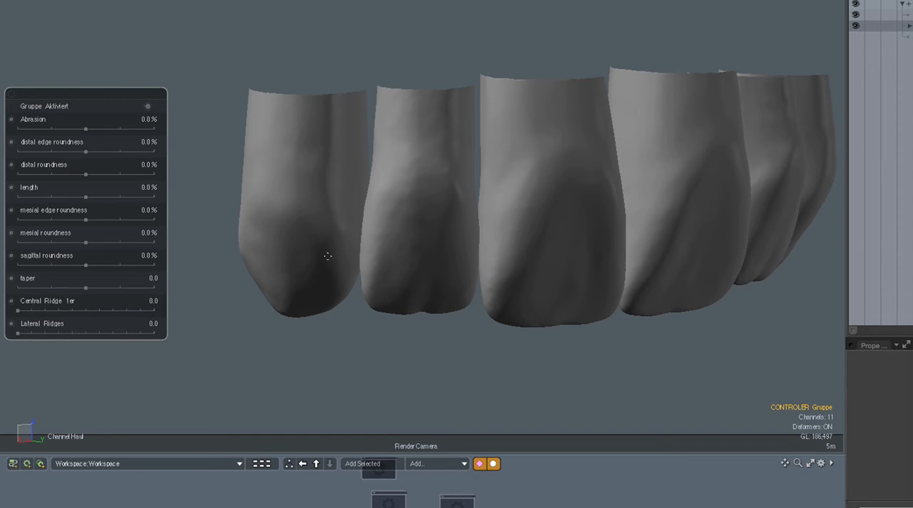
{"action": "mouse_move", "coordinate": [137, 212]}
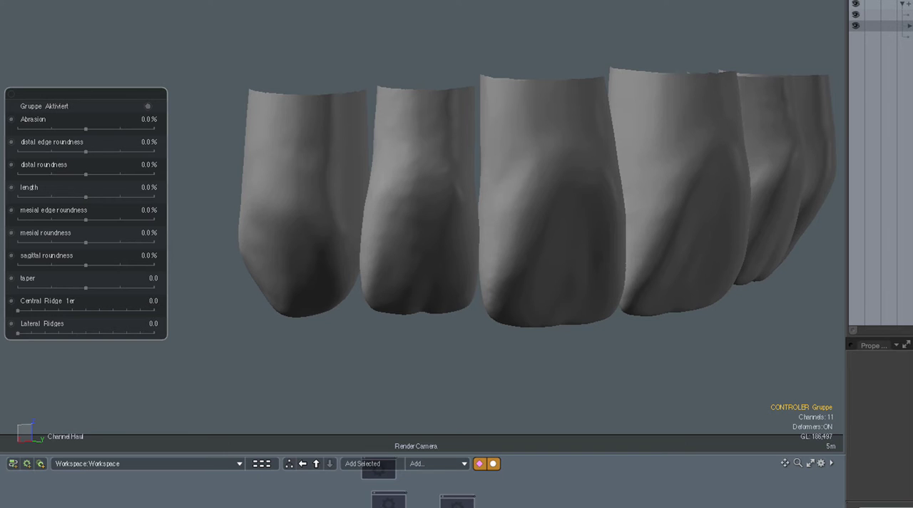
{"action": "left_click_drag", "start_coordinate": [85, 196], "coordinate": [93, 195]}
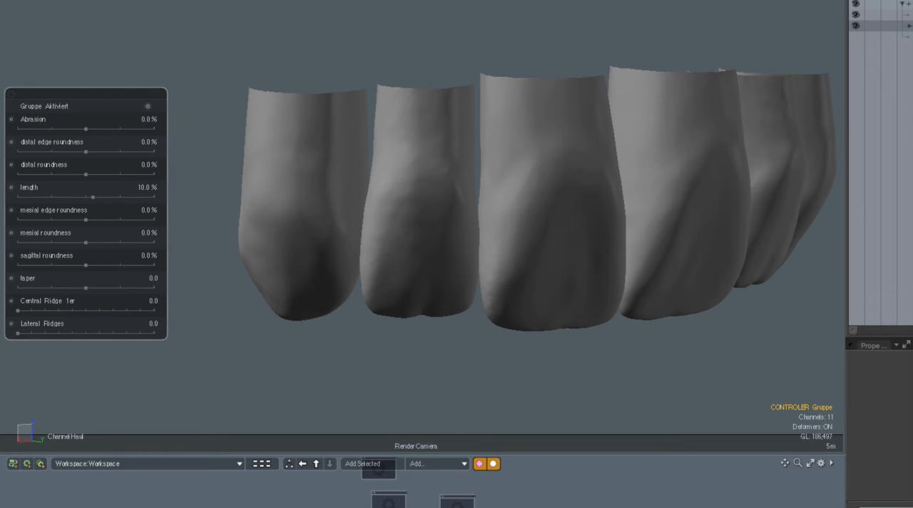
{"action": "left_click_drag", "start_coordinate": [92, 196], "coordinate": [130, 196]}
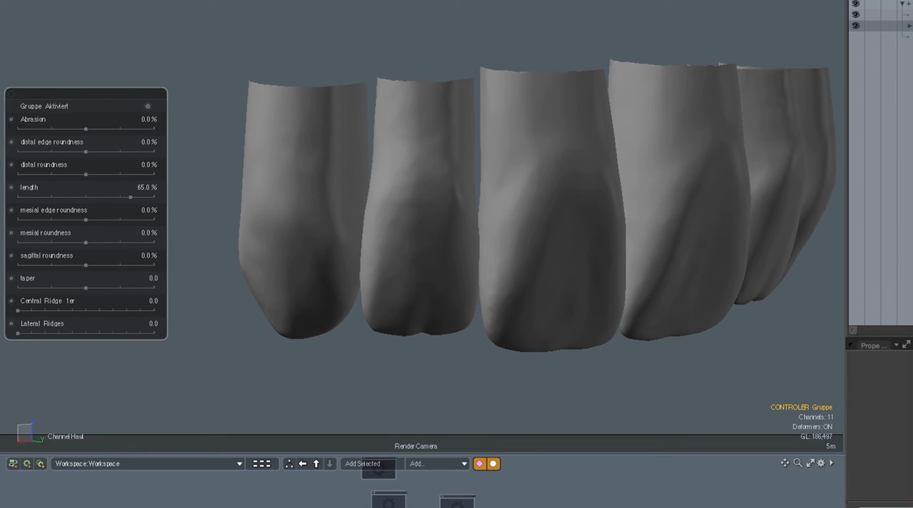
{"action": "left_click_drag", "start_coordinate": [131, 198], "coordinate": [106, 198]}
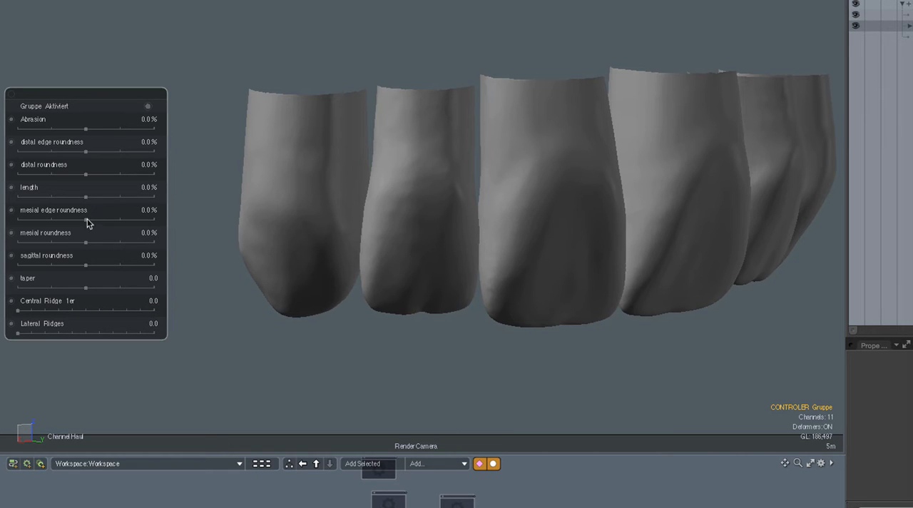
{"action": "mouse_move", "coordinate": [145, 236]}
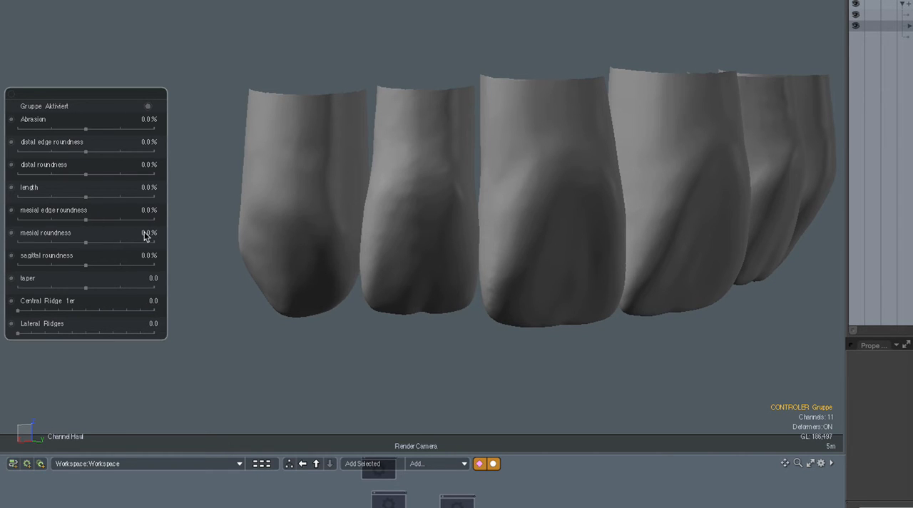
{"action": "mouse_move", "coordinate": [87, 176]}
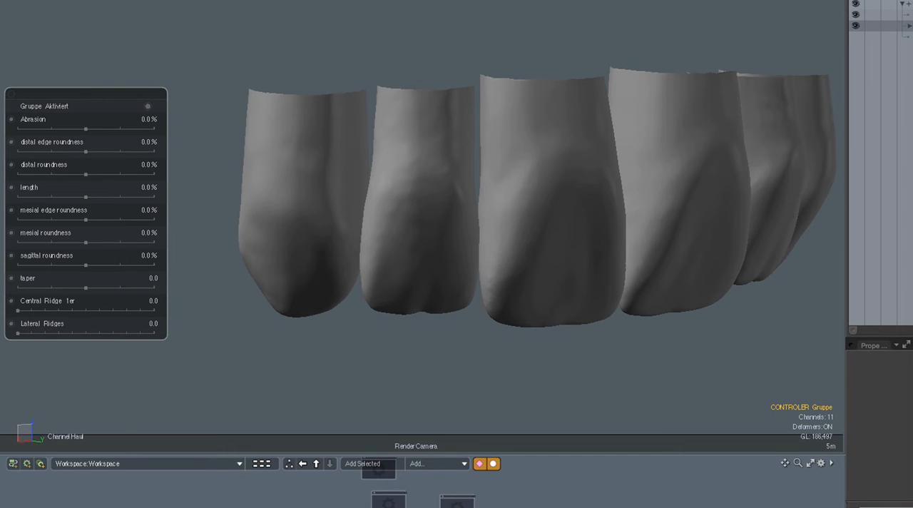
{"action": "left_click_drag", "start_coordinate": [85, 150], "coordinate": [92, 150]}
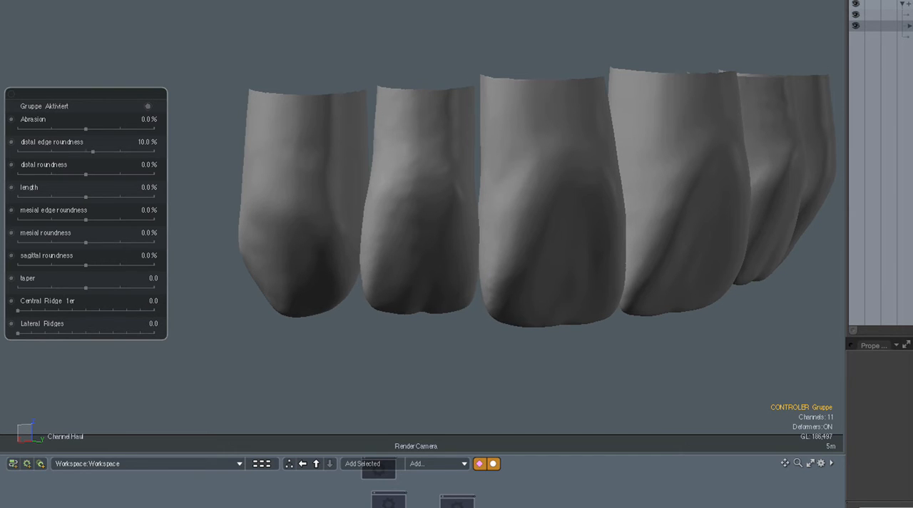
{"action": "left_click_drag", "start_coordinate": [92, 151], "coordinate": [102, 151]}
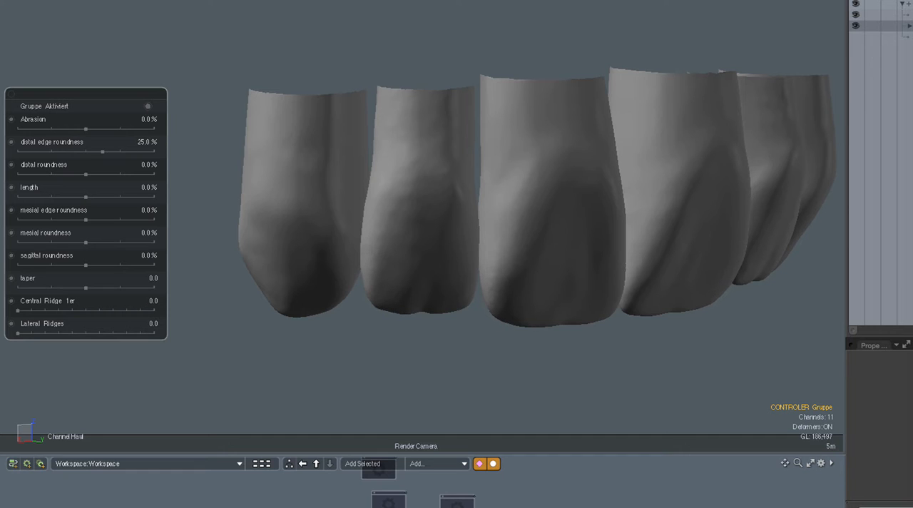
{"action": "left_click_drag", "start_coordinate": [103, 153], "coordinate": [77, 153]}
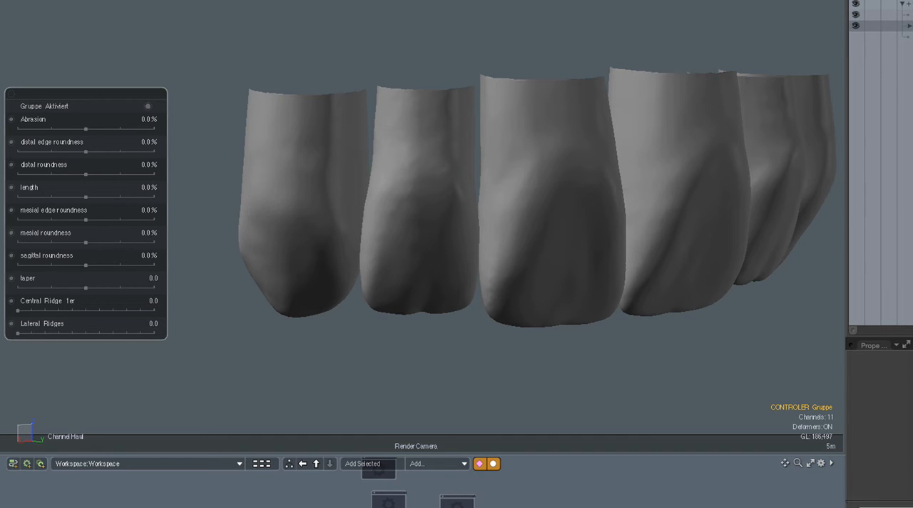
{"action": "left_click_drag", "start_coordinate": [85, 174], "coordinate": [146, 174]}
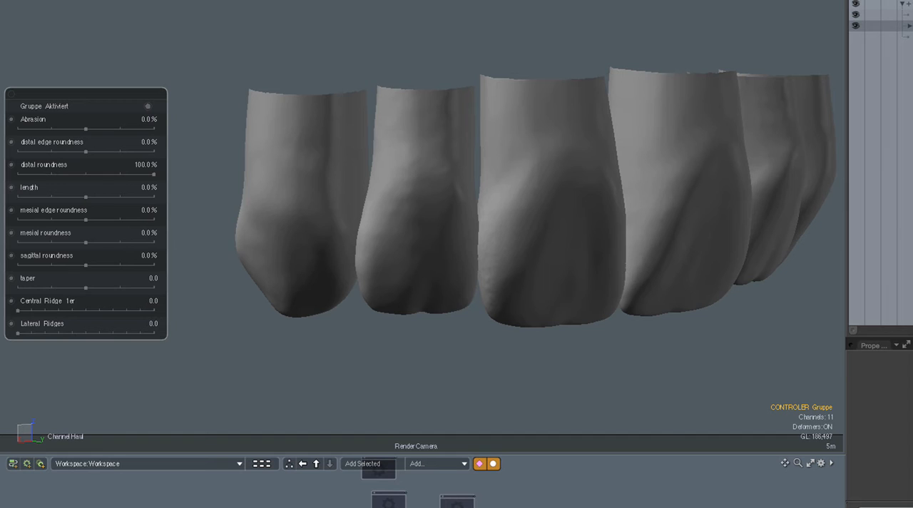
{"action": "left_click_drag", "start_coordinate": [154, 174], "coordinate": [102, 174]}
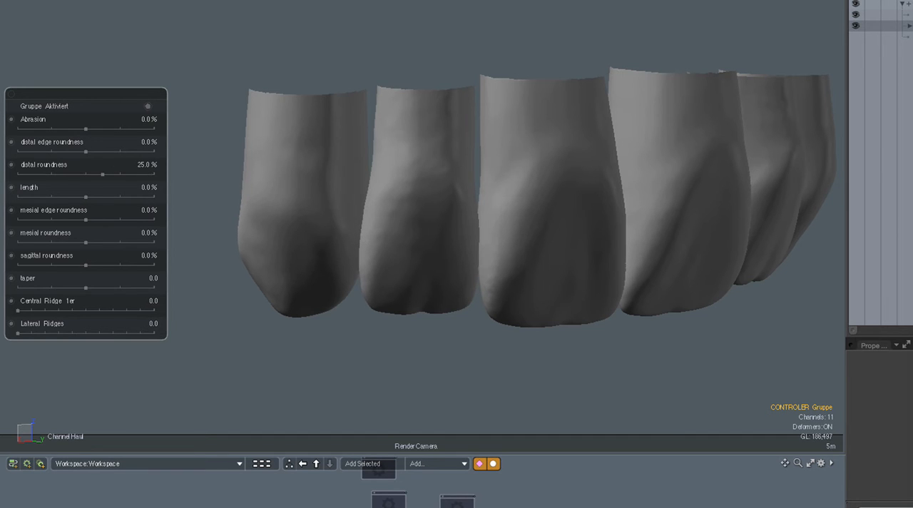
{"action": "left_click_drag", "start_coordinate": [102, 174], "coordinate": [72, 174]}
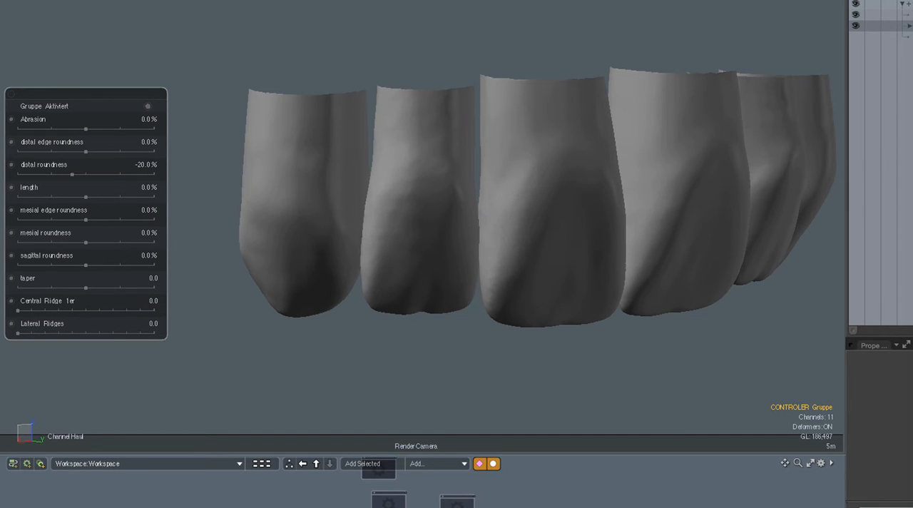
{"action": "left_click_drag", "start_coordinate": [72, 175], "coordinate": [48, 175]}
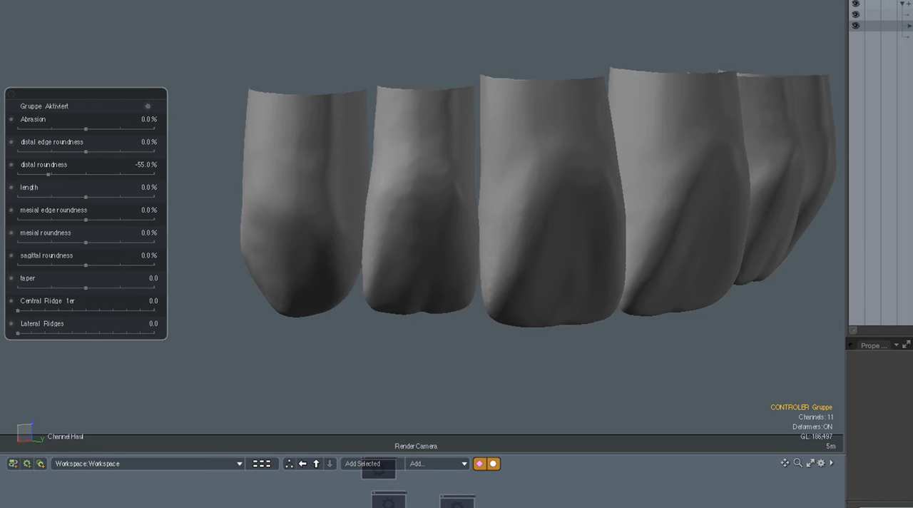
{"action": "left_click_drag", "start_coordinate": [48, 175], "coordinate": [14, 174]}
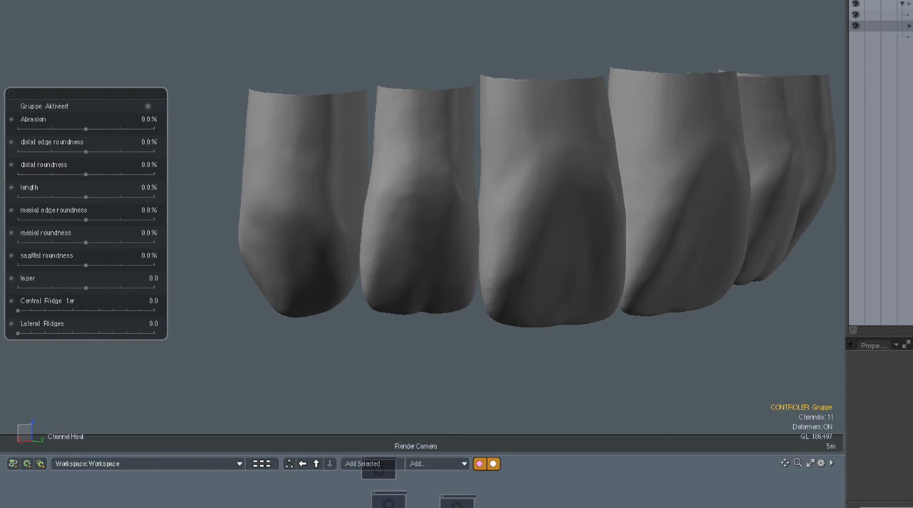
{"action": "left_click_drag", "start_coordinate": [85, 174], "coordinate": [140, 174]}
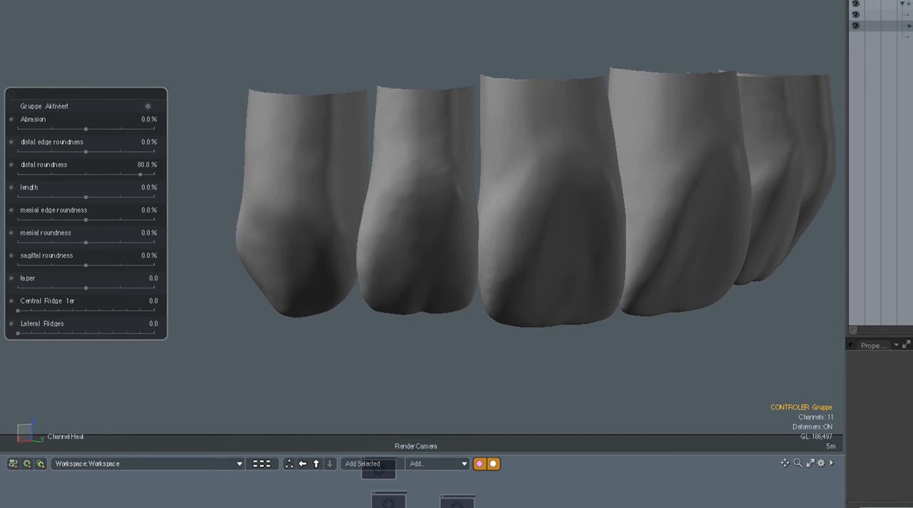
{"action": "left_click_drag", "start_coordinate": [140, 174], "coordinate": [116, 174]}
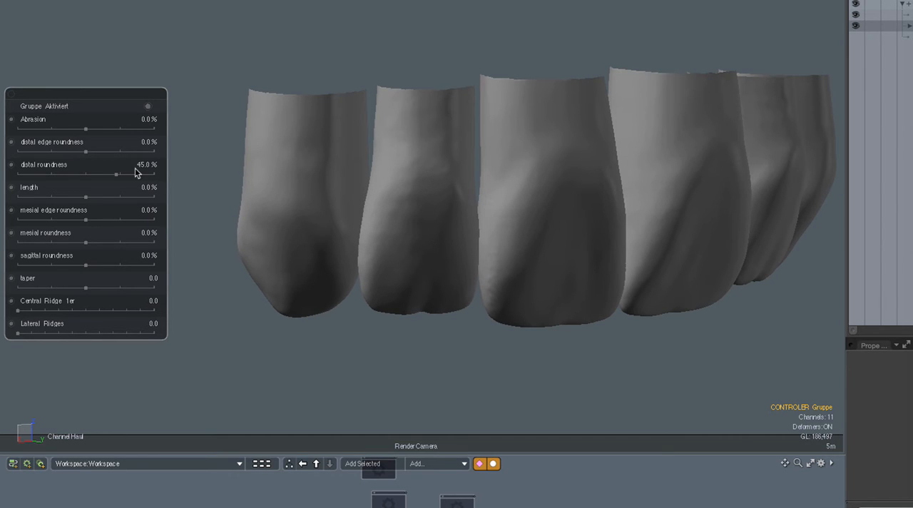
{"action": "double_click", "coordinate": [143, 165]}
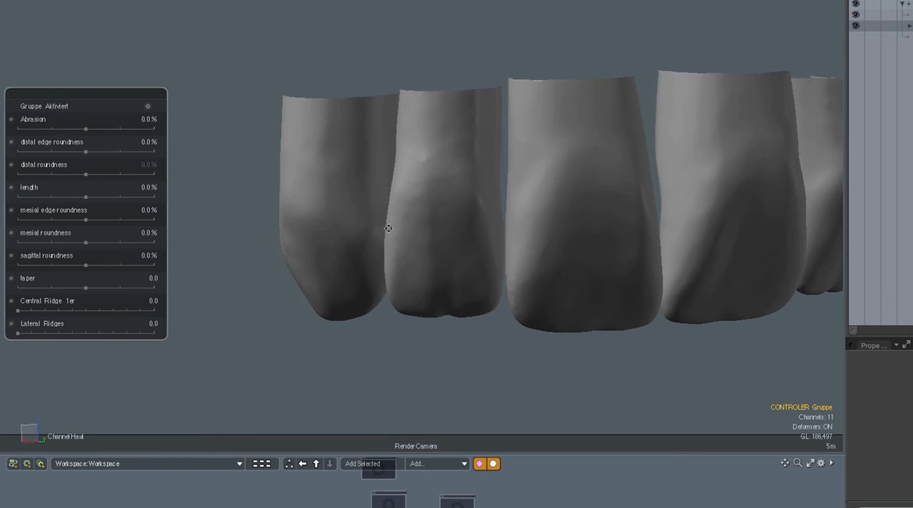
Zoom in, sweep mesial edge roundness to 100%, then settle it at -20%
{"action": "left_click_drag", "start_coordinate": [388, 229], "coordinate": [401, 248]}
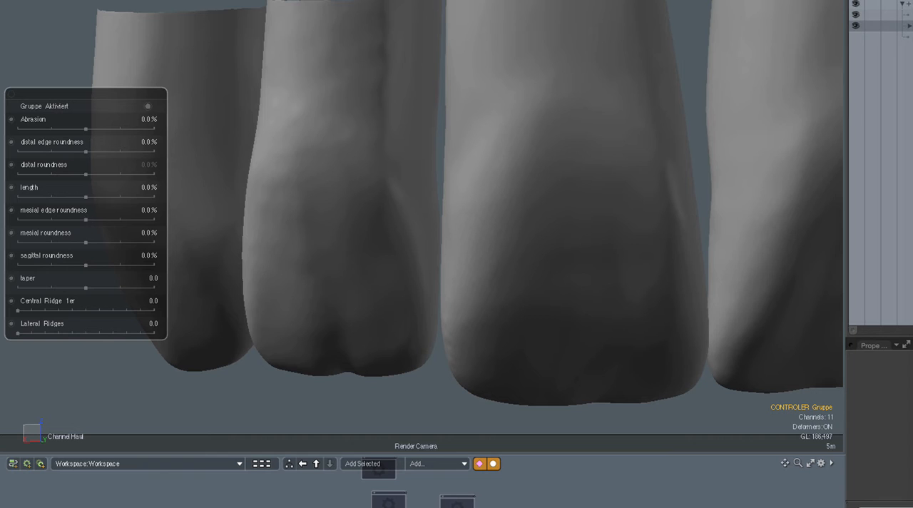
{"action": "left_click_drag", "start_coordinate": [85, 220], "coordinate": [100, 220]}
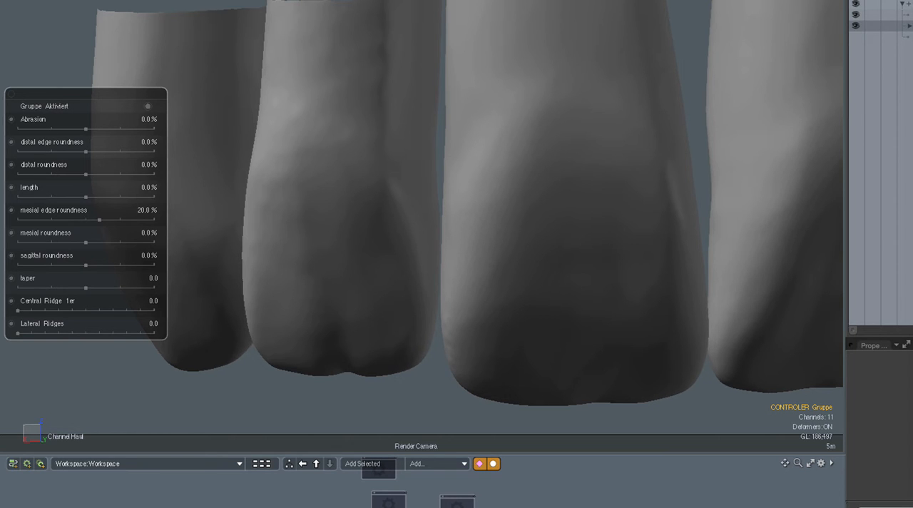
{"action": "left_click_drag", "start_coordinate": [99, 219], "coordinate": [156, 220]}
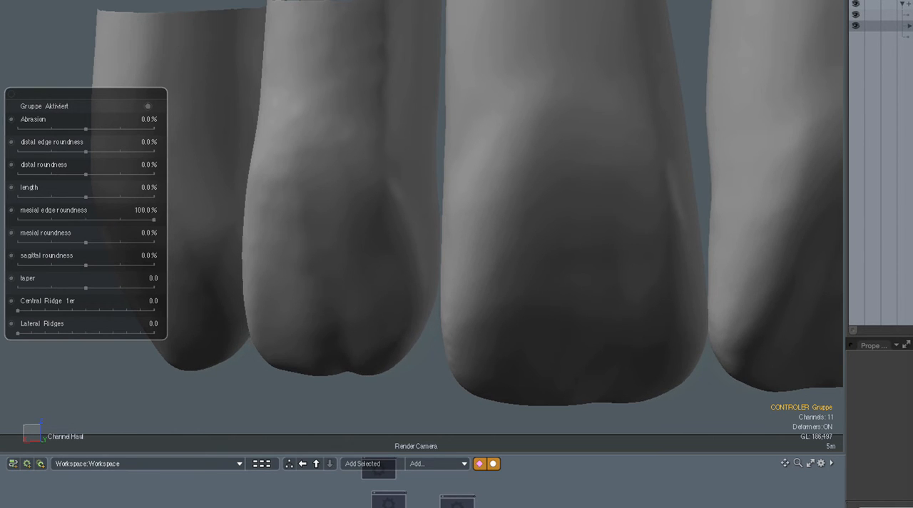
{"action": "left_click_drag", "start_coordinate": [155, 220], "coordinate": [120, 220]}
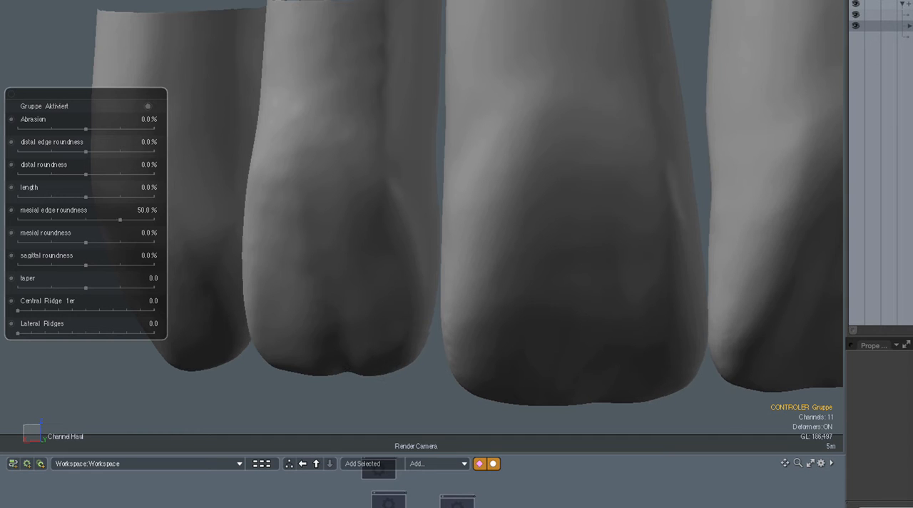
{"action": "left_click_drag", "start_coordinate": [119, 220], "coordinate": [71, 221]}
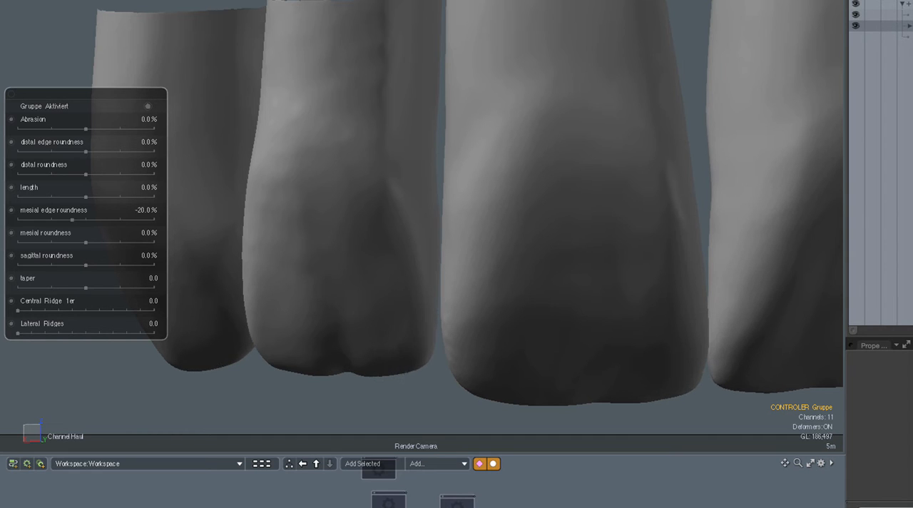
Reset mesial edge roundness to 0%, then sweep mesial roundness from 100% to -100% and back to zero
{"action": "left_click_drag", "start_coordinate": [71, 220], "coordinate": [32, 220]}
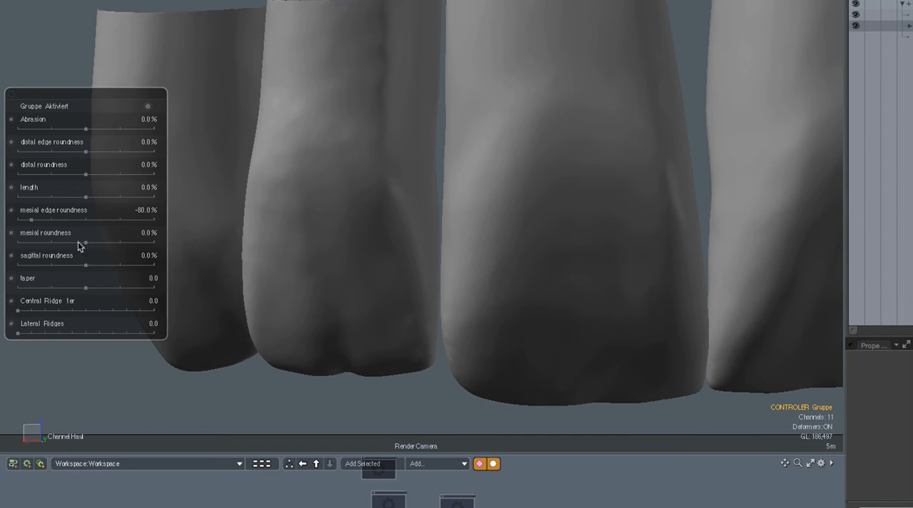
{"action": "double_click", "coordinate": [141, 210]}
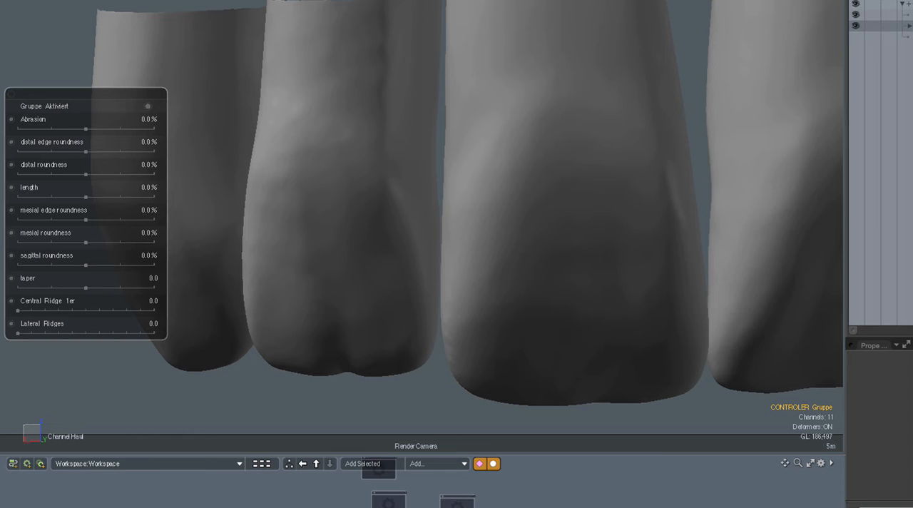
{"action": "left_click_drag", "start_coordinate": [86, 241], "coordinate": [115, 241]}
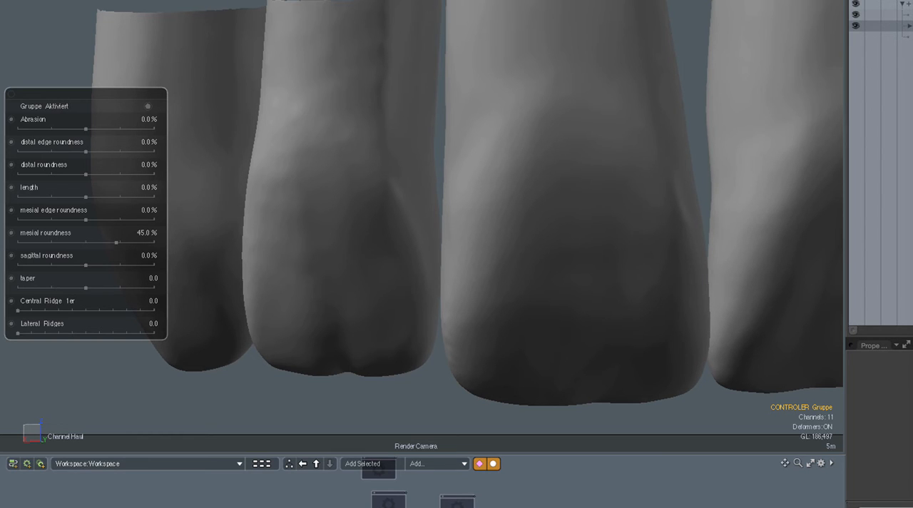
{"action": "left_click_drag", "start_coordinate": [116, 242], "coordinate": [156, 242]}
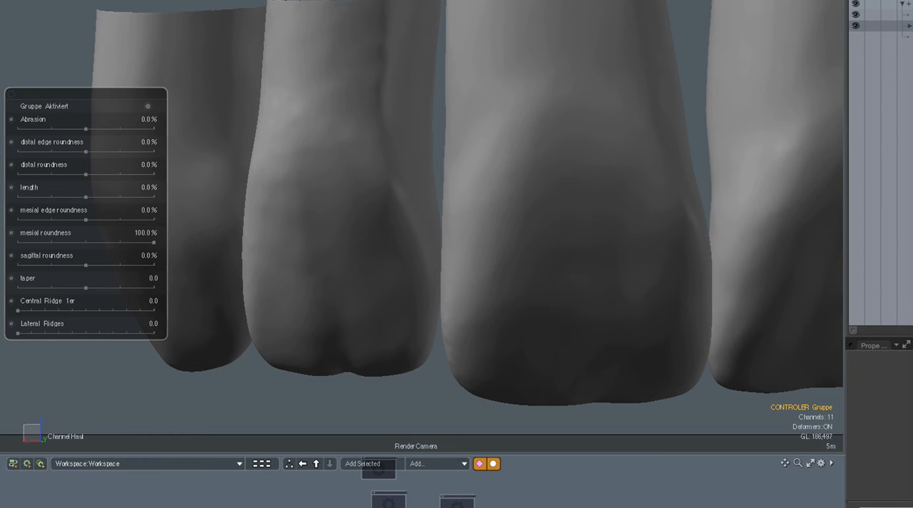
{"action": "left_click_drag", "start_coordinate": [152, 242], "coordinate": [115, 243]}
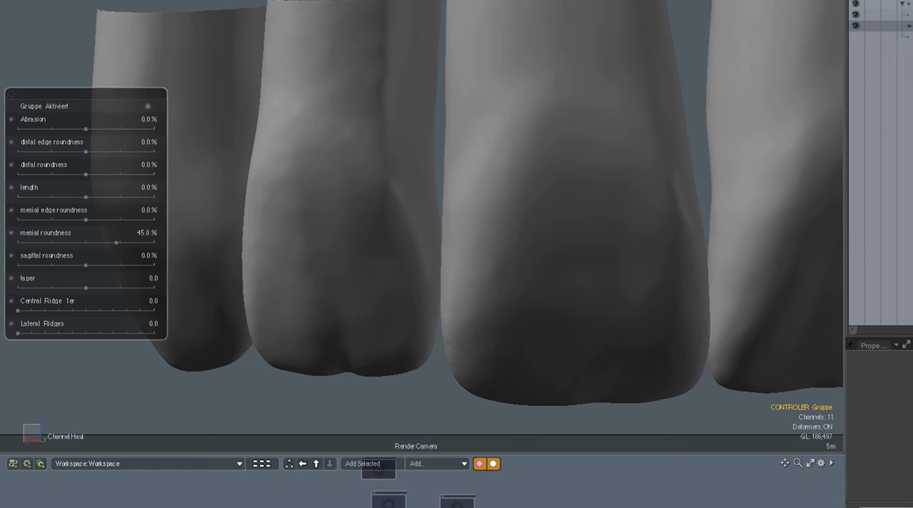
{"action": "left_click_drag", "start_coordinate": [115, 242], "coordinate": [16, 242]}
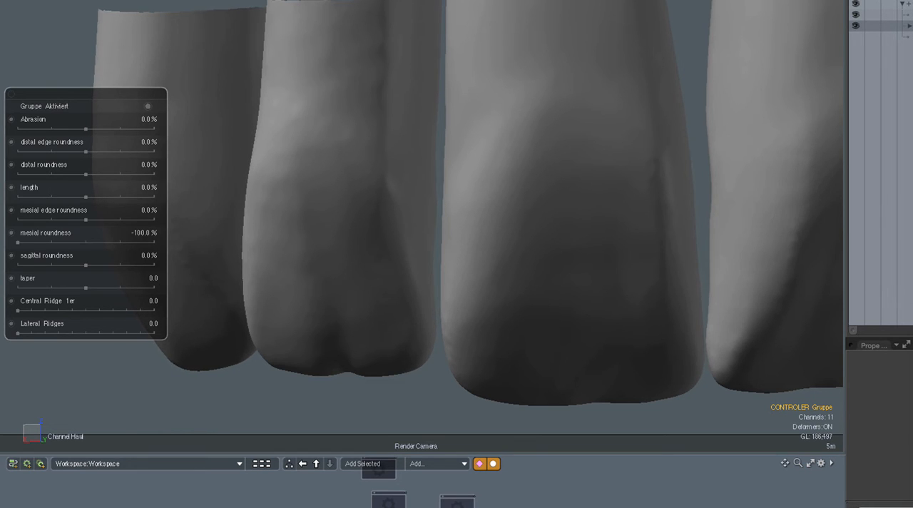
{"action": "left_click_drag", "start_coordinate": [17, 243], "coordinate": [22, 242]}
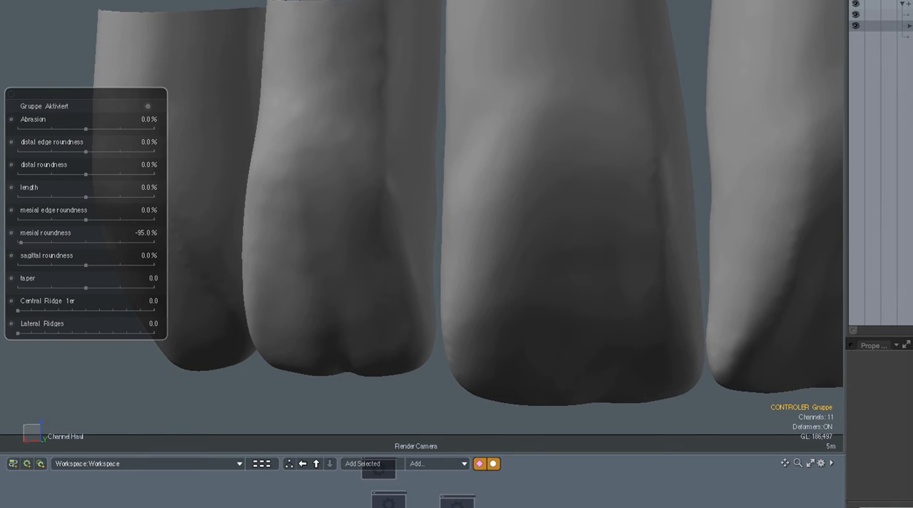
{"action": "left_click_drag", "start_coordinate": [21, 243], "coordinate": [100, 243]}
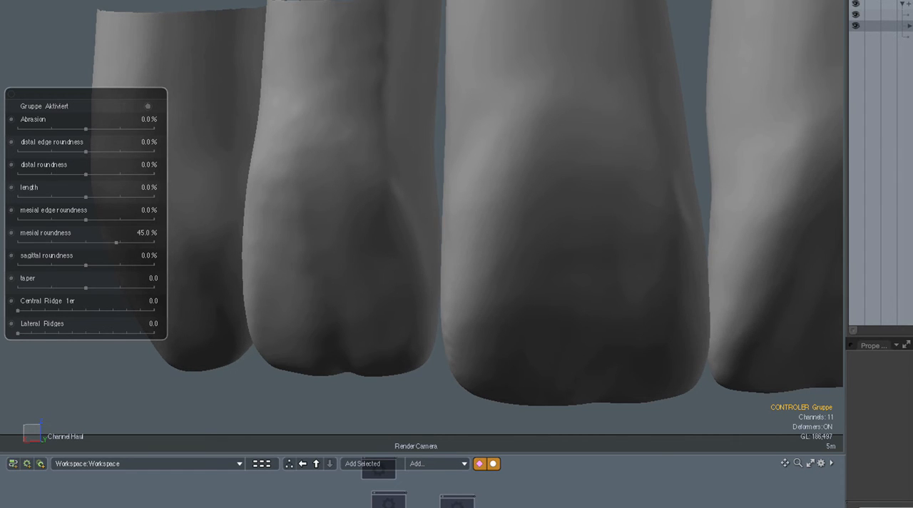
{"action": "left_click_drag", "start_coordinate": [117, 242], "coordinate": [106, 243]}
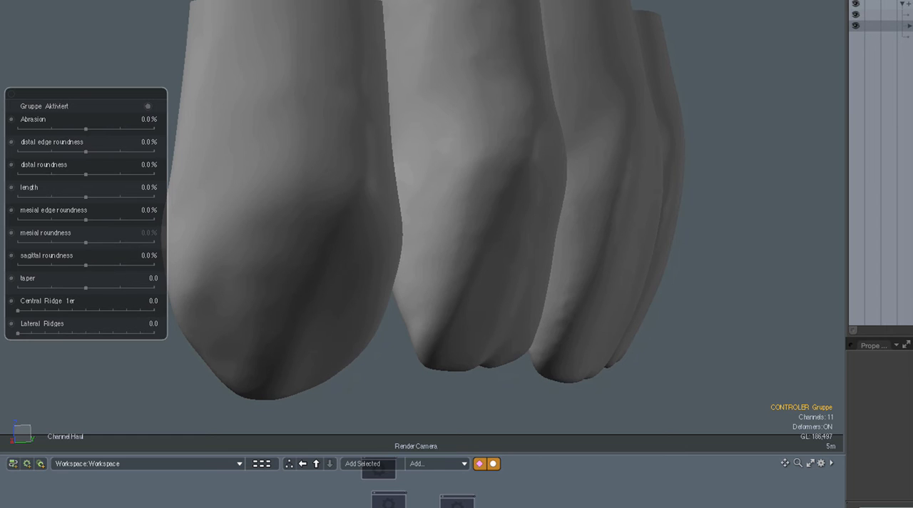
Sweep sagittal roundness to 25%, 75% and -60%, then reset it to 0%
{"action": "left_click_drag", "start_coordinate": [85, 264], "coordinate": [102, 264]}
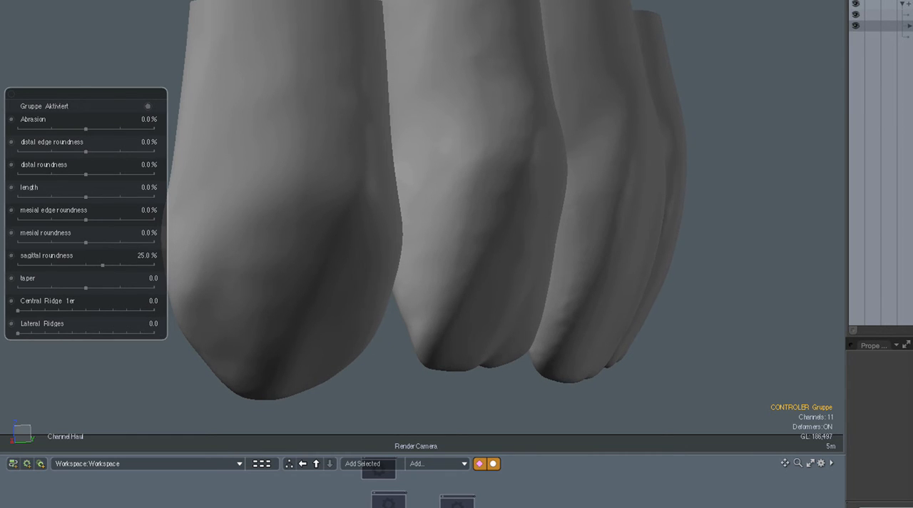
{"action": "left_click_drag", "start_coordinate": [102, 265], "coordinate": [137, 264]}
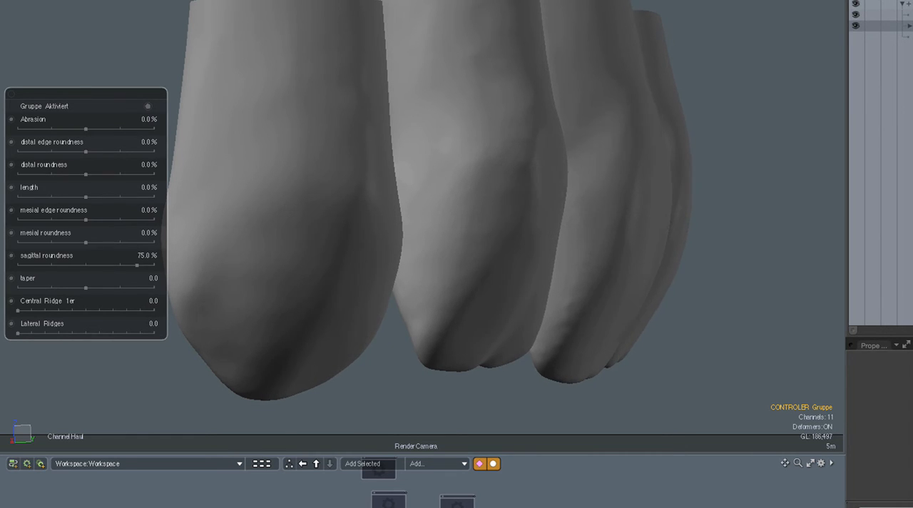
{"action": "left_click_drag", "start_coordinate": [137, 265], "coordinate": [77, 265]}
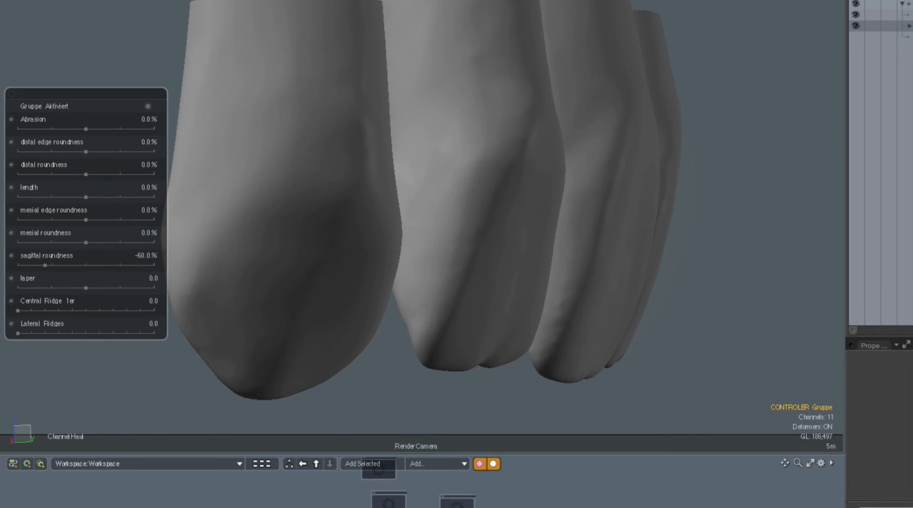
{"action": "left_click_drag", "start_coordinate": [44, 265], "coordinate": [17, 265]}
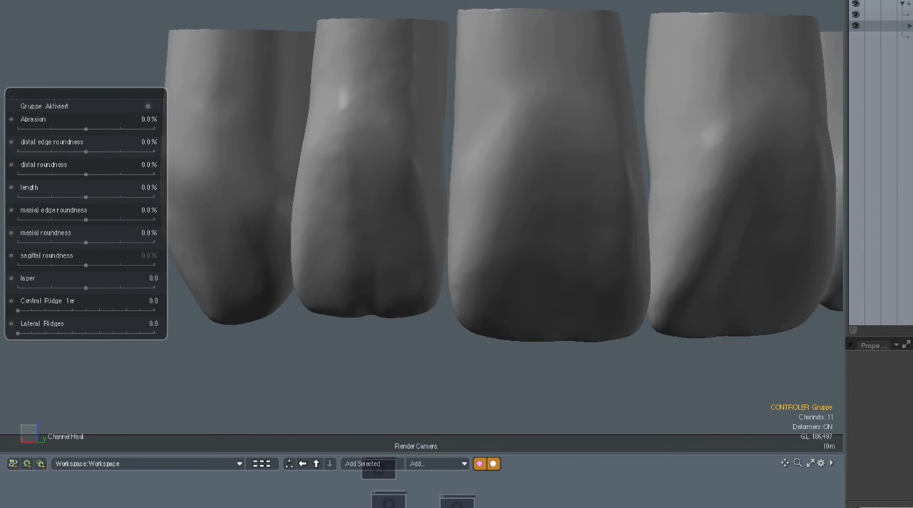
{"action": "left_click_drag", "start_coordinate": [84, 288], "coordinate": [106, 287]}
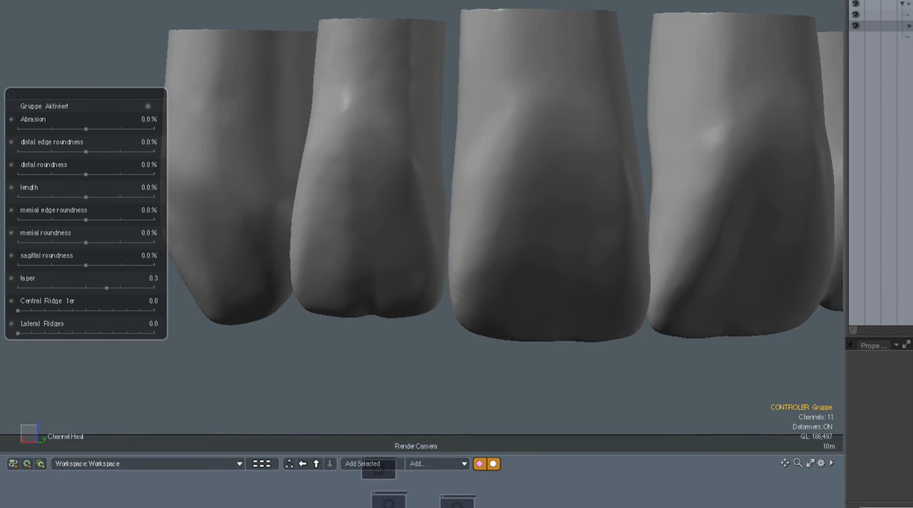
{"action": "left_click_drag", "start_coordinate": [106, 288], "coordinate": [150, 288]}
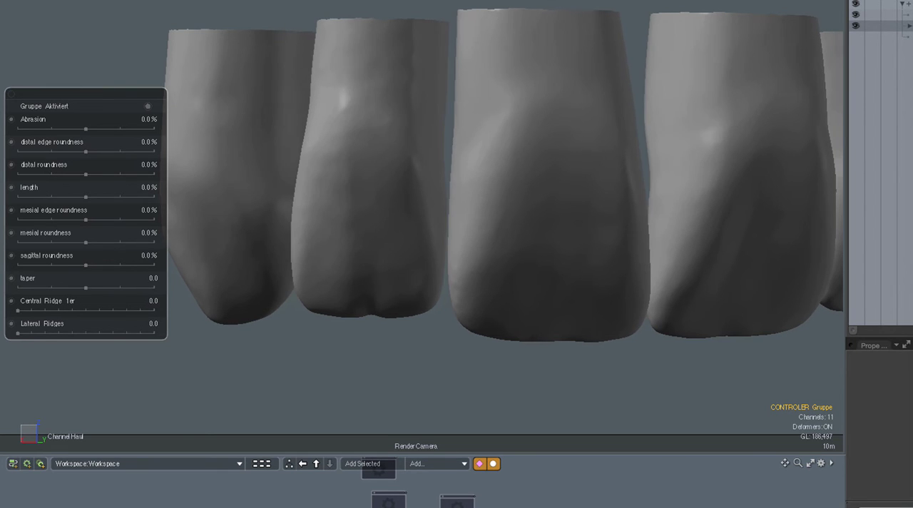
{"action": "left_click_drag", "start_coordinate": [84, 287], "coordinate": [68, 287]}
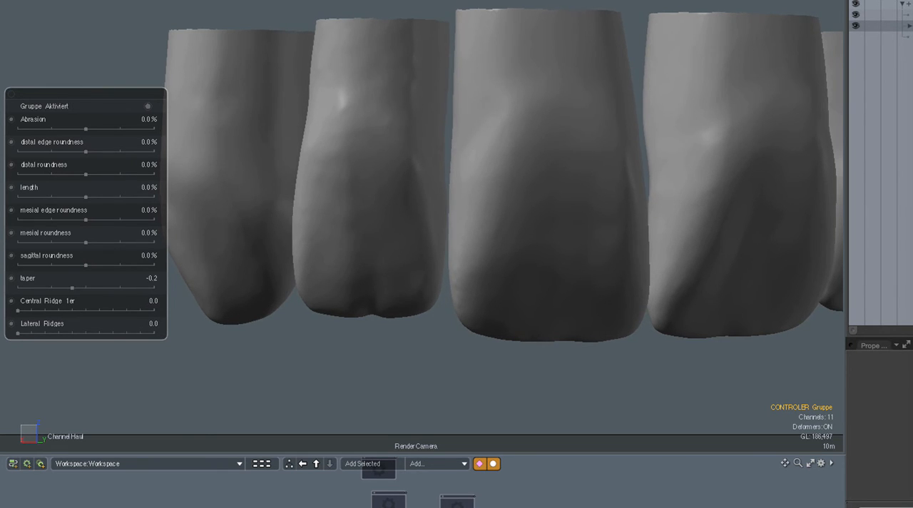
{"action": "left_click_drag", "start_coordinate": [71, 287], "coordinate": [28, 287]}
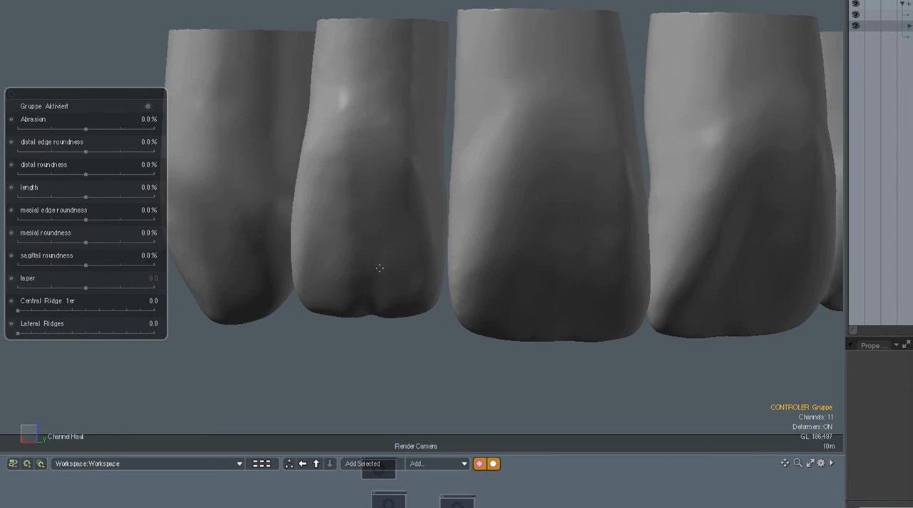
{"action": "mouse_move", "coordinate": [670, 125]}
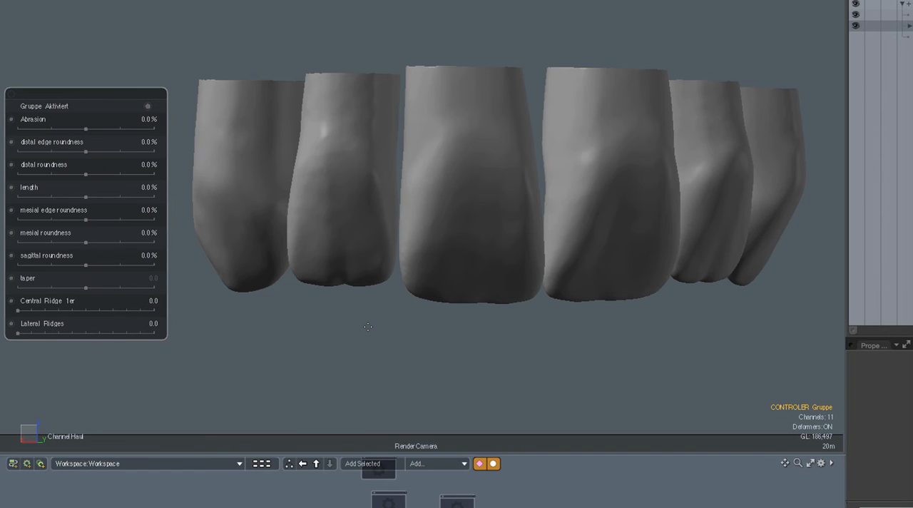
{"action": "mouse_move", "coordinate": [311, 271]}
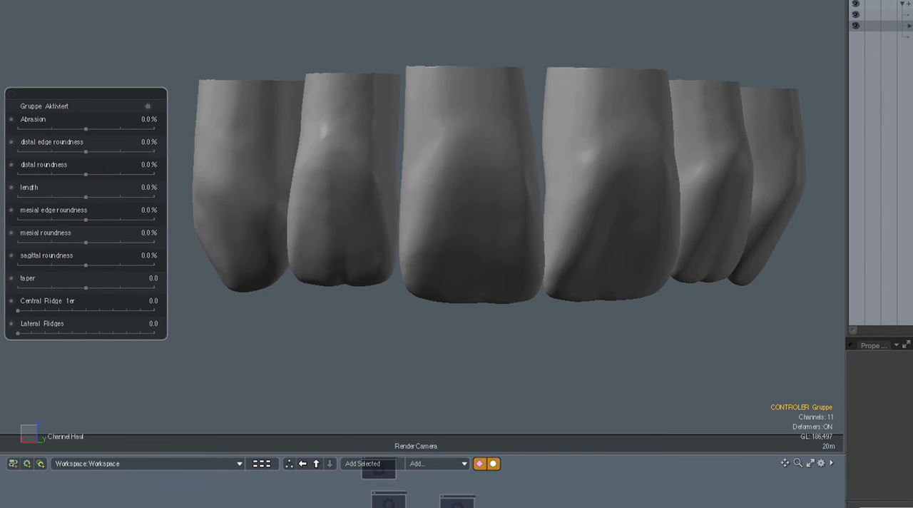
Set tooth length to 20%, taper to 0.25, and lateral and central ridges to 0.26
{"action": "left_click_drag", "start_coordinate": [85, 196], "coordinate": [100, 196]}
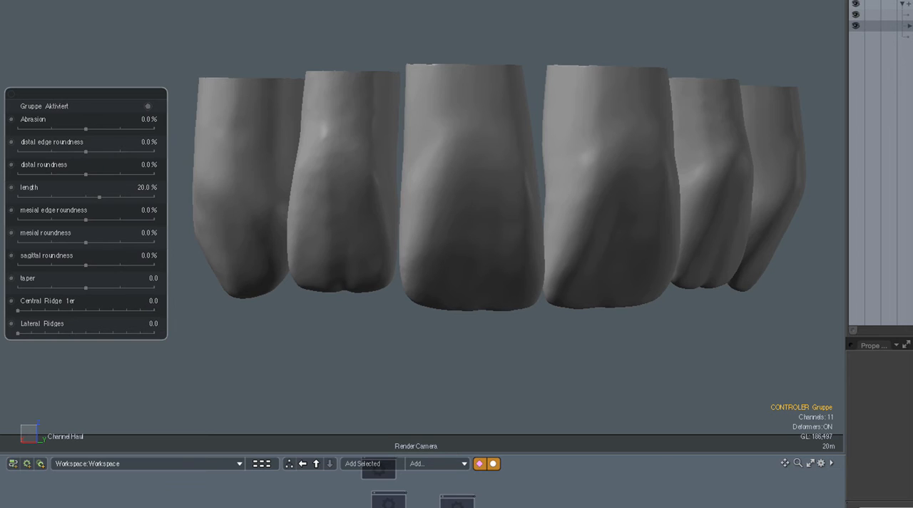
{"action": "left_click_drag", "start_coordinate": [85, 288], "coordinate": [102, 288]}
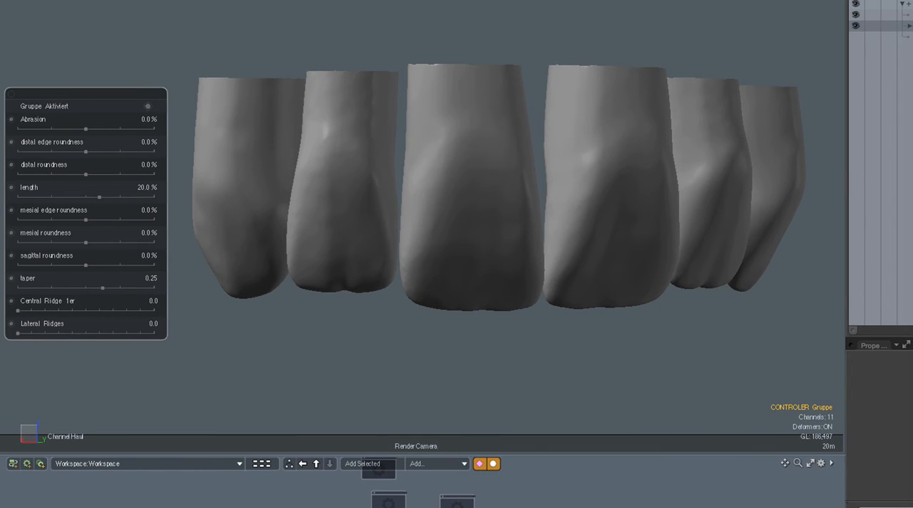
{"action": "left_click_drag", "start_coordinate": [16, 334], "coordinate": [45, 333]}
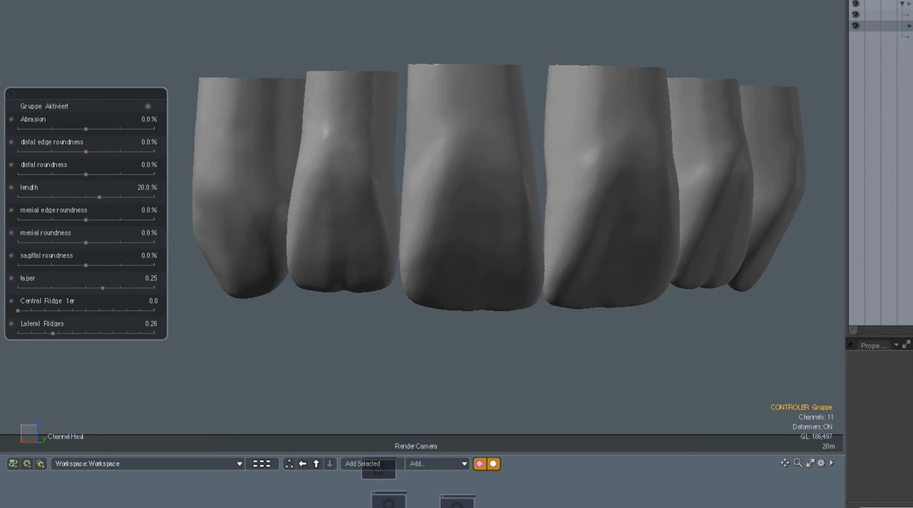
{"action": "left_click_drag", "start_coordinate": [17, 312], "coordinate": [34, 312]}
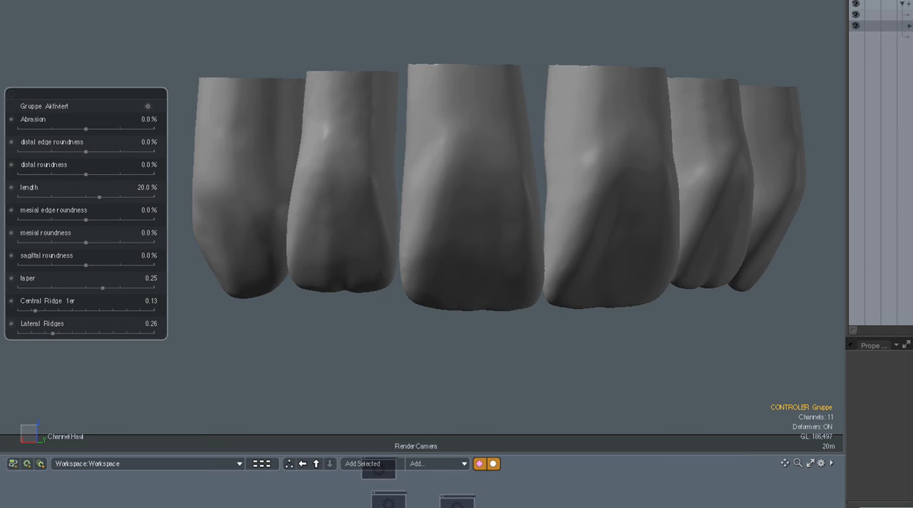
{"action": "left_click_drag", "start_coordinate": [35, 310], "coordinate": [49, 310]}
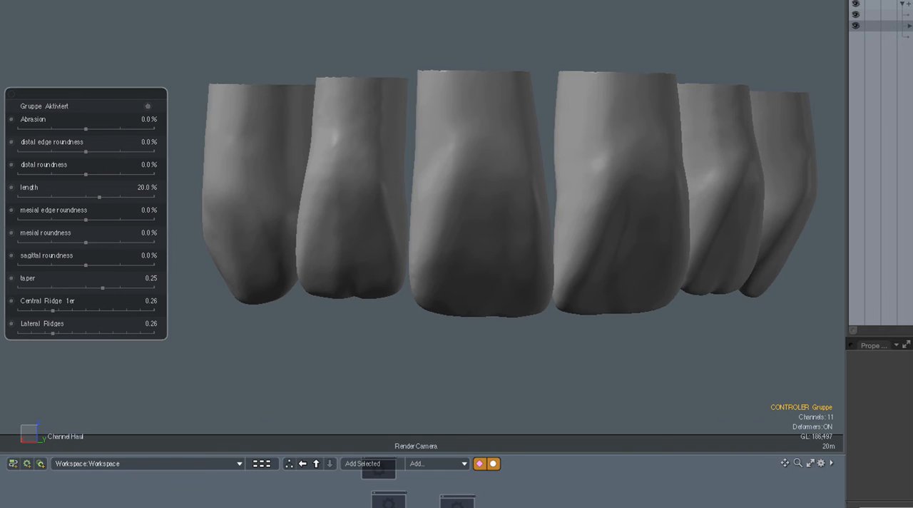
Round the distal edges, trying 35% and 50% before easing it back down
{"action": "left_click_drag", "start_coordinate": [84, 153], "coordinate": [109, 153]}
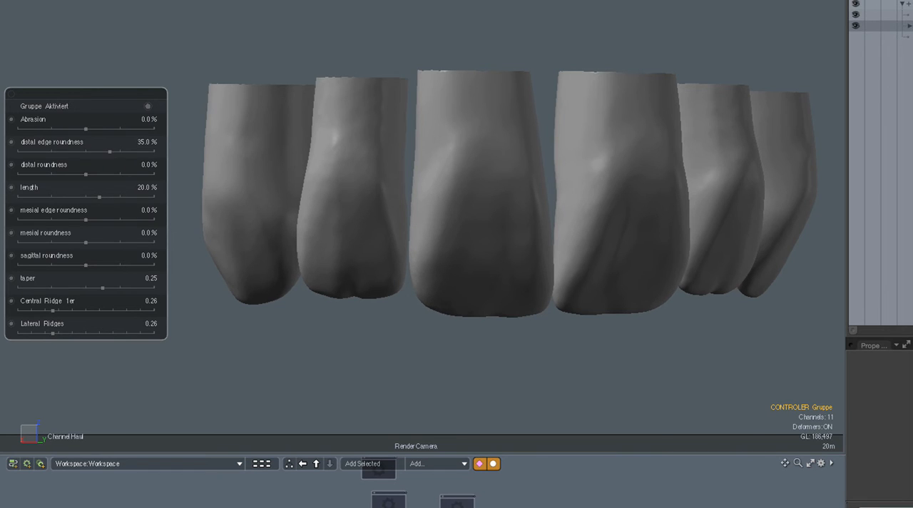
{"action": "left_click_drag", "start_coordinate": [109, 153], "coordinate": [119, 153]}
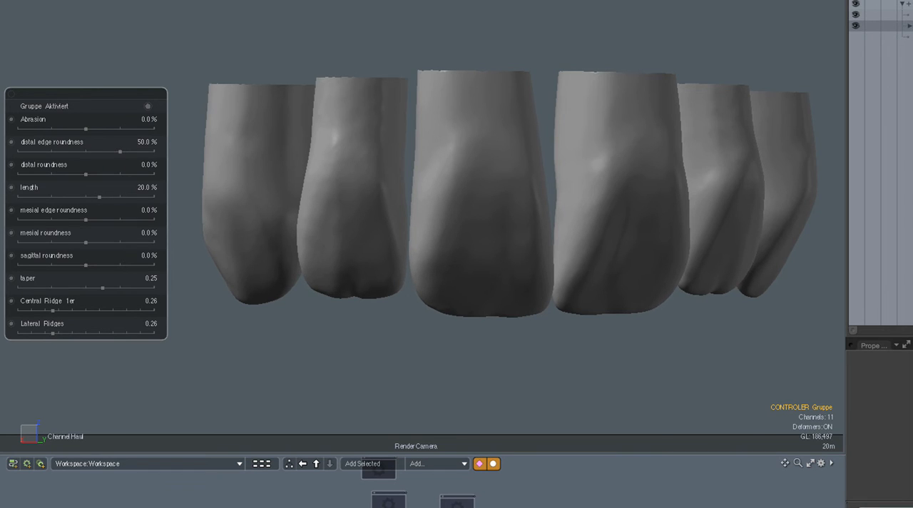
{"action": "left_click_drag", "start_coordinate": [120, 152], "coordinate": [102, 153]}
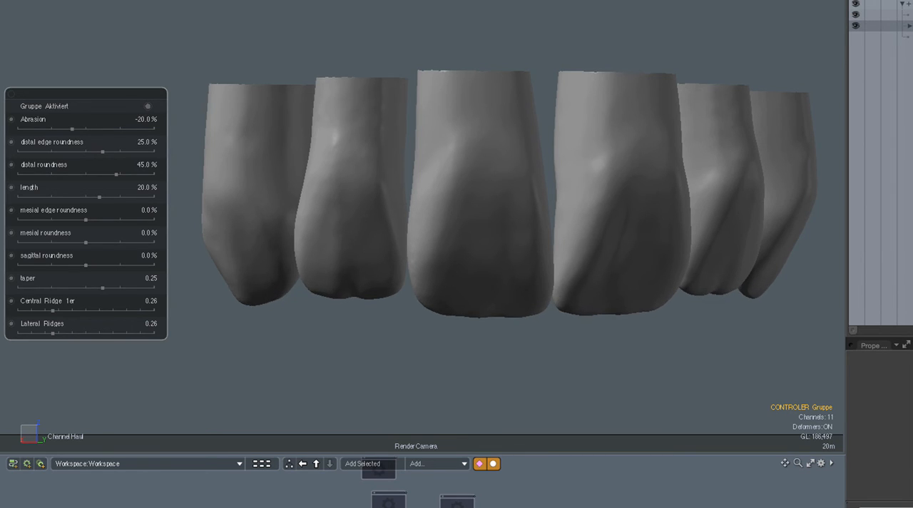
Drop Abrasion to -75%, then ease it up to about -55%
{"action": "left_click_drag", "start_coordinate": [71, 128], "coordinate": [42, 129]}
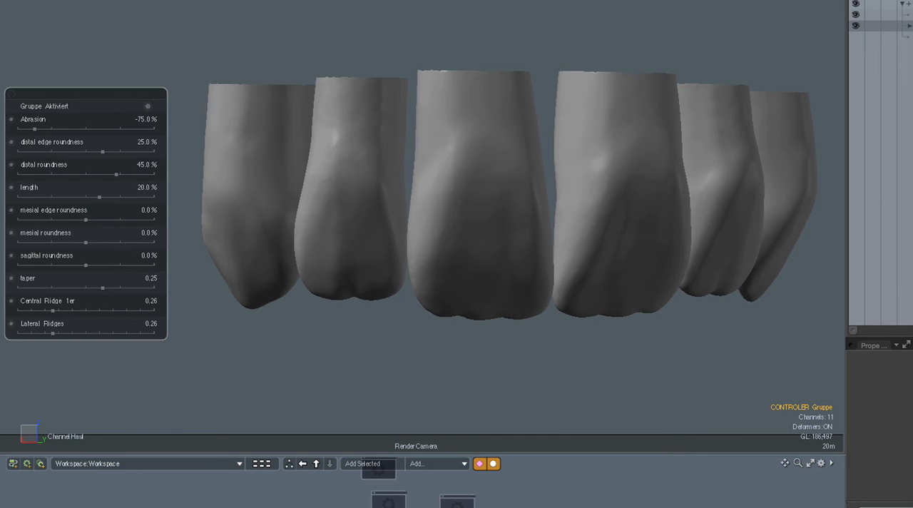
{"action": "left_click_drag", "start_coordinate": [37, 128], "coordinate": [40, 129]}
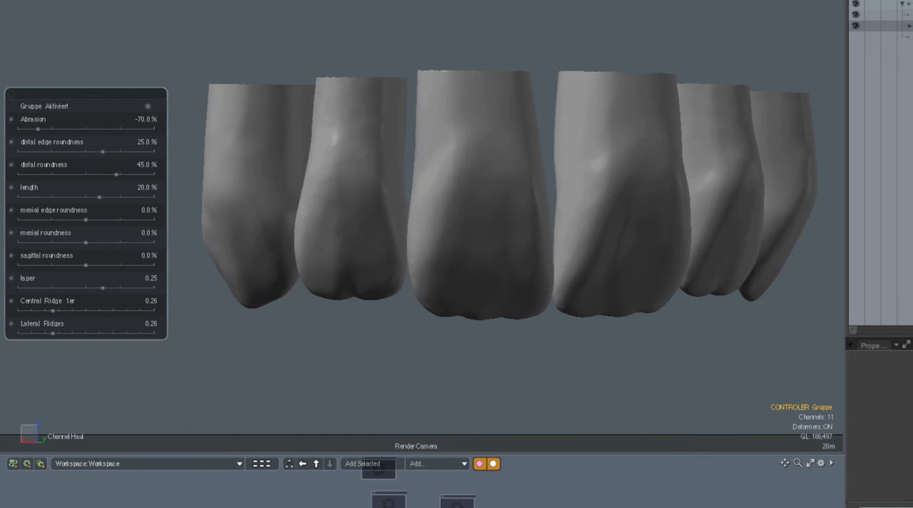
{"action": "left_click_drag", "start_coordinate": [43, 130], "coordinate": [50, 129]}
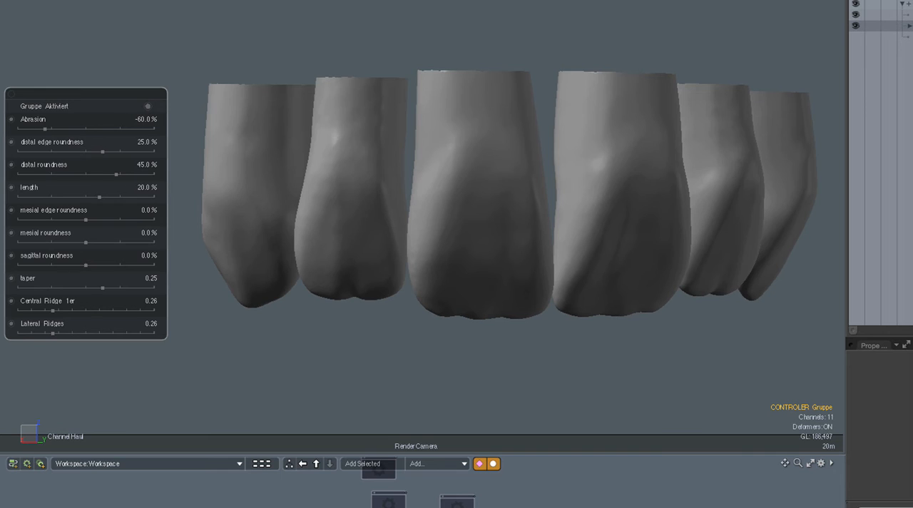
{"action": "left_click_drag", "start_coordinate": [44, 129], "coordinate": [48, 129]}
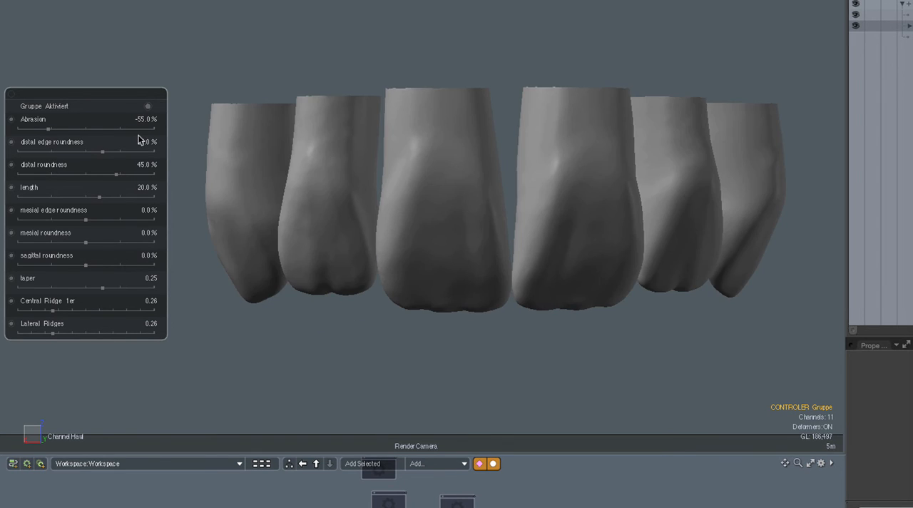
Raise Abrasion to 45%, set distal edge roundness -60%, distal roundness -20%, and shorten length
{"action": "left_click_drag", "start_coordinate": [102, 151], "coordinate": [111, 151]}
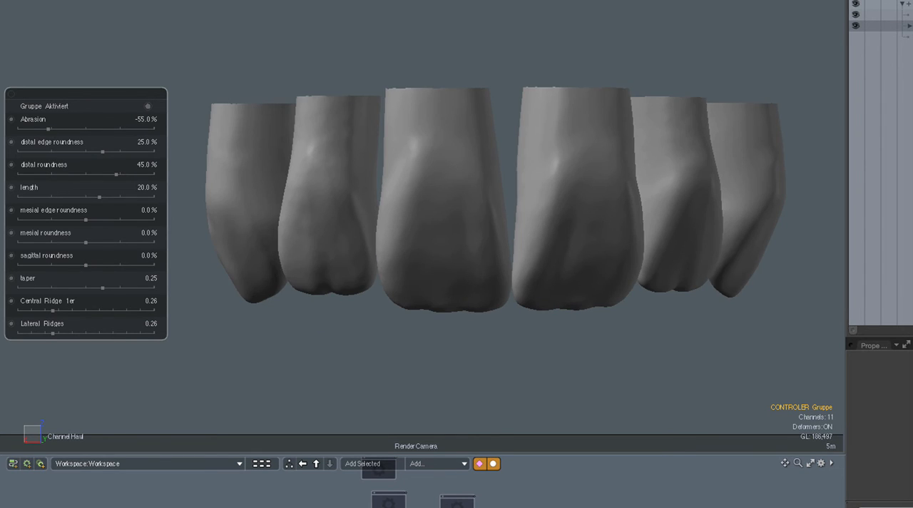
{"action": "left_click_drag", "start_coordinate": [48, 129], "coordinate": [75, 129]}
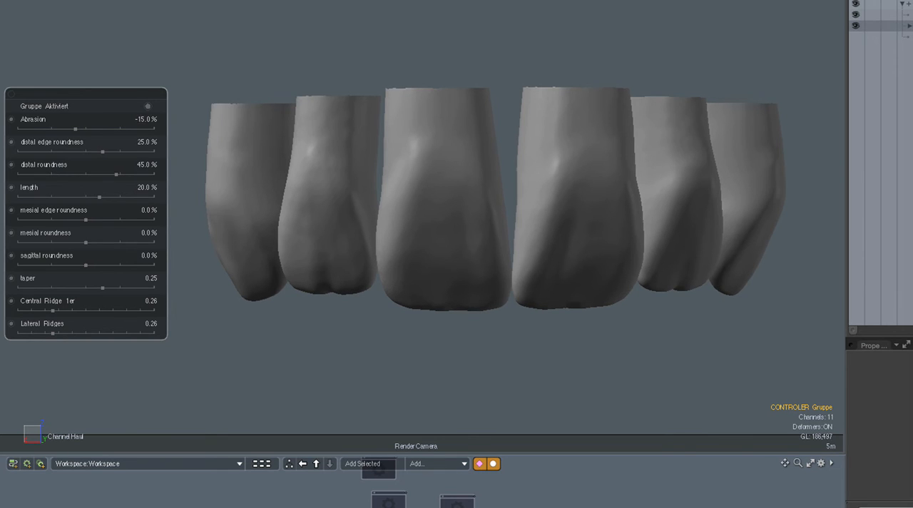
{"action": "left_click_drag", "start_coordinate": [75, 130], "coordinate": [117, 129]}
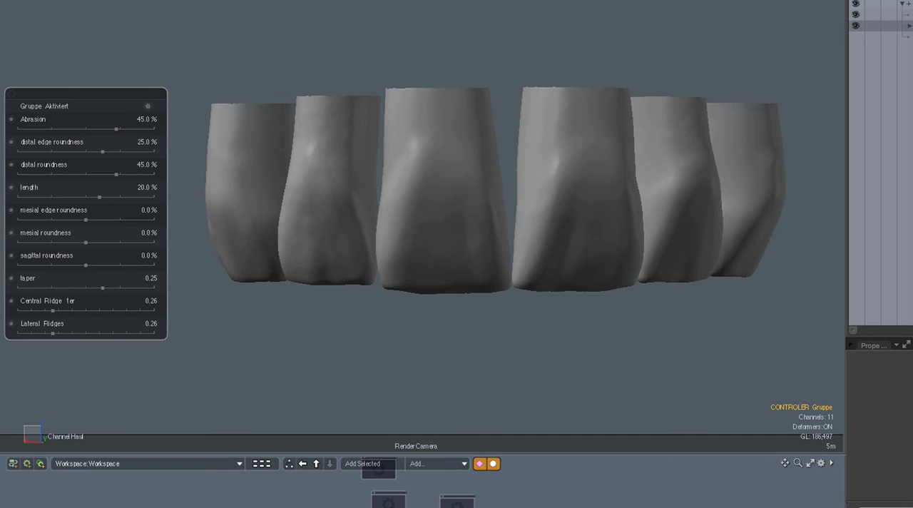
{"action": "left_click_drag", "start_coordinate": [102, 153], "coordinate": [45, 153]}
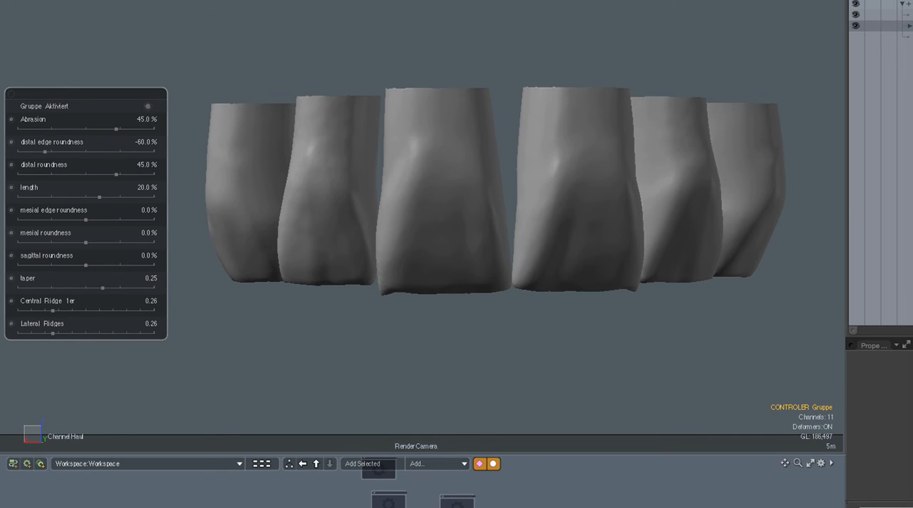
{"action": "left_click_drag", "start_coordinate": [116, 174], "coordinate": [71, 174]}
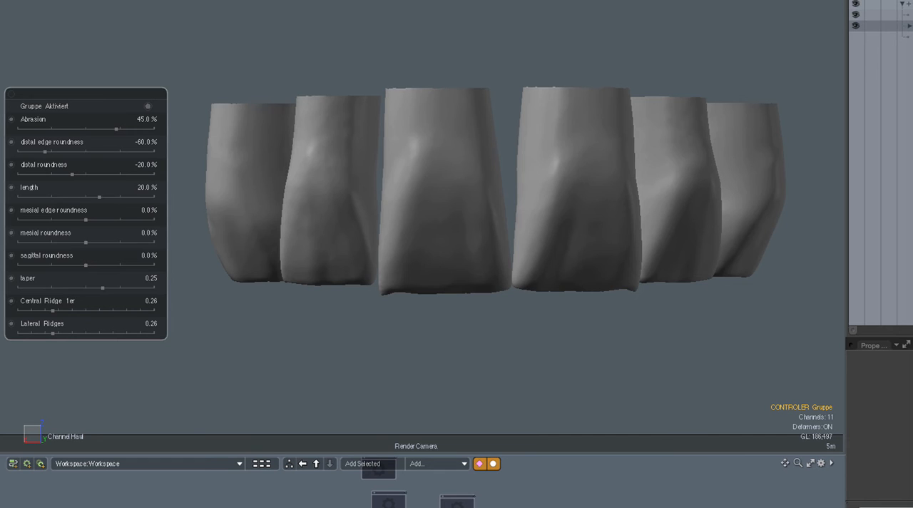
{"action": "left_click_drag", "start_coordinate": [99, 196], "coordinate": [79, 196]}
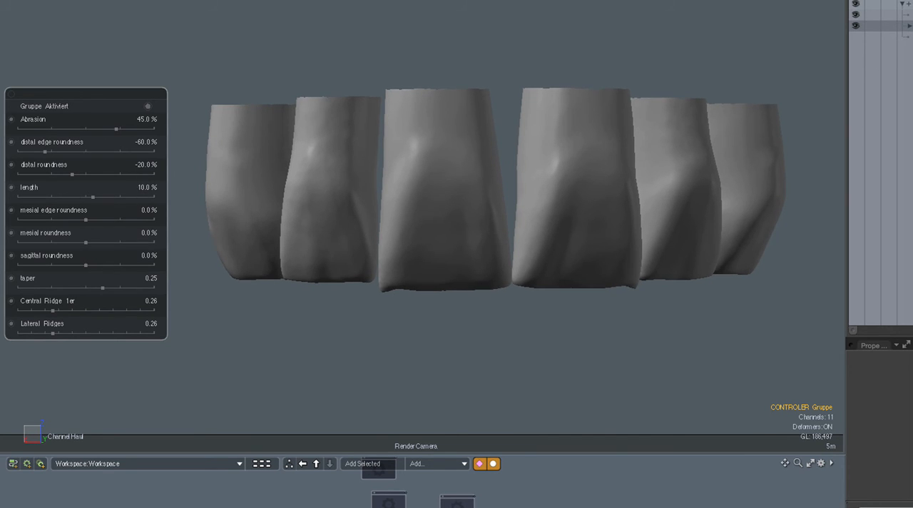
{"action": "mouse_move", "coordinate": [143, 255]}
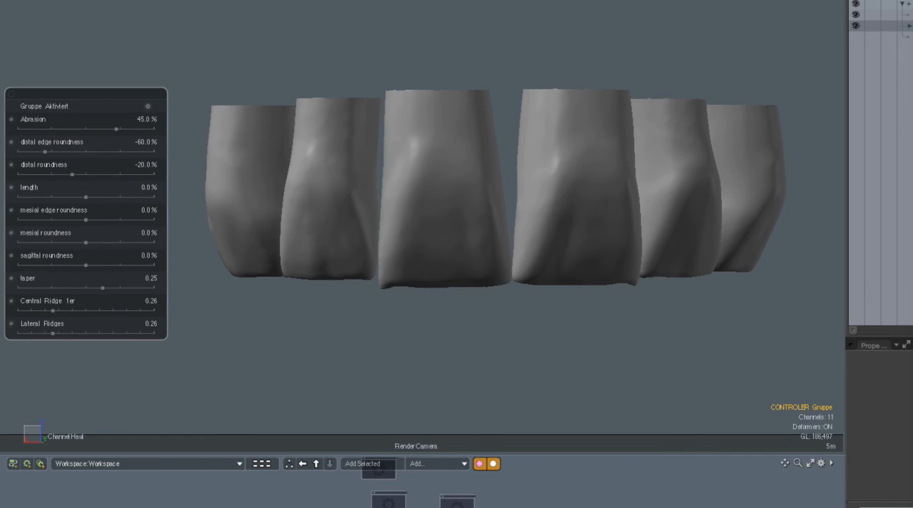
Set mesial edge roundness to -35%, Abrasion exactly 10%, and sagittal roundness to -55%
{"action": "left_click_drag", "start_coordinate": [85, 219], "coordinate": [57, 219]}
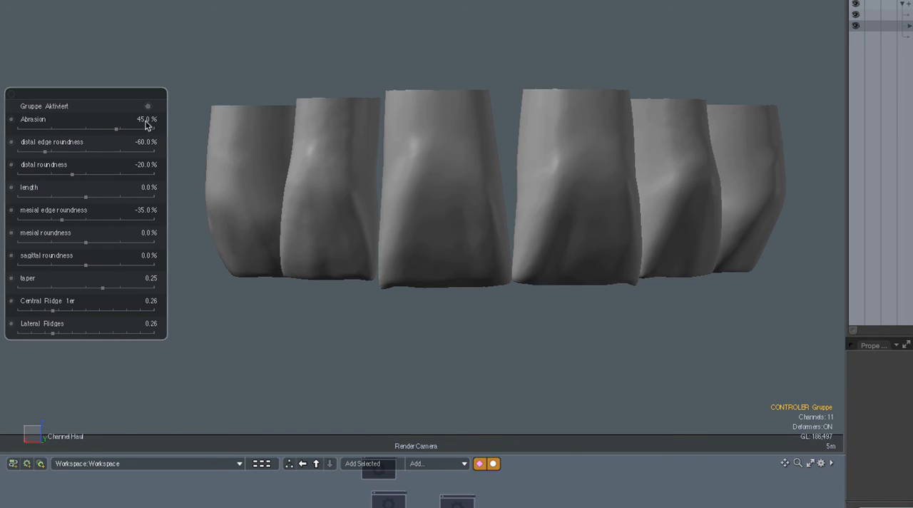
{"action": "double_click", "coordinate": [143, 119]}
{"action": "type", "text": "10"}
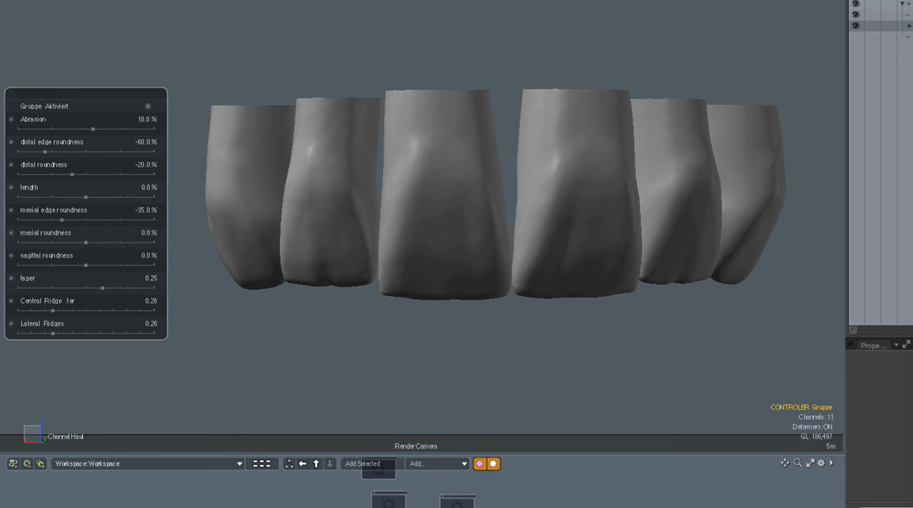
{"action": "left_click_drag", "start_coordinate": [85, 265], "coordinate": [60, 264]}
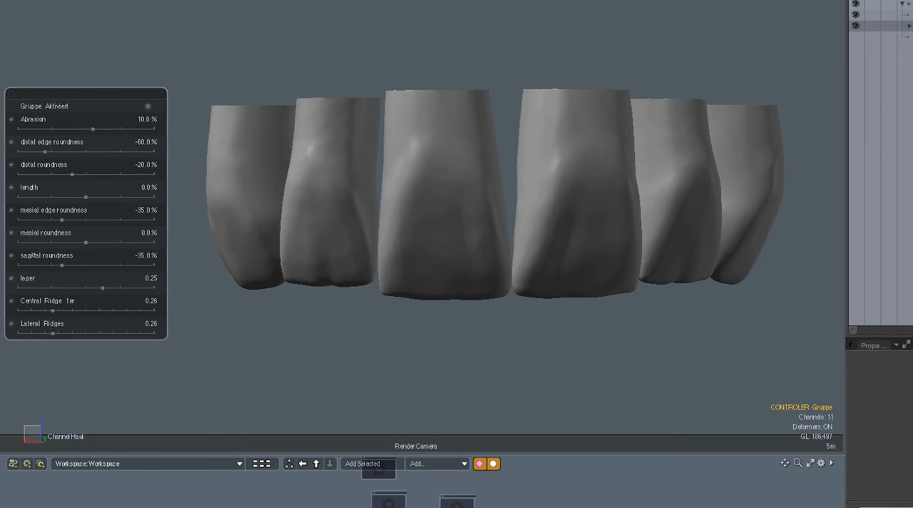
{"action": "left_click_drag", "start_coordinate": [62, 264], "coordinate": [60, 265]}
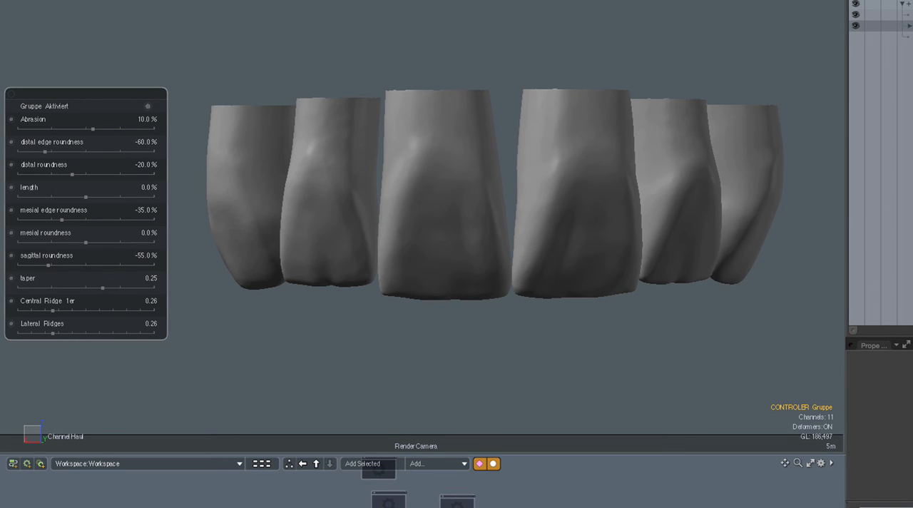
Remove the central ridge and settle Lateral Ridges at 0.66
{"action": "left_click_drag", "start_coordinate": [52, 310], "coordinate": [18, 310]}
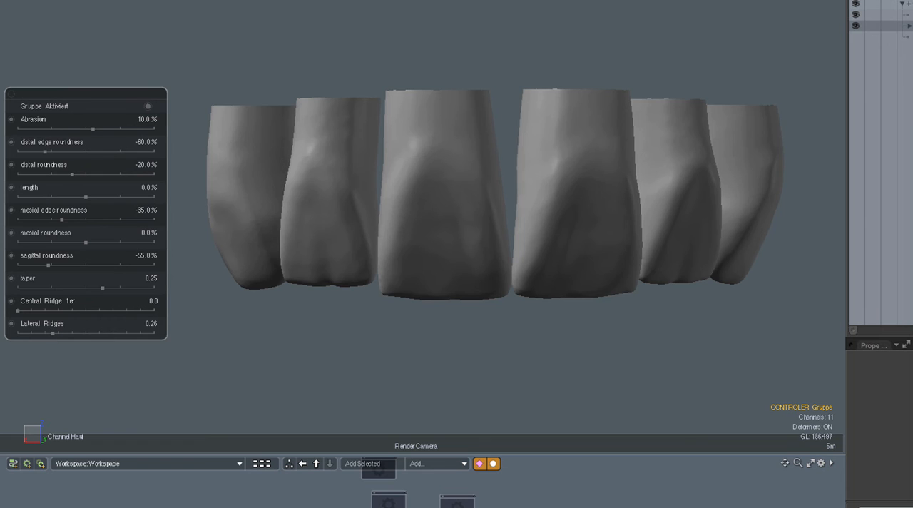
{"action": "left_click_drag", "start_coordinate": [53, 333], "coordinate": [41, 333]}
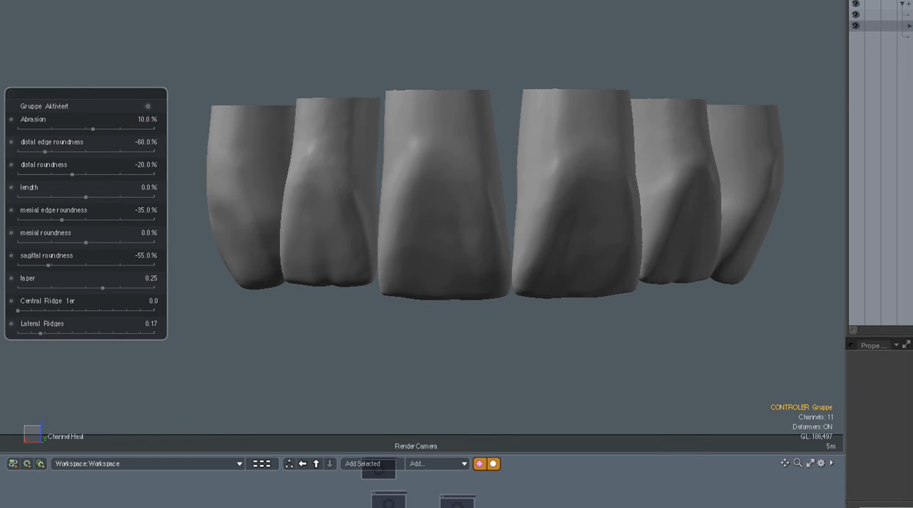
{"action": "left_click_drag", "start_coordinate": [41, 333], "coordinate": [88, 334]}
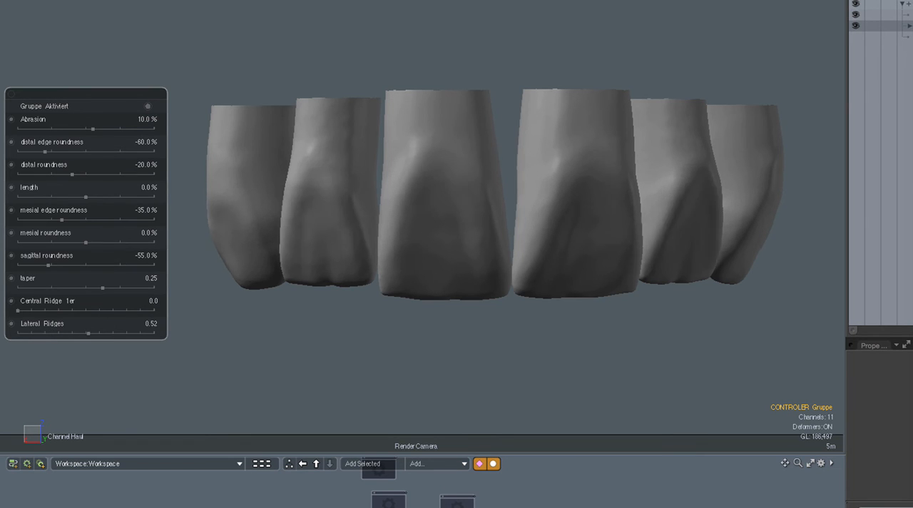
{"action": "left_click_drag", "start_coordinate": [88, 333], "coordinate": [112, 334]}
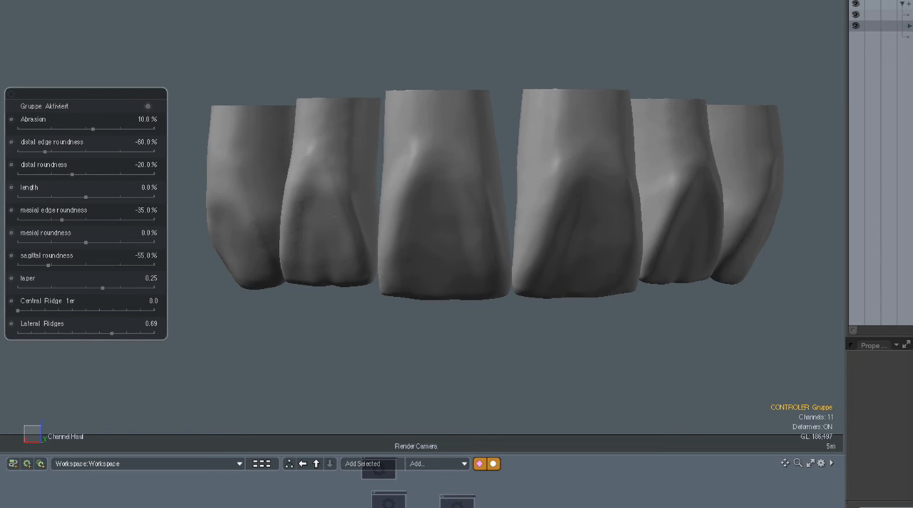
{"action": "left_click_drag", "start_coordinate": [112, 333], "coordinate": [108, 334]}
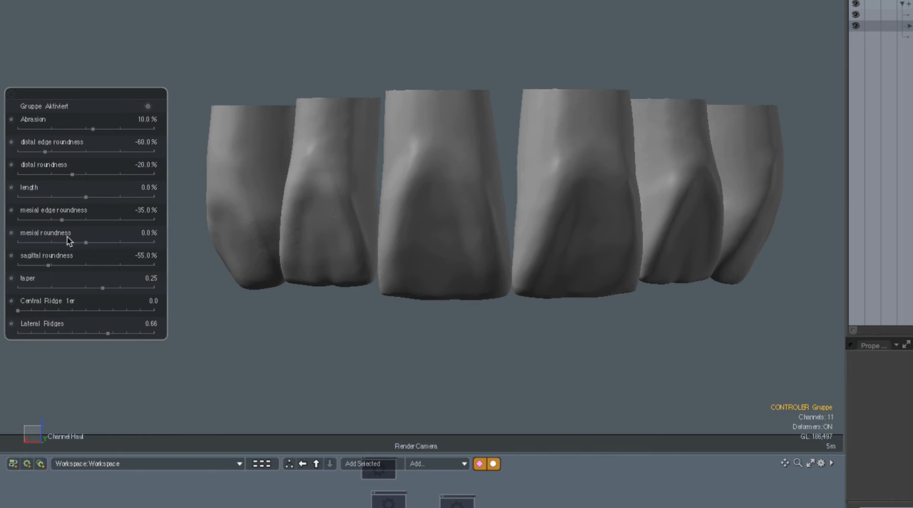
{"action": "mouse_move", "coordinate": [430, 253]}
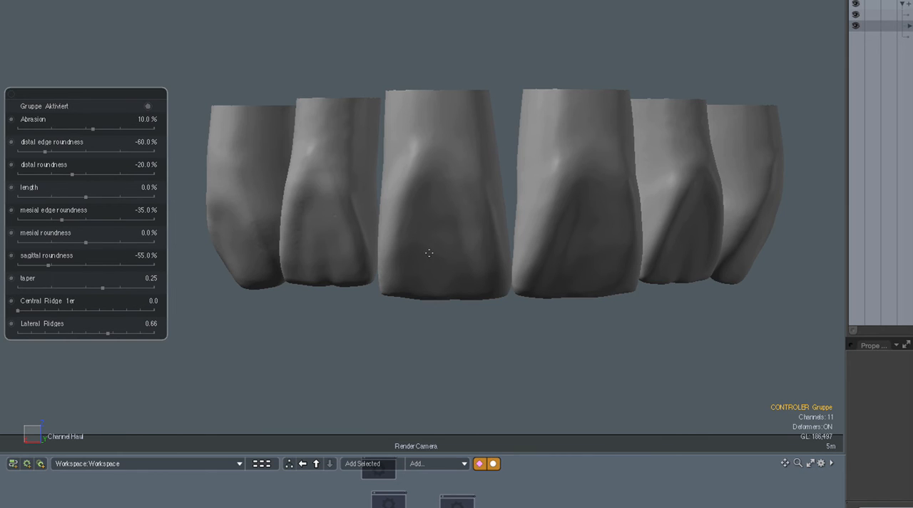
{"action": "mouse_move", "coordinate": [88, 245]}
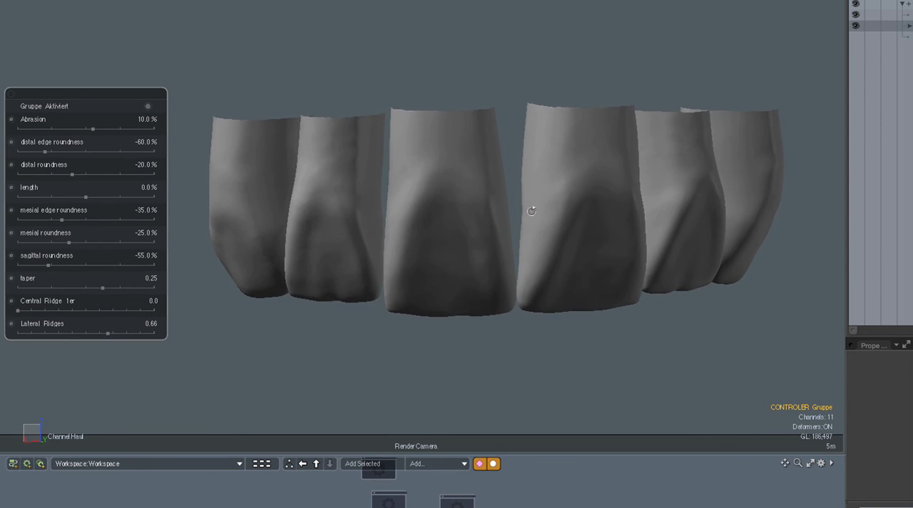
Orbit around the teeth and lower Lateral Ridges from 0.66 to about 0.39
{"action": "left_click_drag", "start_coordinate": [531, 211], "coordinate": [637, 192]}
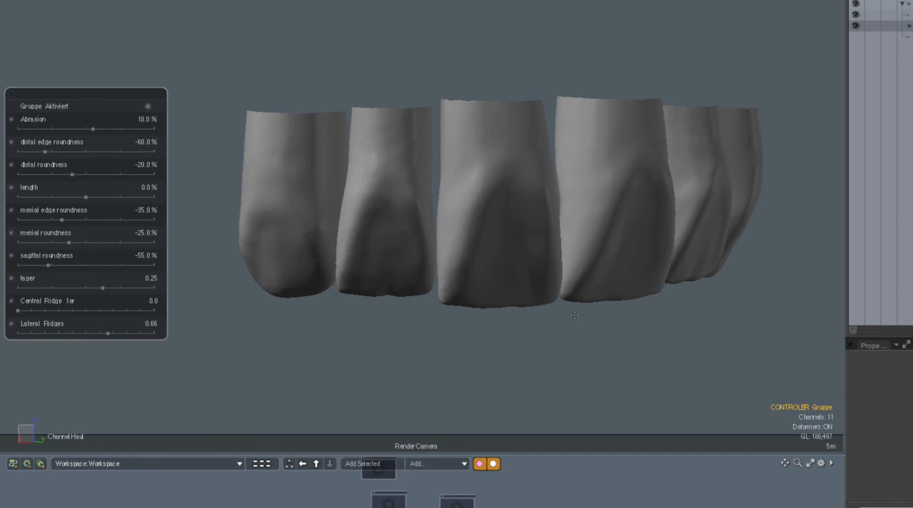
{"action": "mouse_move", "coordinate": [575, 319]}
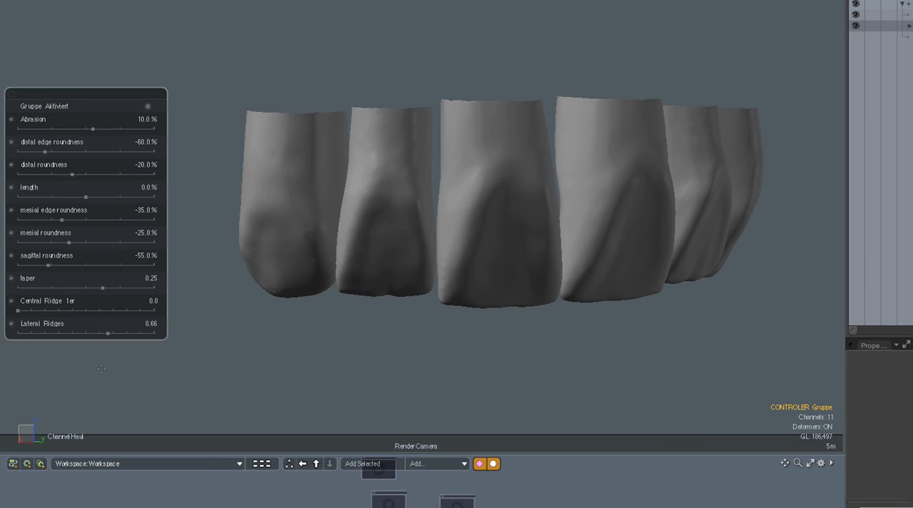
{"action": "mouse_move", "coordinate": [108, 336]}
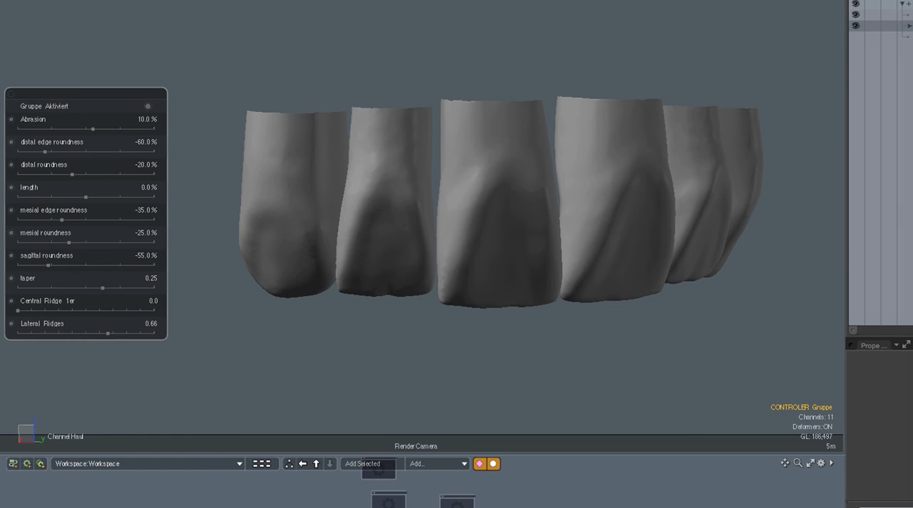
{"action": "left_click_drag", "start_coordinate": [108, 333], "coordinate": [74, 333]}
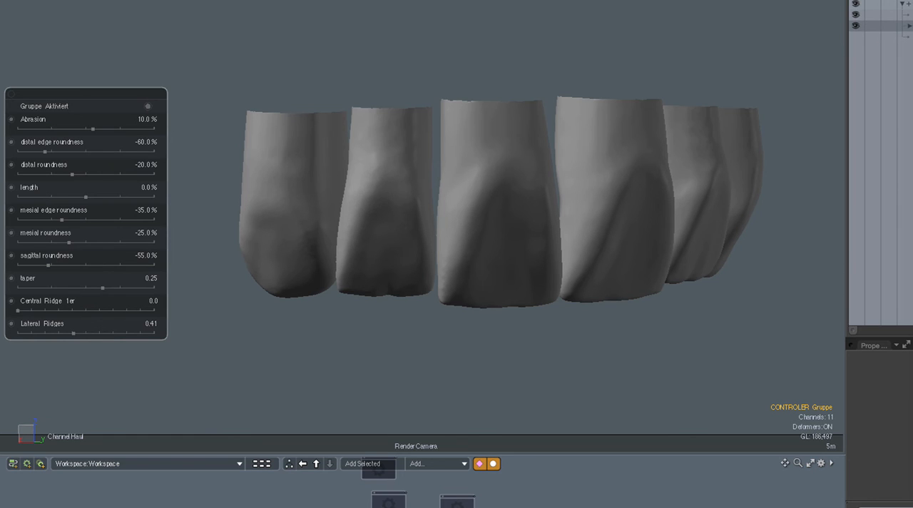
{"action": "left_click_drag", "start_coordinate": [73, 333], "coordinate": [72, 334]}
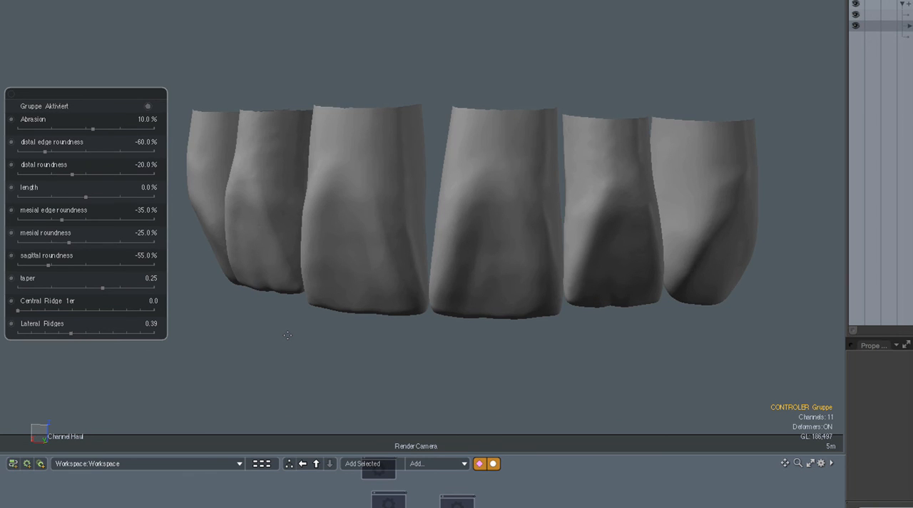
{"action": "mouse_move", "coordinate": [436, 450]}
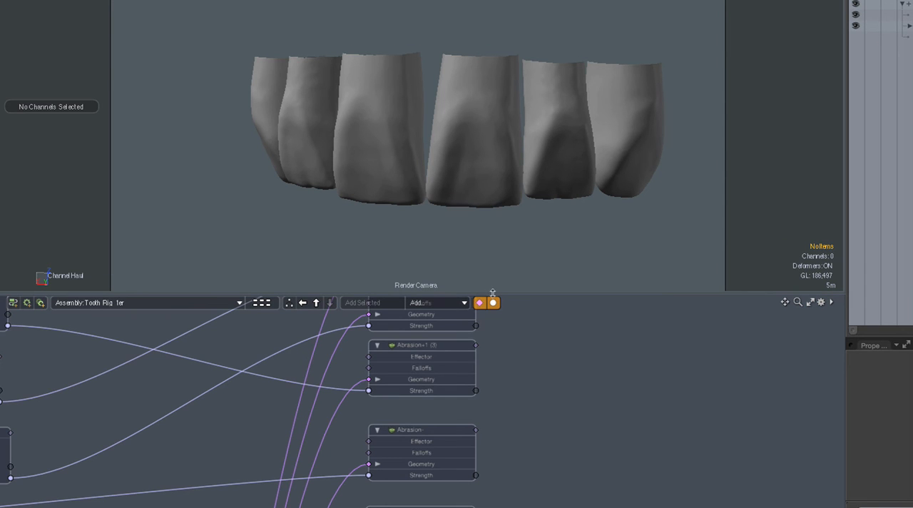
Zoom and pan the rig's Schematic graph to view the controller and morph switch nodes
{"action": "scroll", "scroll_direction": "down", "scroll_amount": 3}
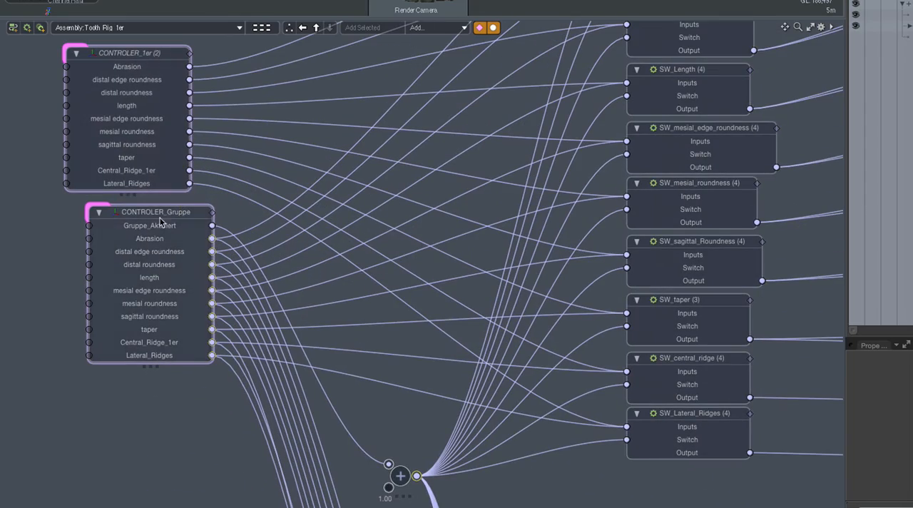
{"action": "scroll", "scroll_direction": "down", "scroll_amount": 3}
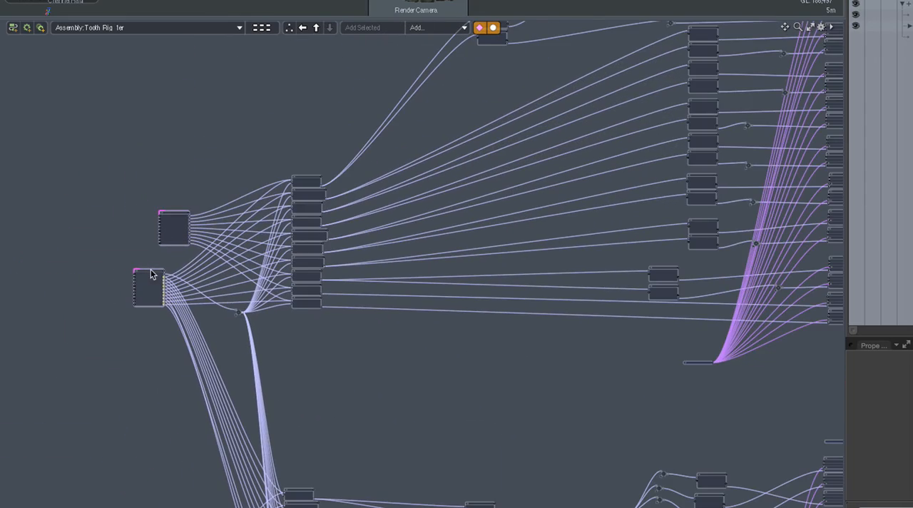
{"action": "left_click_drag", "start_coordinate": [150, 286], "coordinate": [33, 361]}
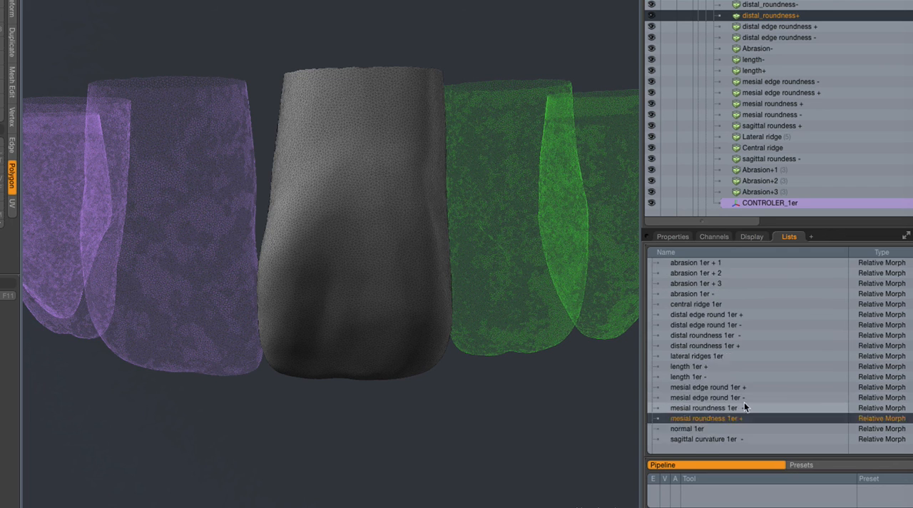
Compare the central tooth's taper 1er +/- and sagittal curvature +/- morphs
{"action": "scroll", "scroll_direction": "down", "scroll_amount": 3}
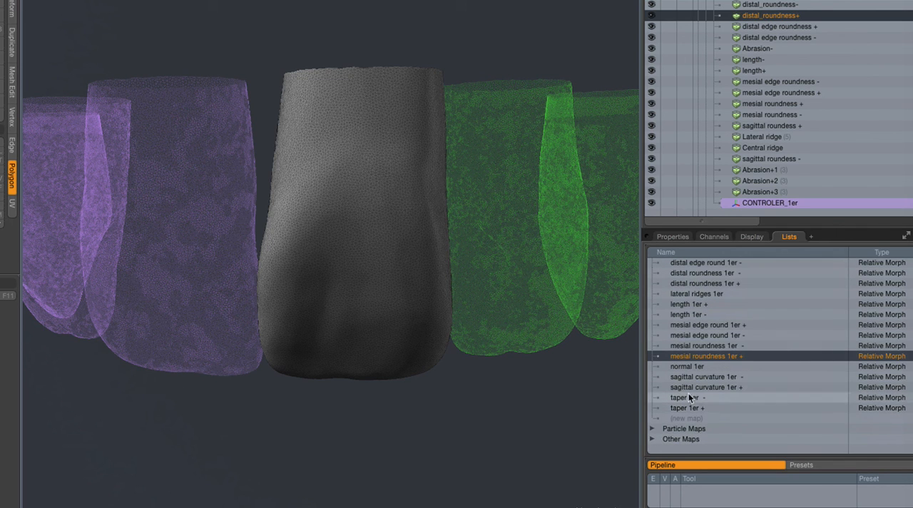
{"action": "left_click", "coordinate": [685, 398]}
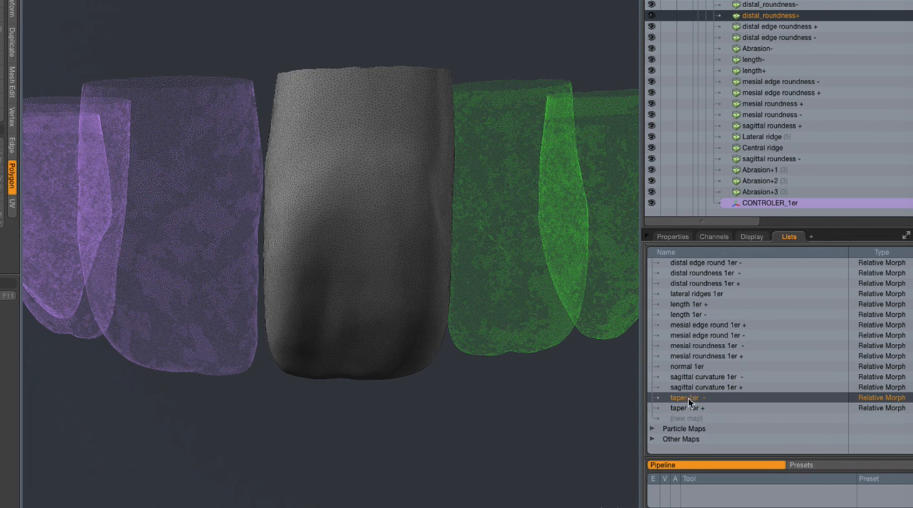
{"action": "left_click", "coordinate": [687, 407]}
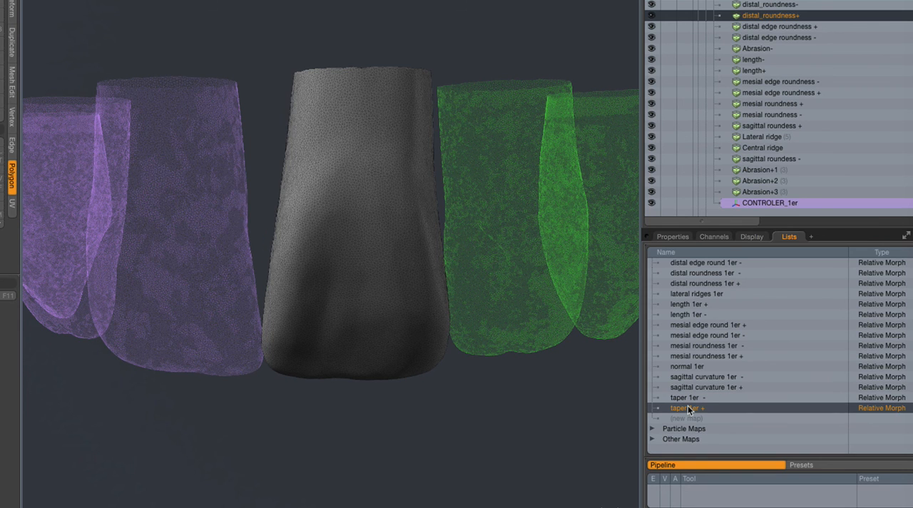
{"action": "left_click", "coordinate": [685, 397]}
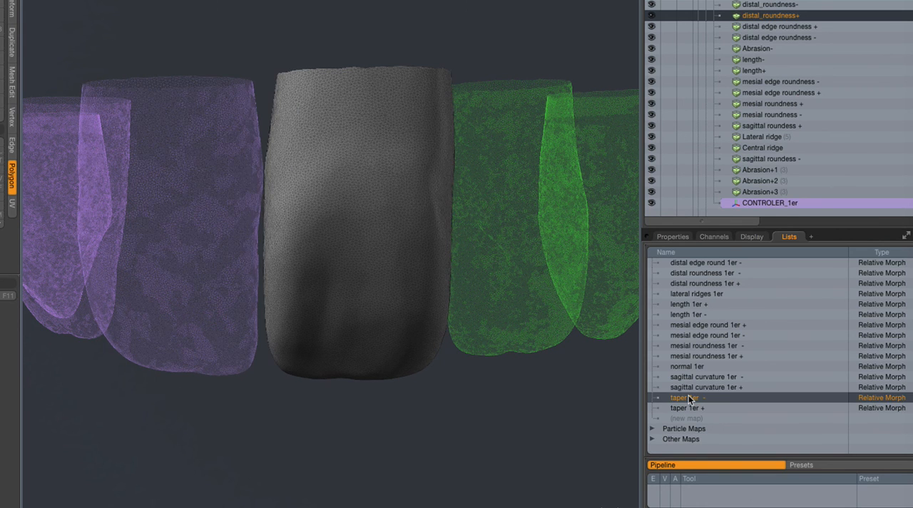
{"action": "left_click", "coordinate": [683, 407]}
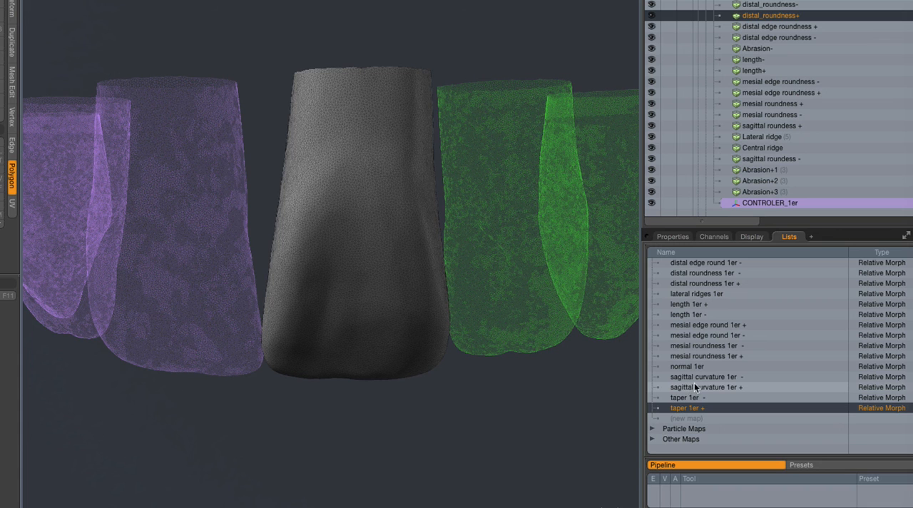
{"action": "left_click", "coordinate": [707, 386]}
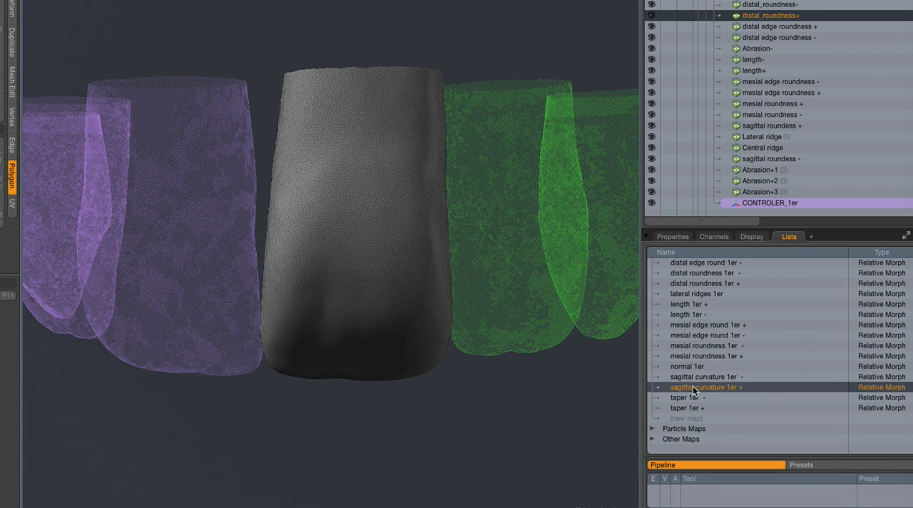
{"action": "left_click", "coordinate": [707, 377]}
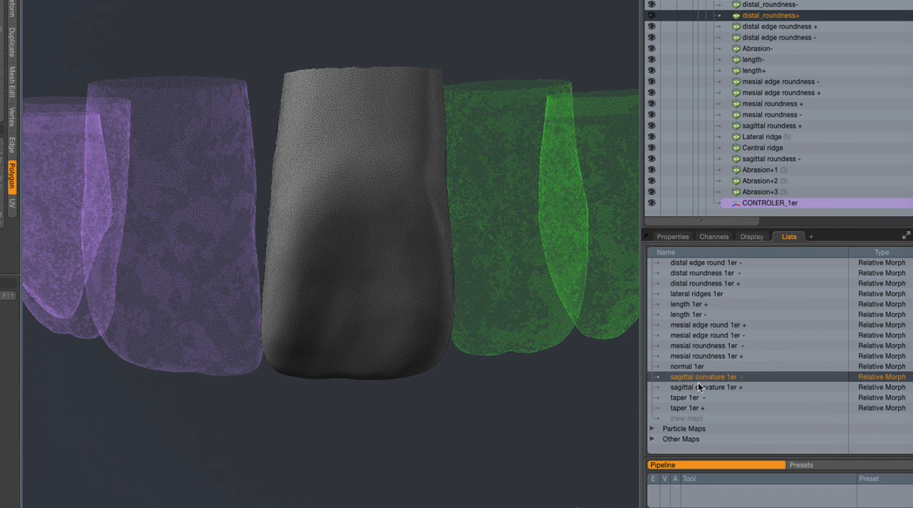
{"action": "left_click", "coordinate": [707, 387]}
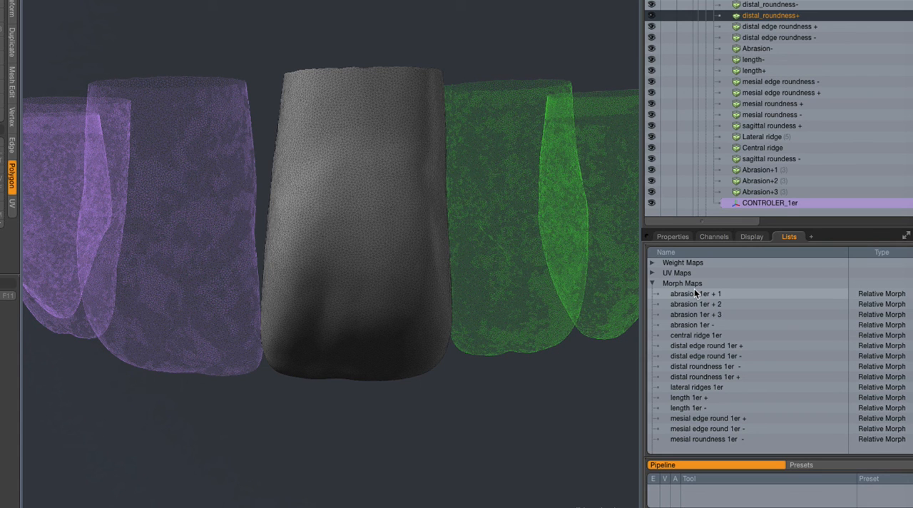
Preview the abrasion morphs: abrasion 1er +2, +3 and the negative variant
{"action": "left_click", "coordinate": [697, 304]}
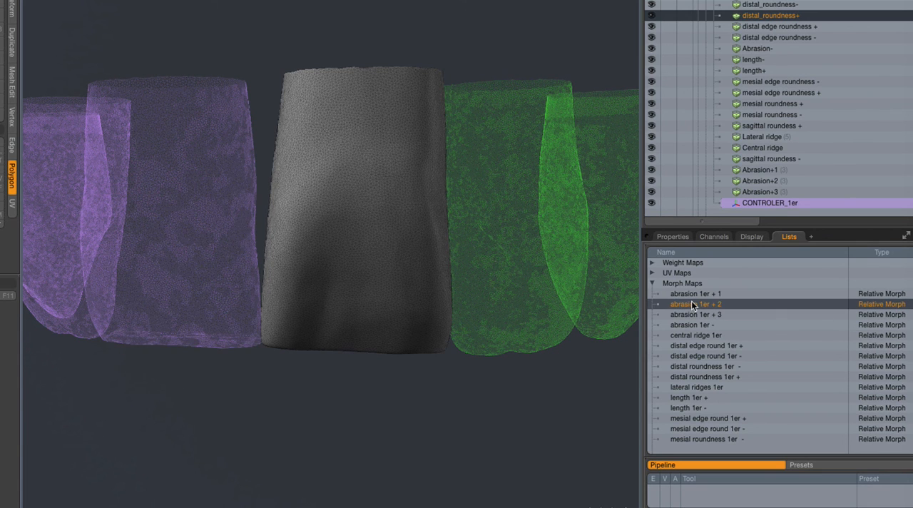
{"action": "left_click", "coordinate": [696, 314]}
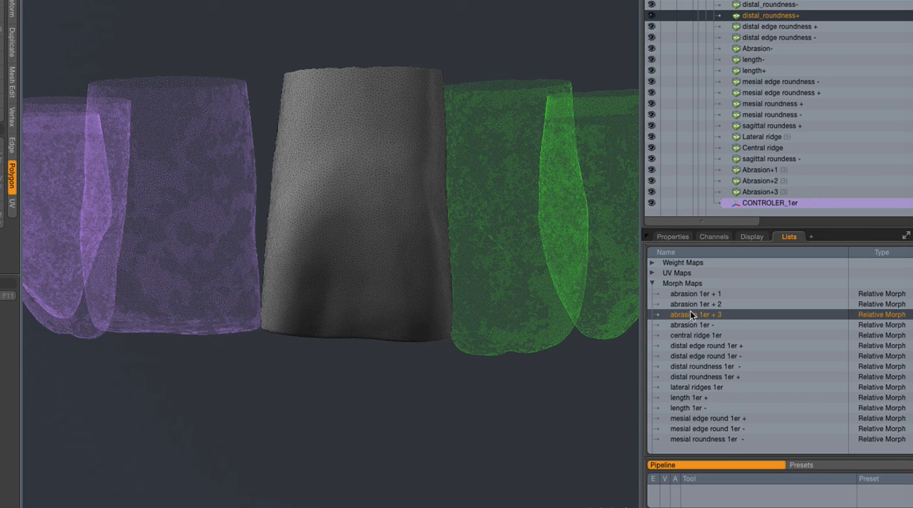
{"action": "left_click", "coordinate": [693, 325]}
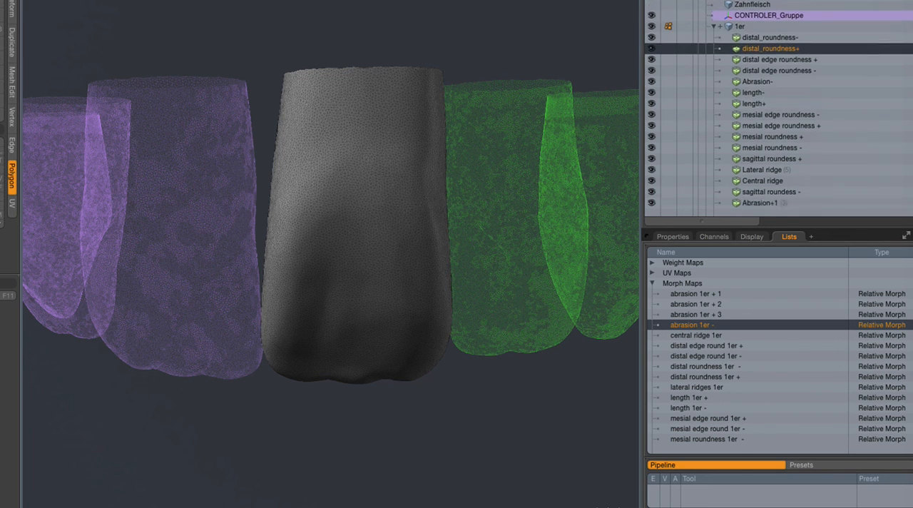
Expand the 2er tooth group in the Item List to show CONTROLER 2er
{"action": "scroll", "scroll_direction": "down", "scroll_amount": 3}
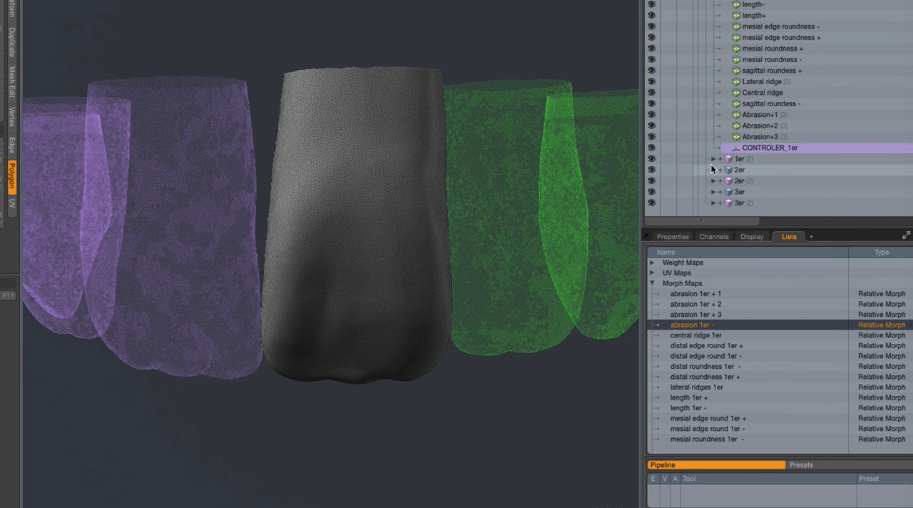
{"action": "left_click", "coordinate": [713, 170]}
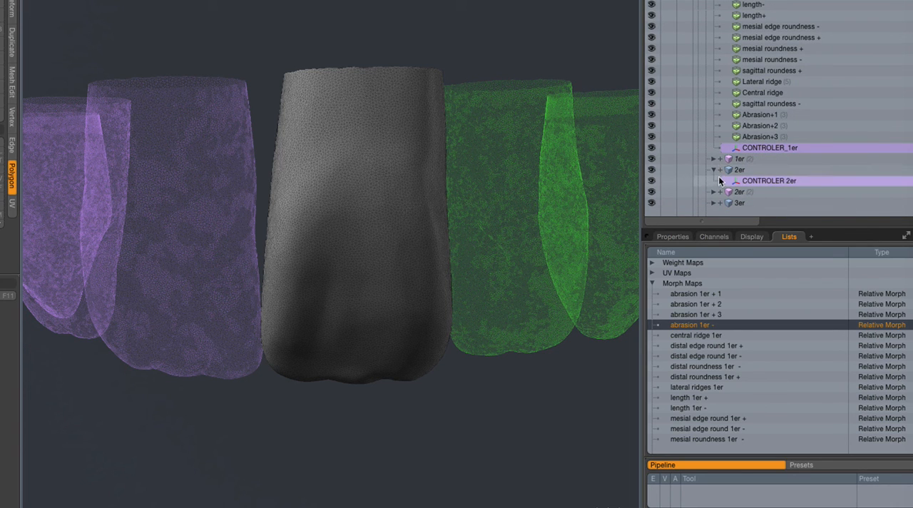
{"action": "scroll", "scroll_direction": "down", "scroll_amount": 3}
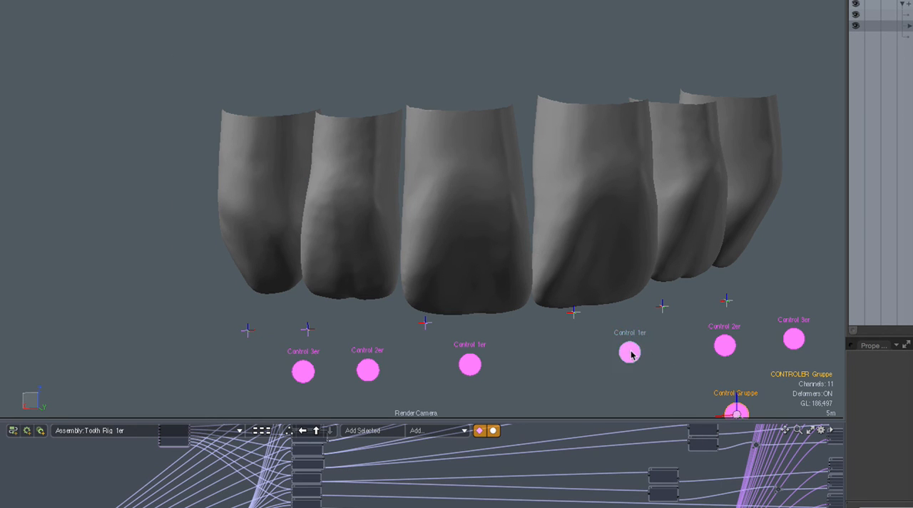
Select the Control 1er locator and drag its Abrasion slider down to -20%
{"action": "left_click", "coordinate": [629, 354]}
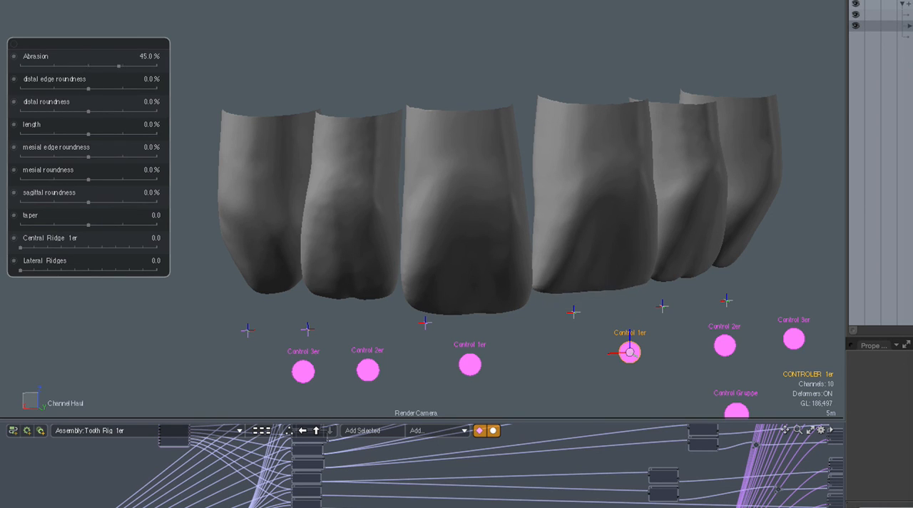
{"action": "left_click_drag", "start_coordinate": [118, 66], "coordinate": [74, 65]}
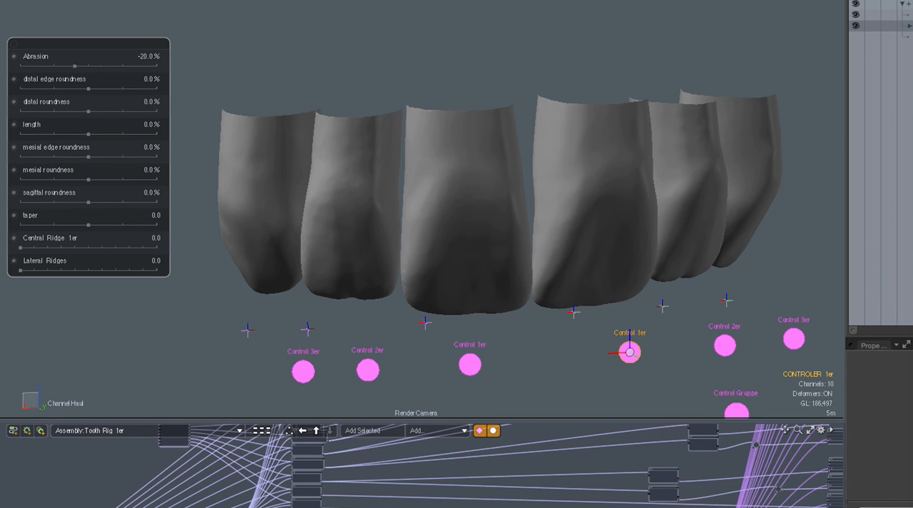
{"action": "left_click_drag", "start_coordinate": [75, 65], "coordinate": [20, 65]}
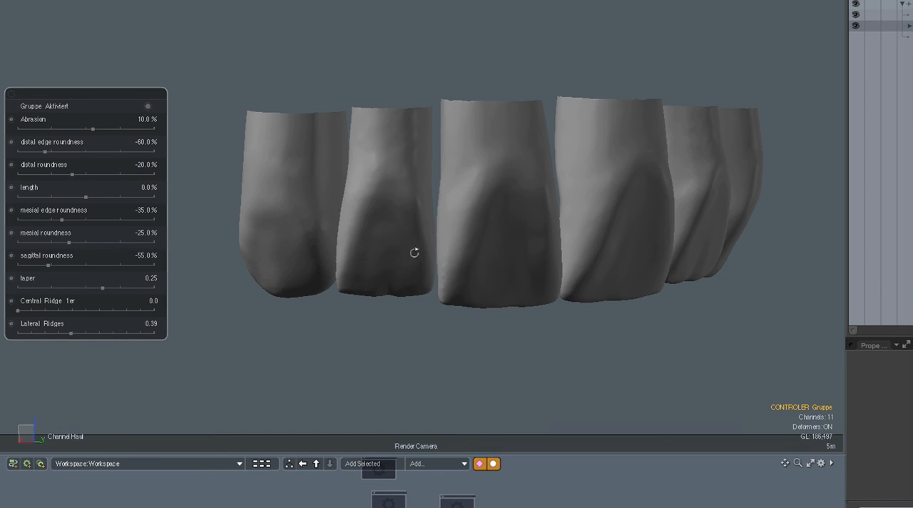
Orbit around the worn six-tooth row, viewing the sides, front and upper ends
{"action": "left_click_drag", "start_coordinate": [415, 253], "coordinate": [524, 199]}
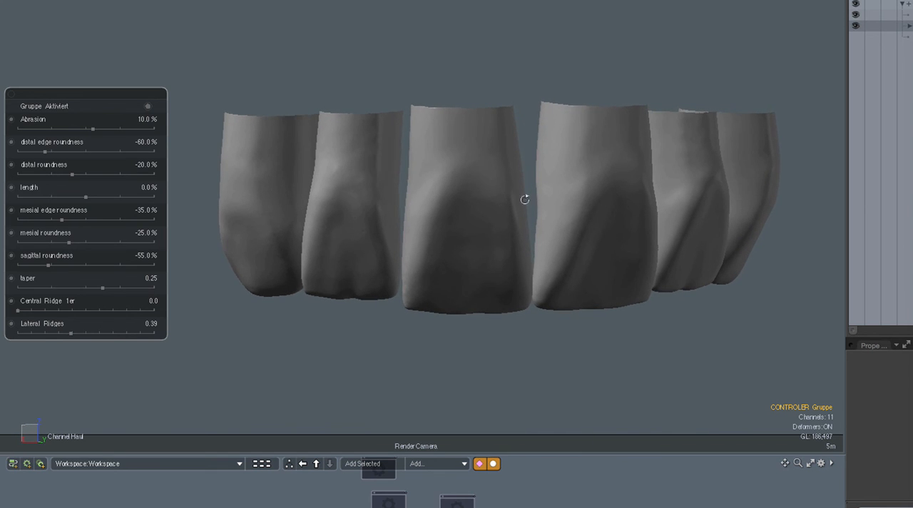
{"action": "left_click_drag", "start_coordinate": [525, 199], "coordinate": [441, 279]}
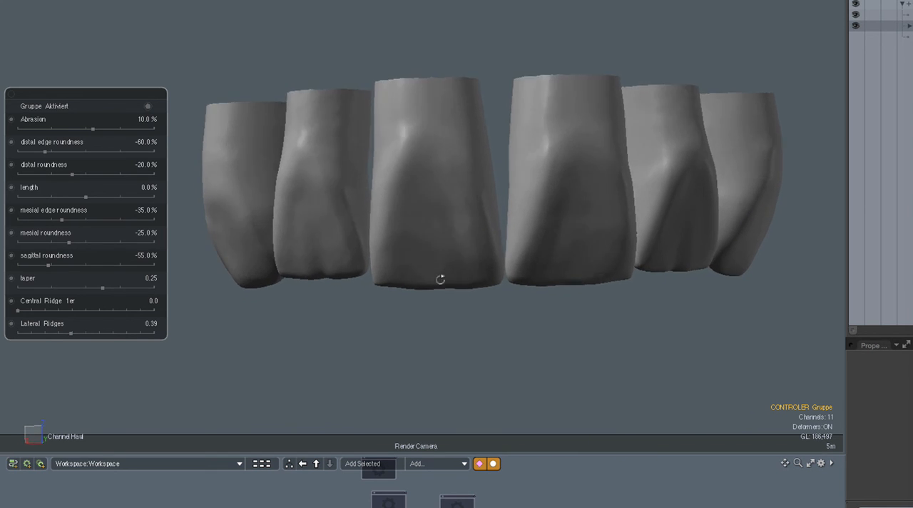
{"action": "left_click_drag", "start_coordinate": [440, 279], "coordinate": [524, 119]}
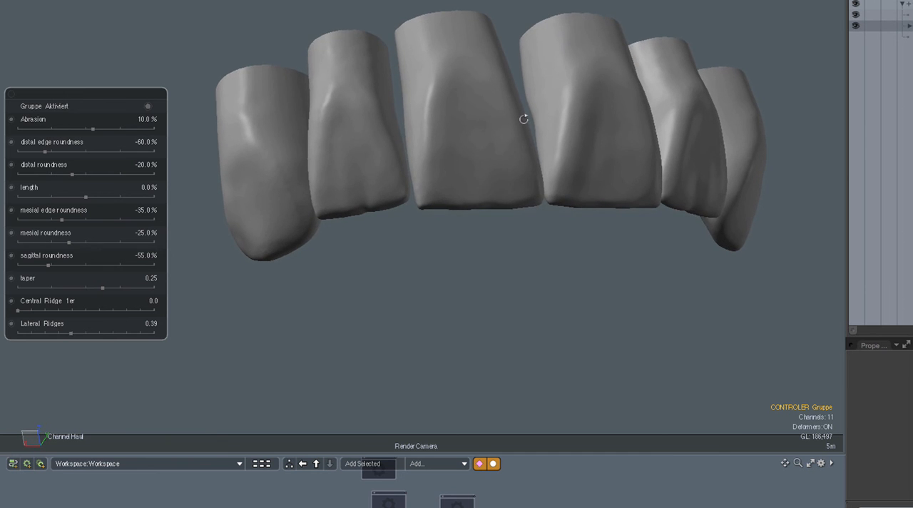
{"action": "left_click_drag", "start_coordinate": [523, 118], "coordinate": [384, 260]}
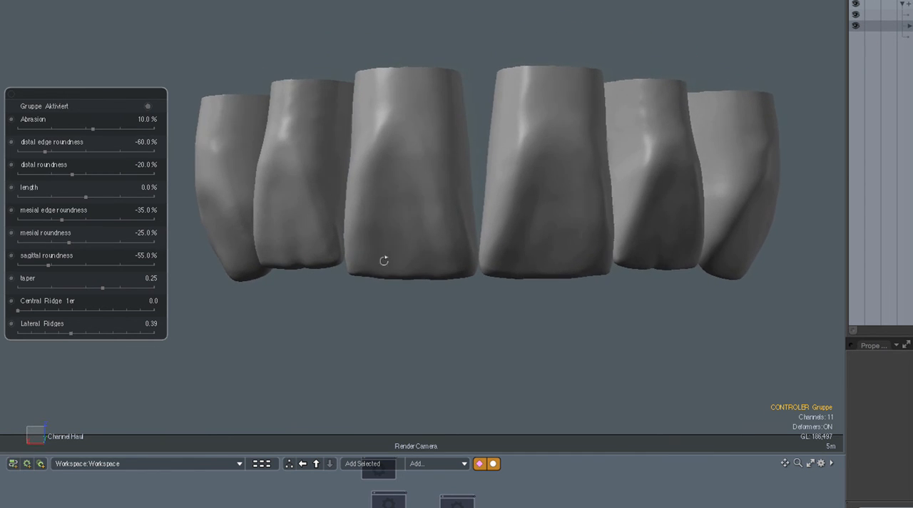